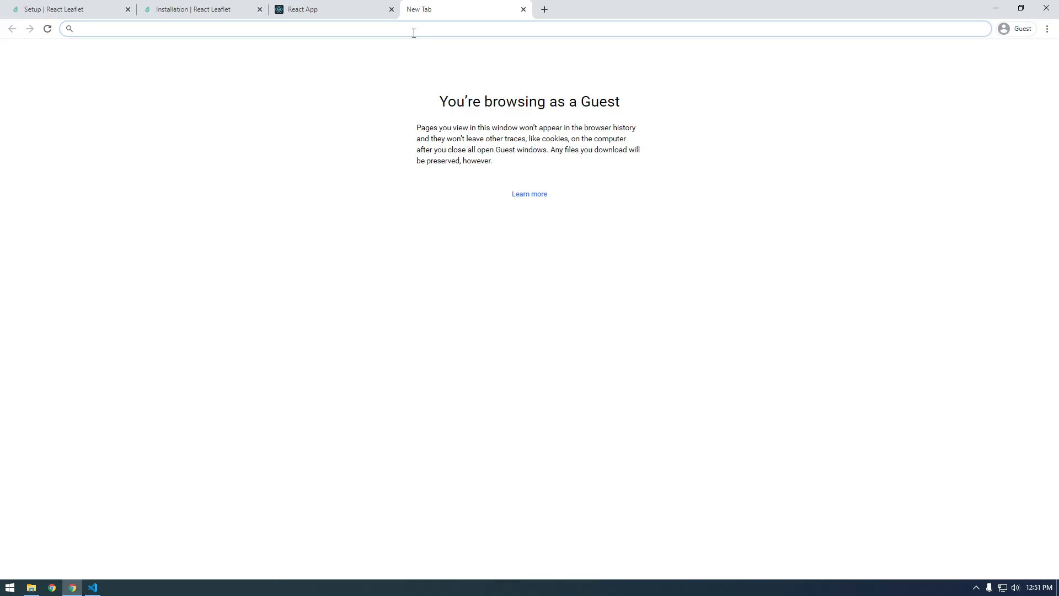
- Search Google for 'tesla supercharger location api' and scroll to the Supercharge.info result
type("tesla")
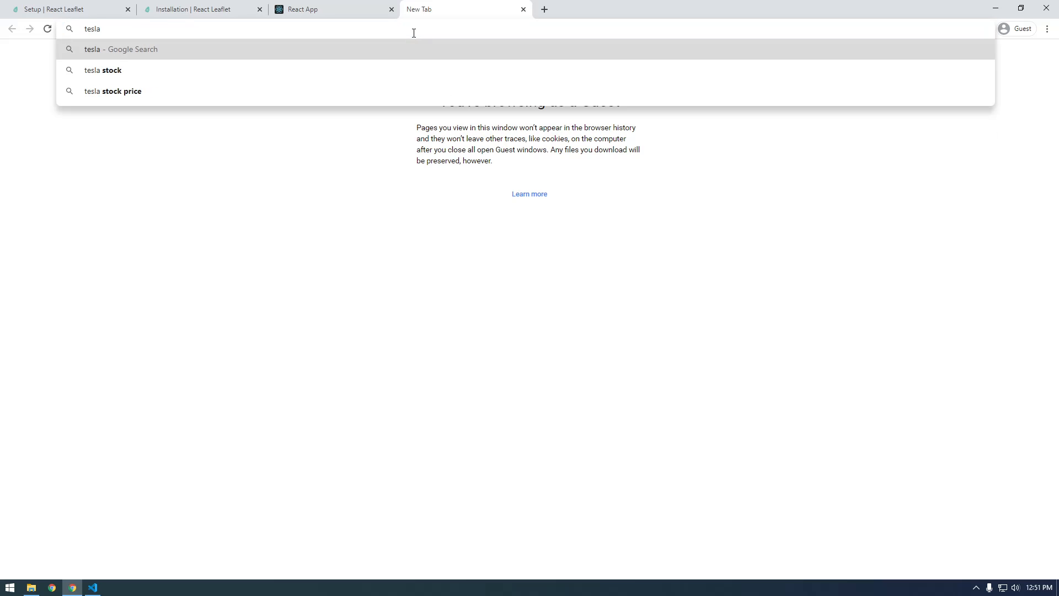
type("supercharger l")
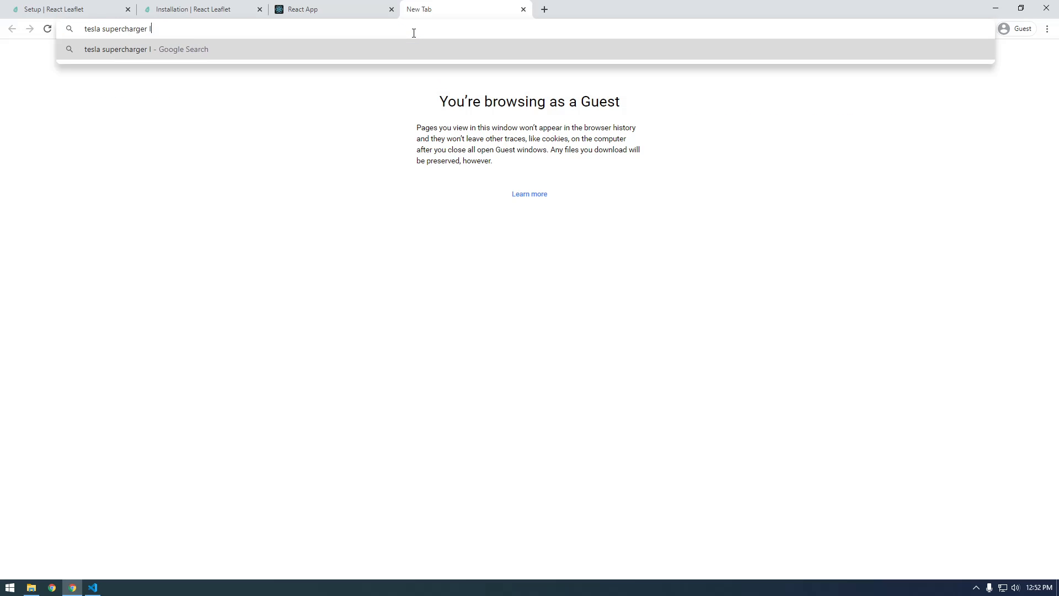
key("Return")
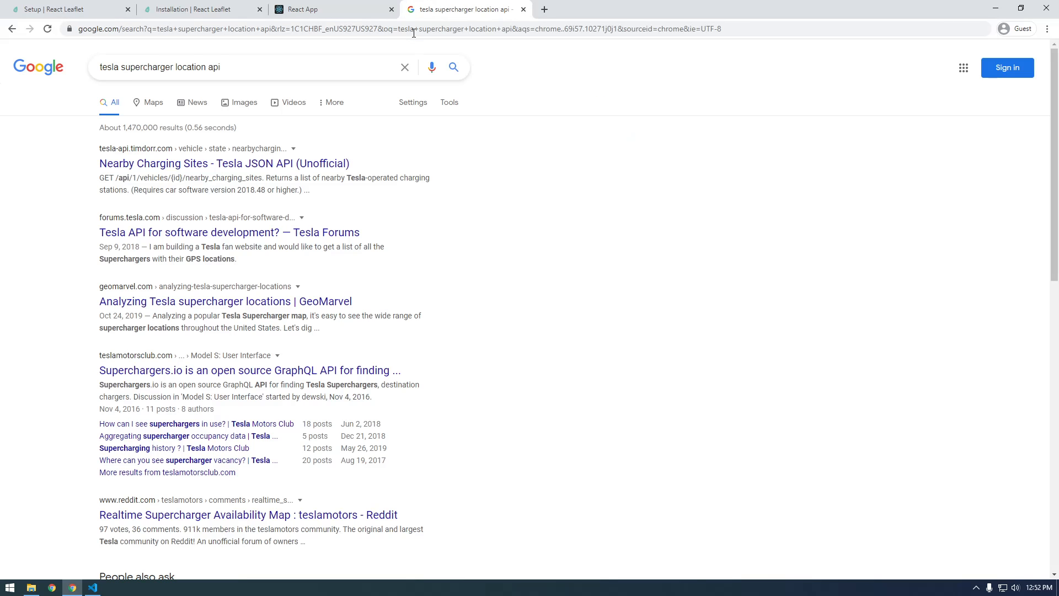
scroll("down", 3)
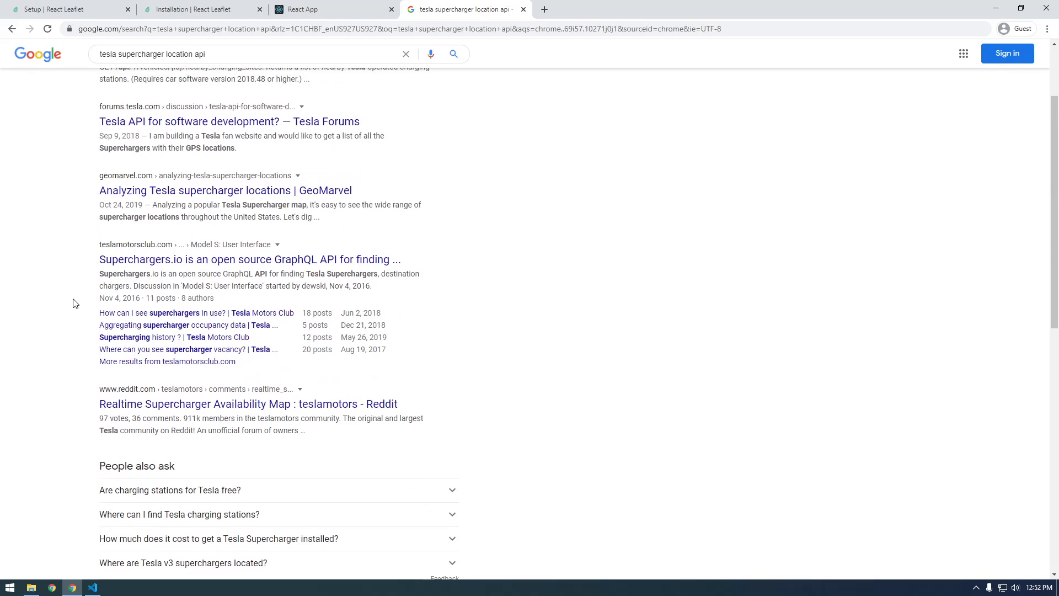
scroll("down", 3)
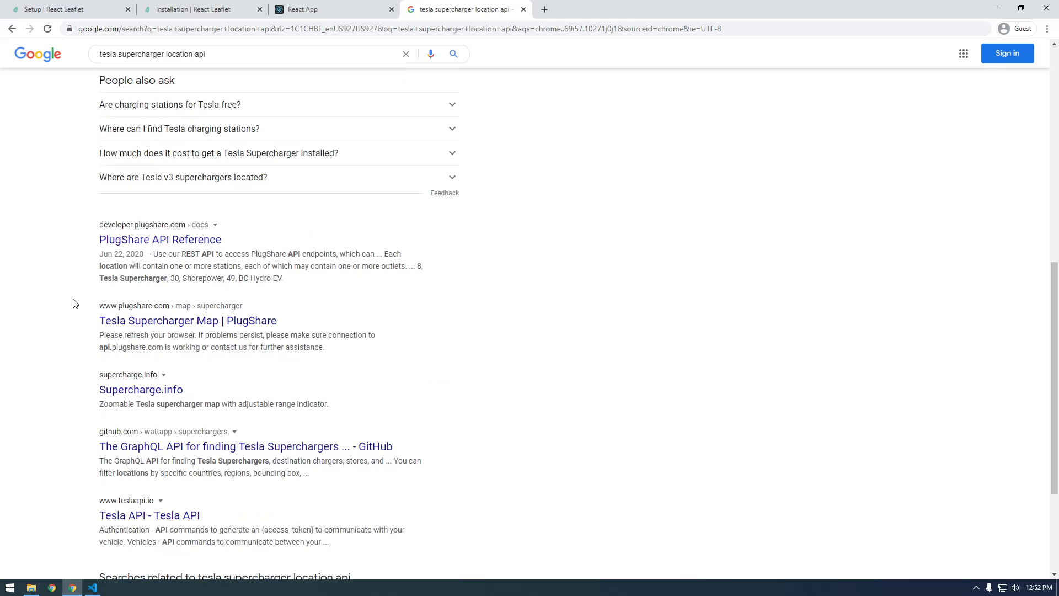
- Open Supercharge.info, view its Map then Data page, and bring up DevTools to inspect requests
left_click(140, 390)
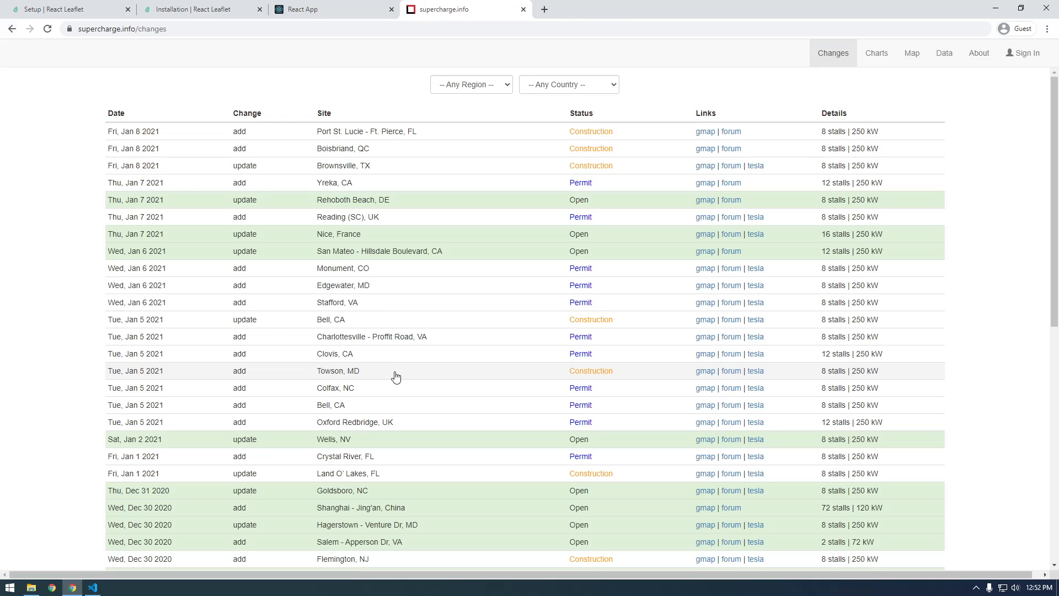
left_click(911, 53)
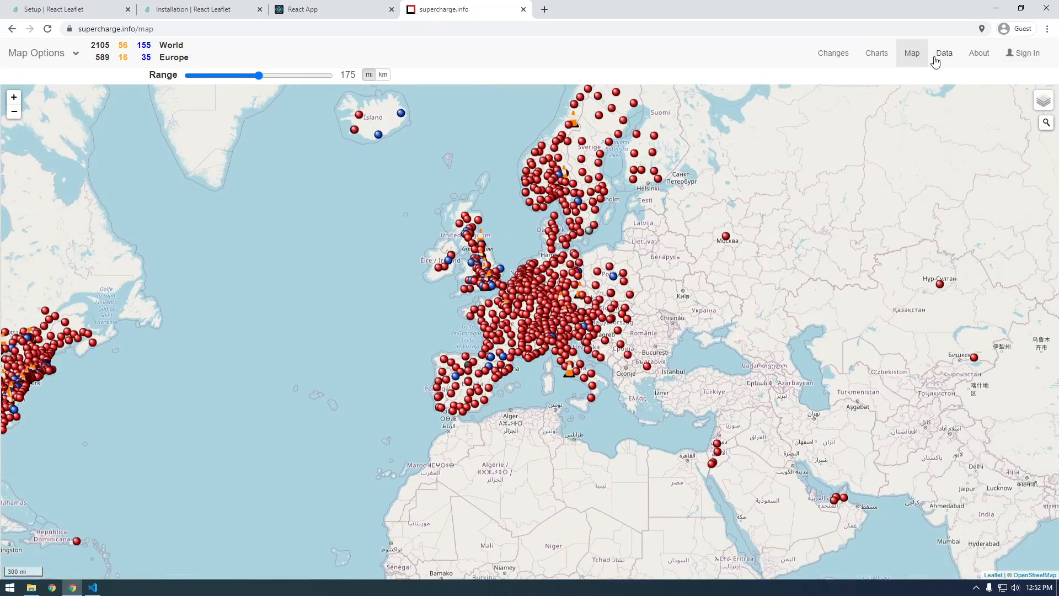
left_click(943, 53)
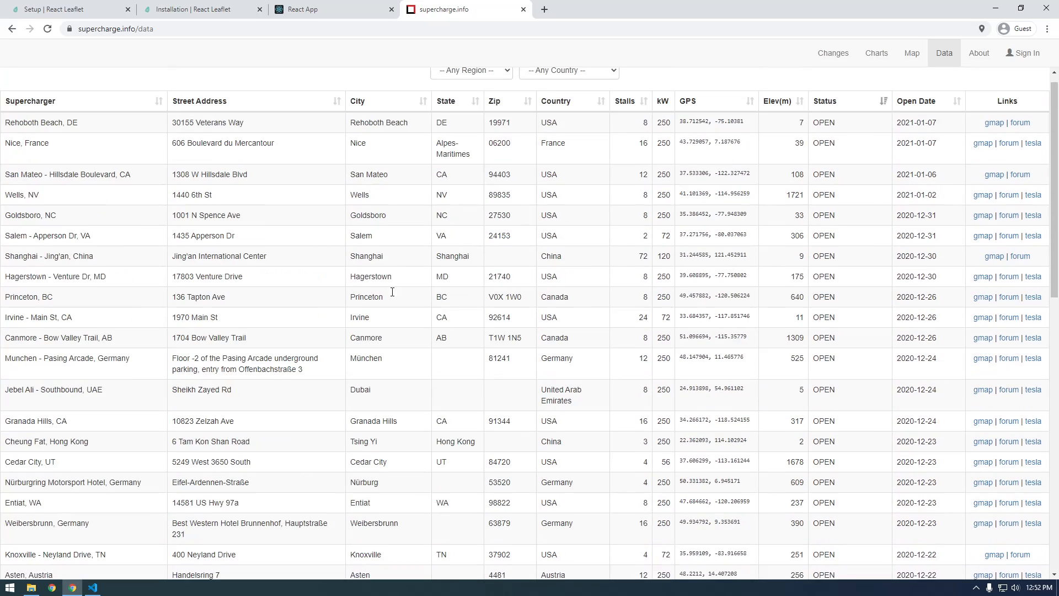
scroll("up", 3)
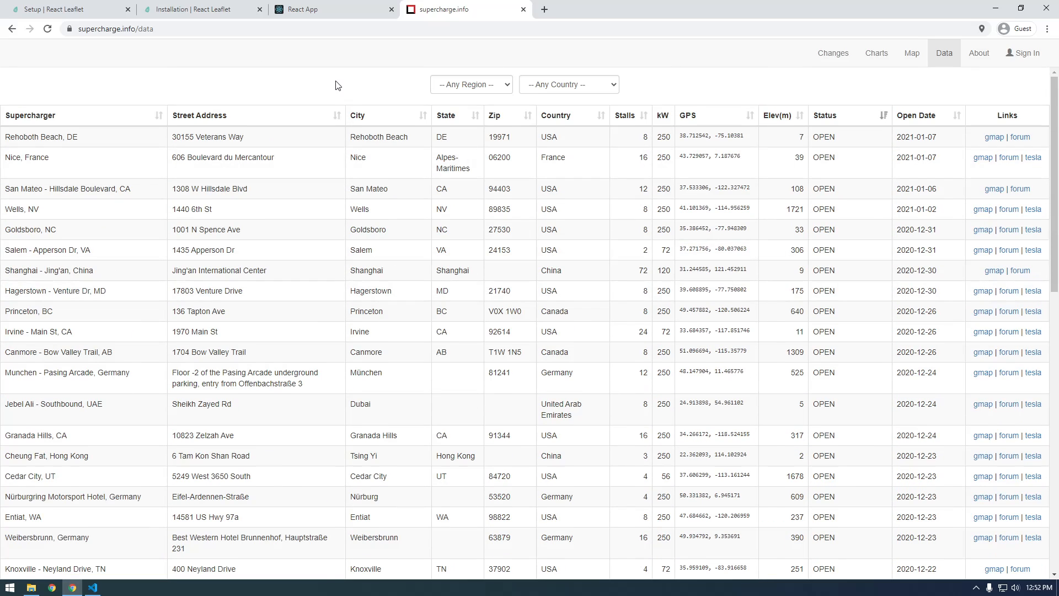
key("F12")
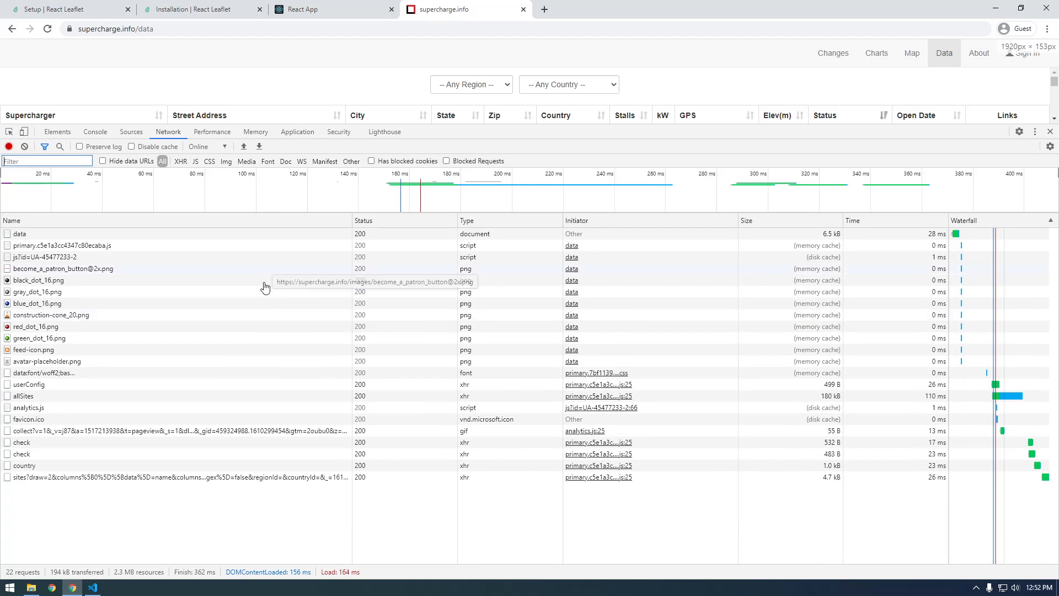
mouse_move(23, 396)
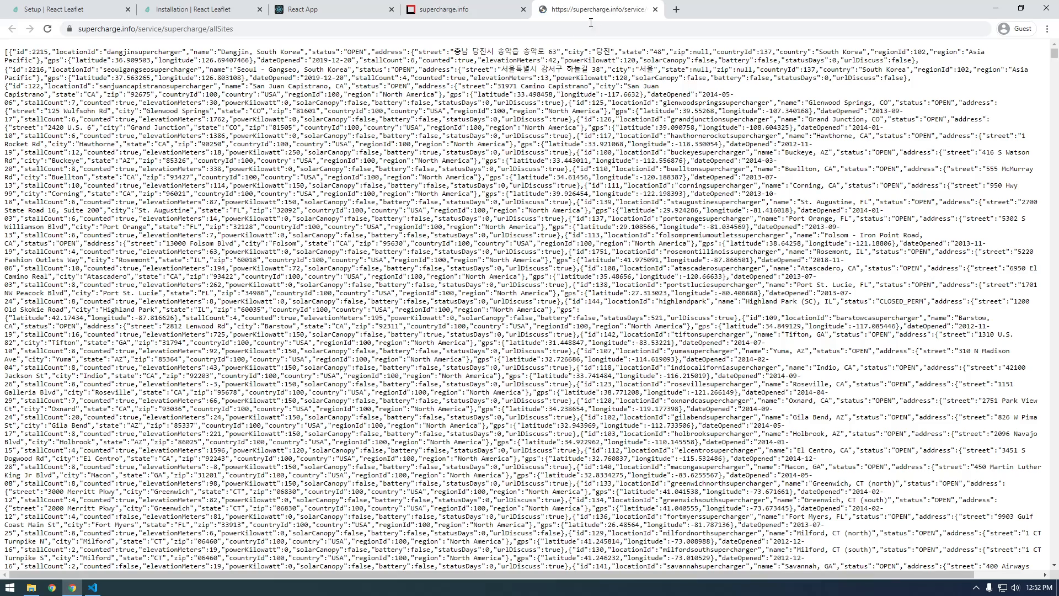
- Open the allSites request's raw JSON, select it all and copy it, then return to the editor
scroll("down", 3)
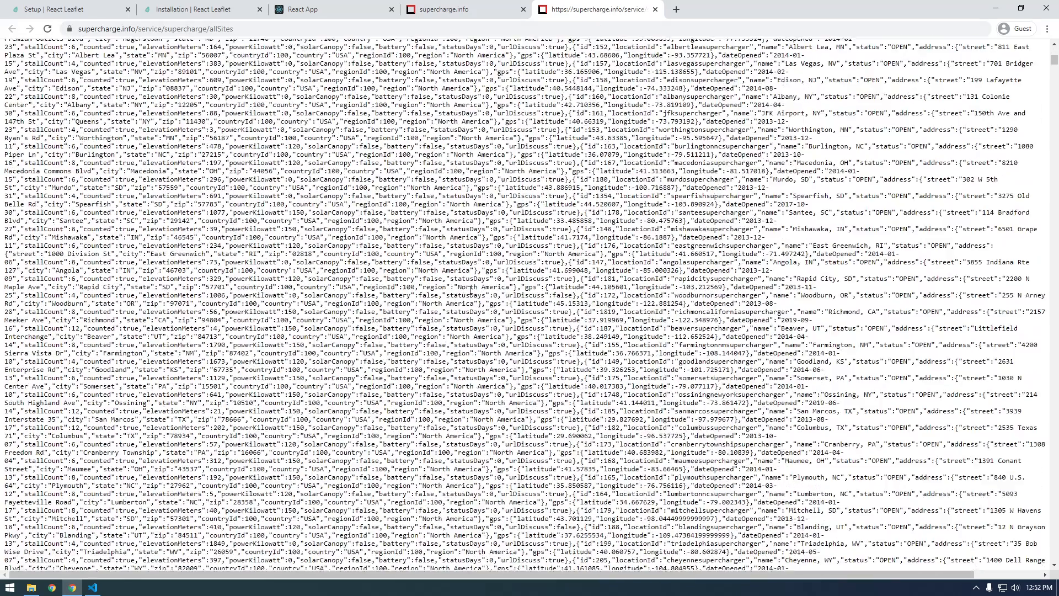
scroll("down", 3)
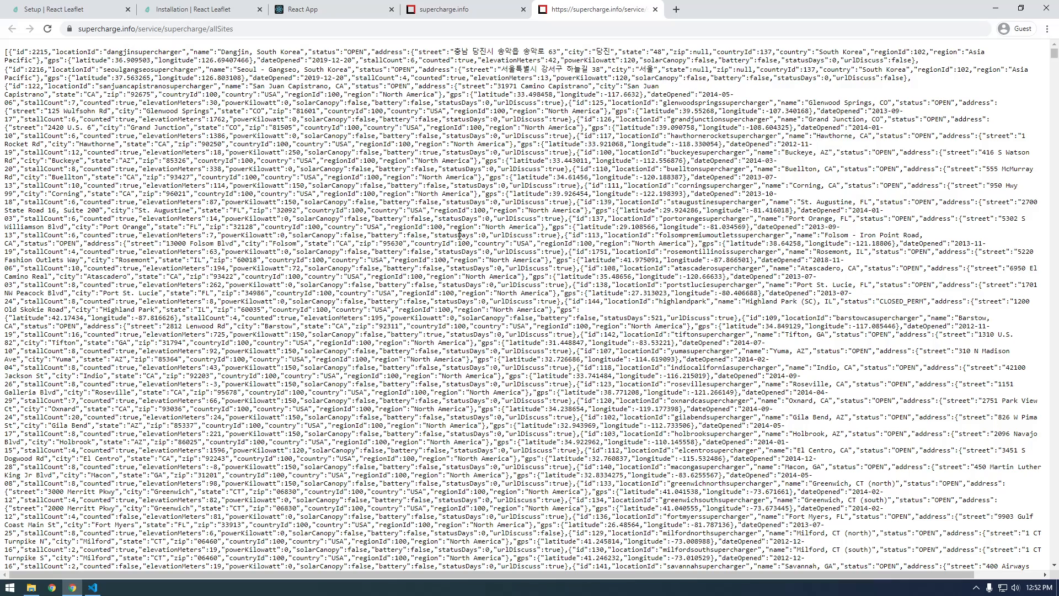
key("ctrl+a")
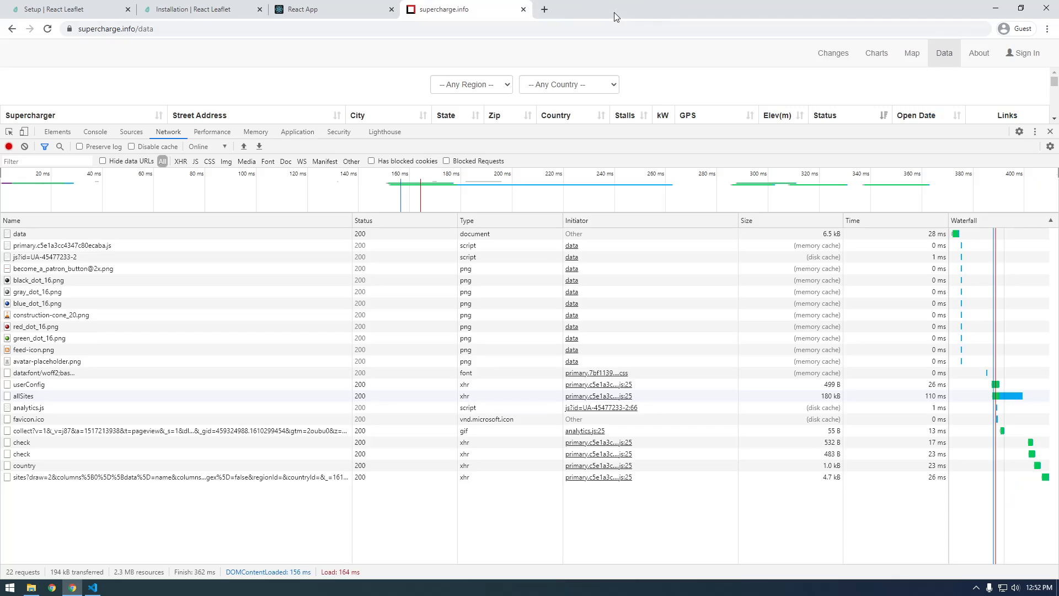
left_click(92, 586)
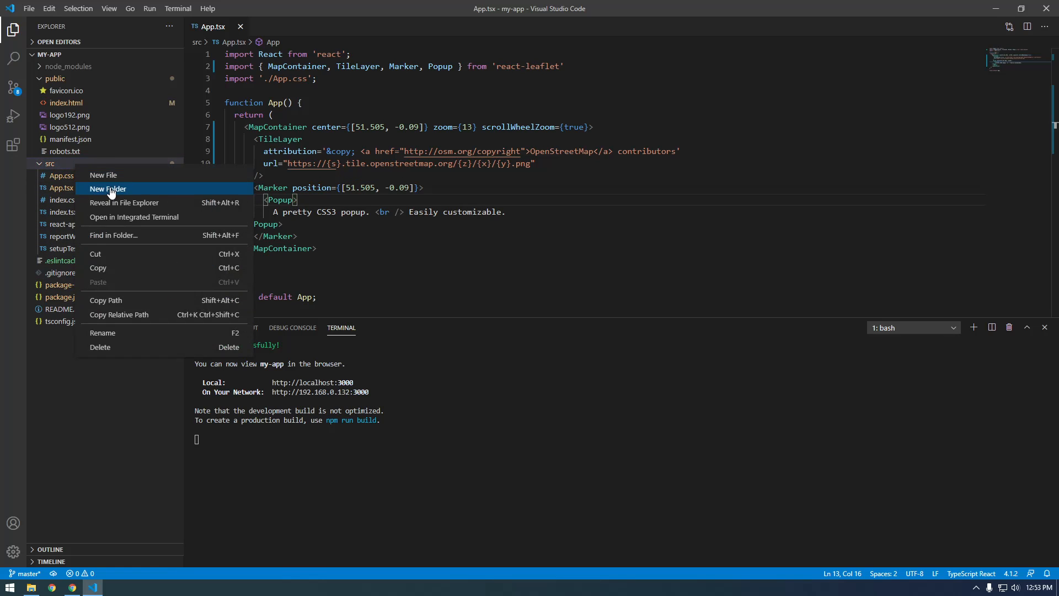
- Create a data folder under src and a tesla-sites.json file inside it
left_click(107, 188)
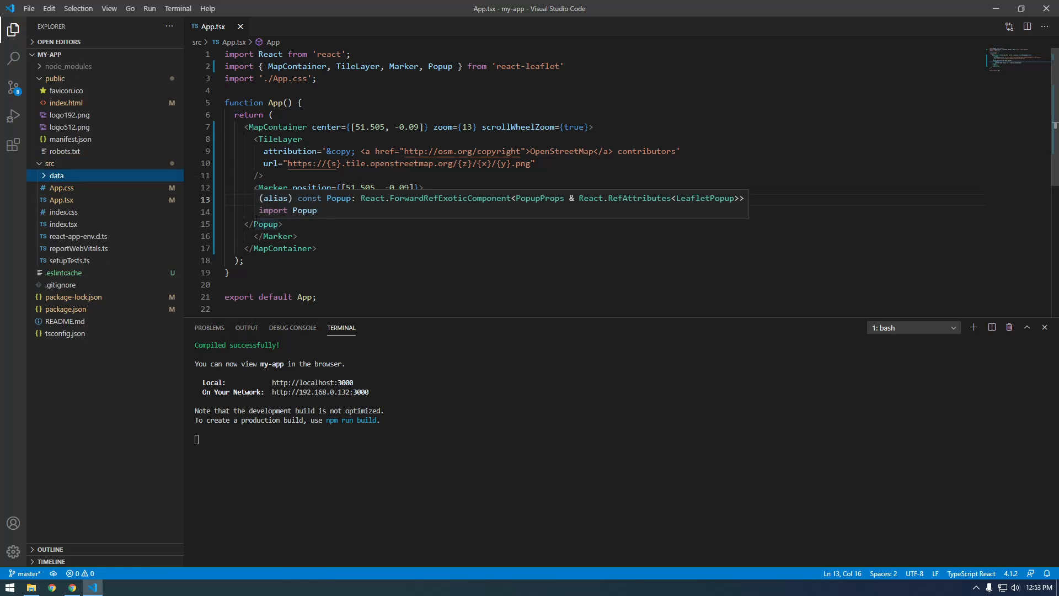
right_click(55, 176)
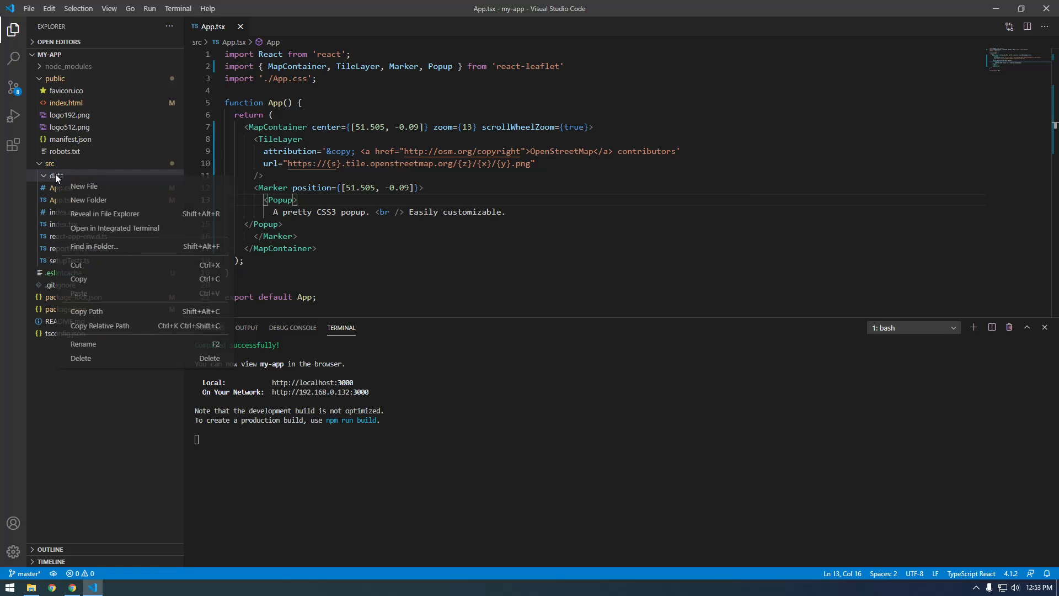
left_click(84, 187)
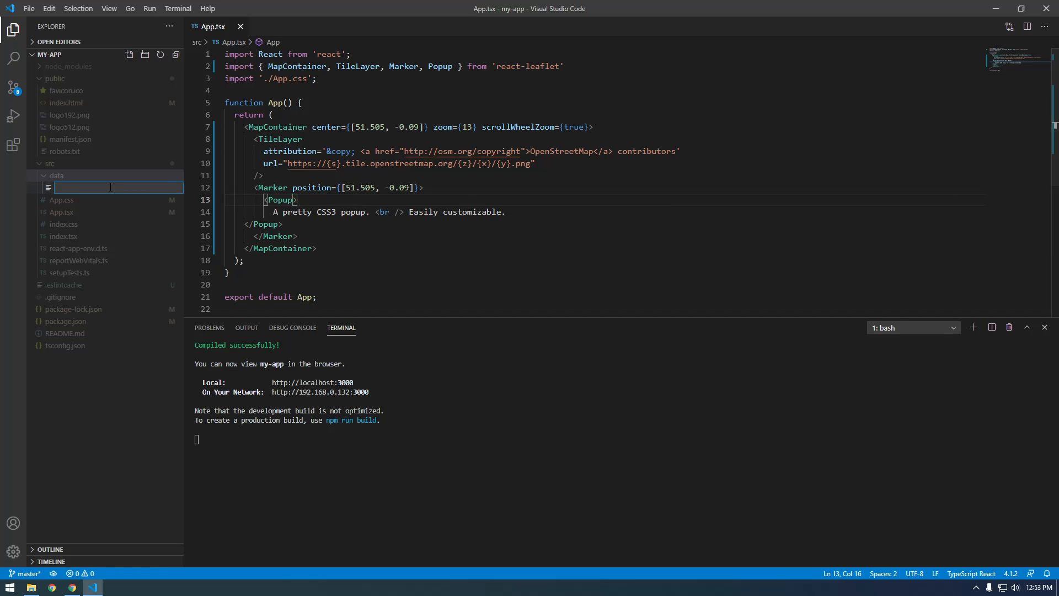
type("tesla-sites.json")
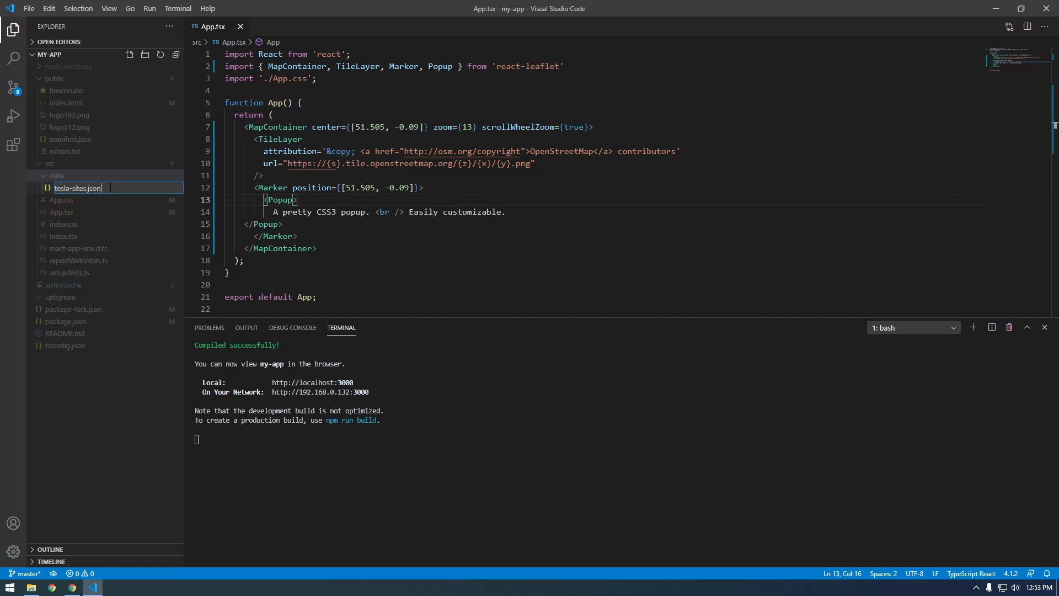
key("Return")
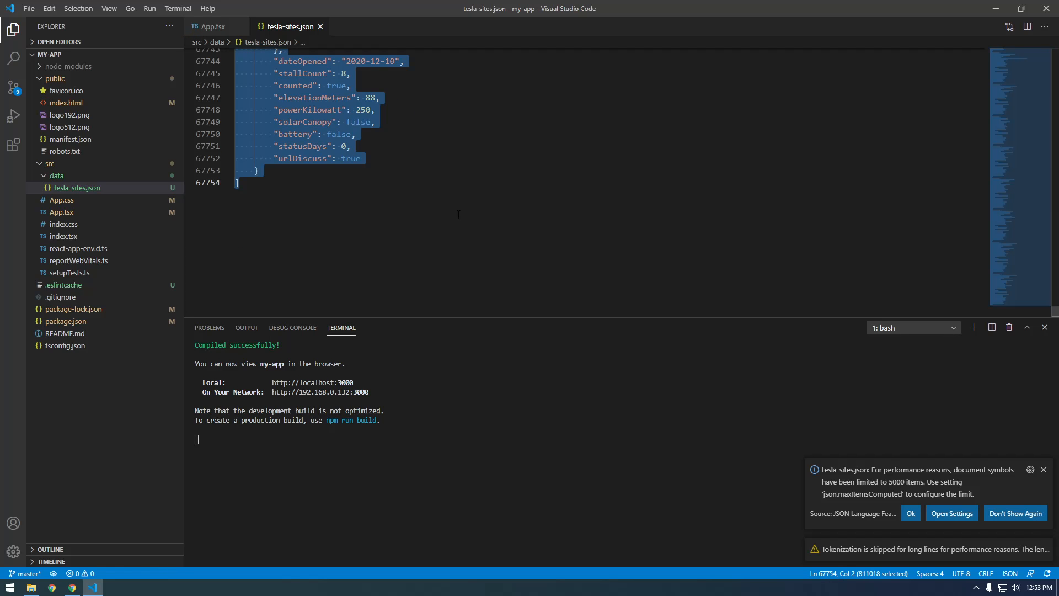
- Jump to the top of tesla-sites.json and scroll through the supercharger site records
scroll("up", 3)
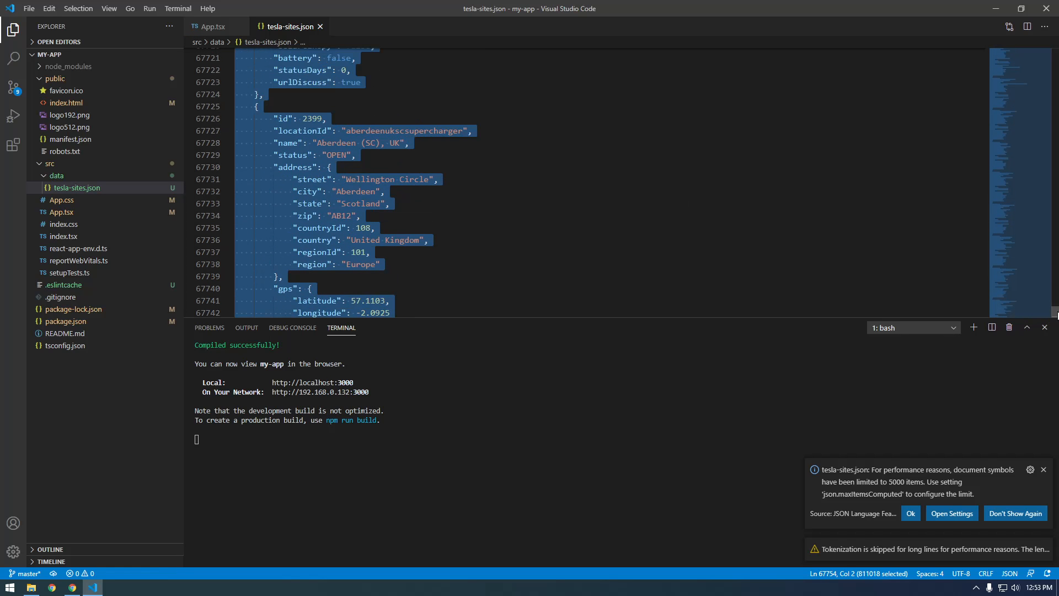
key("ctrl+Home")
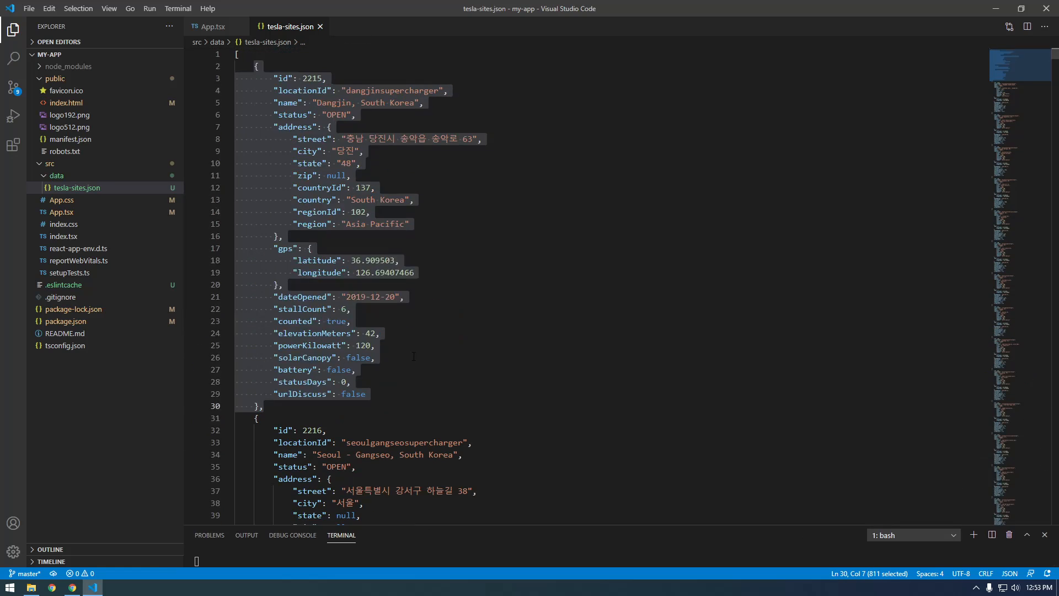
scroll("down", 3)
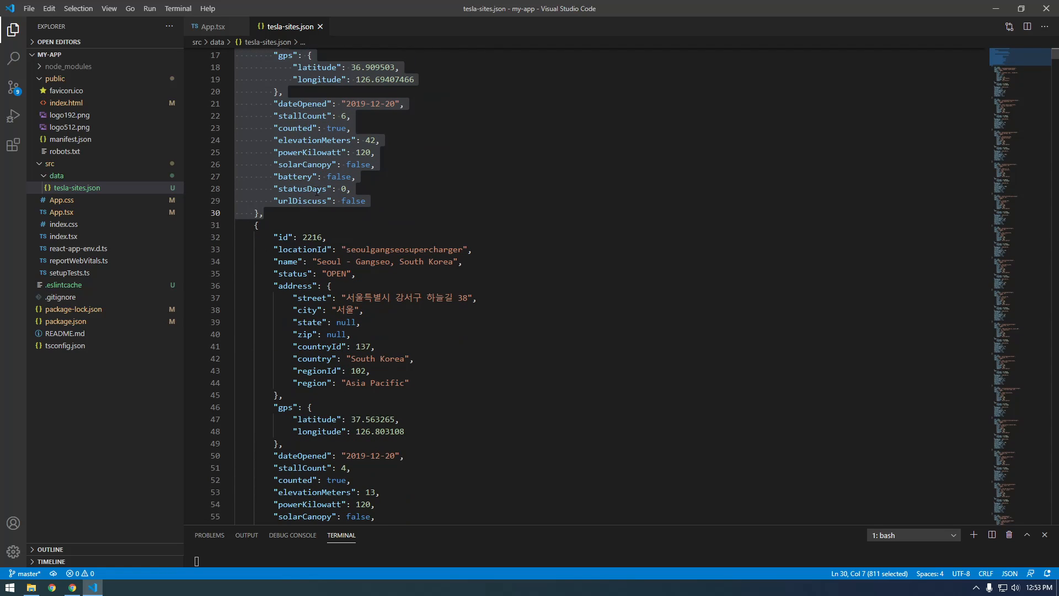
scroll("down", 3)
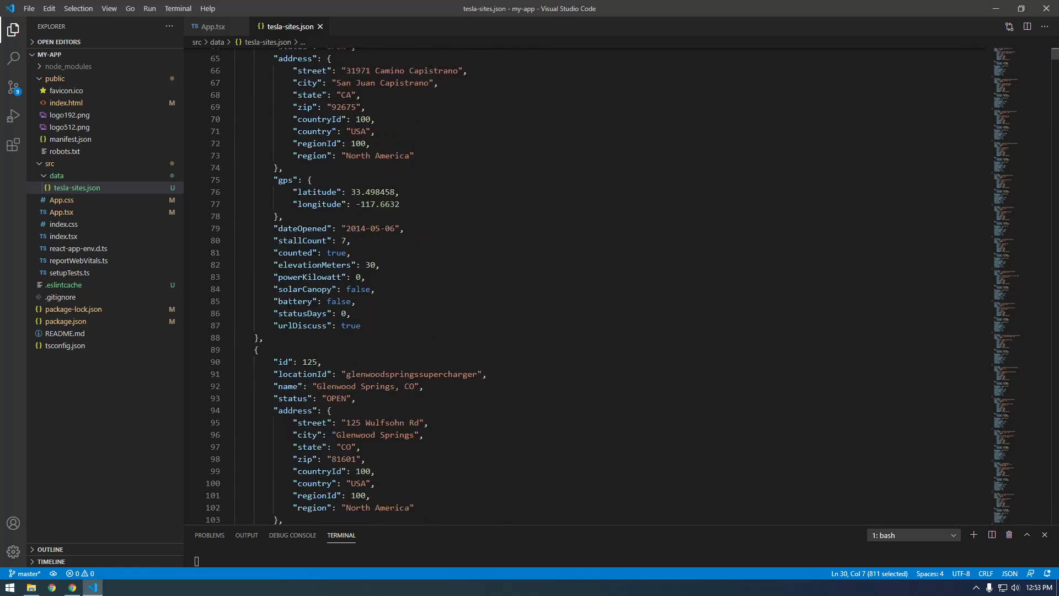
scroll("down", 3)
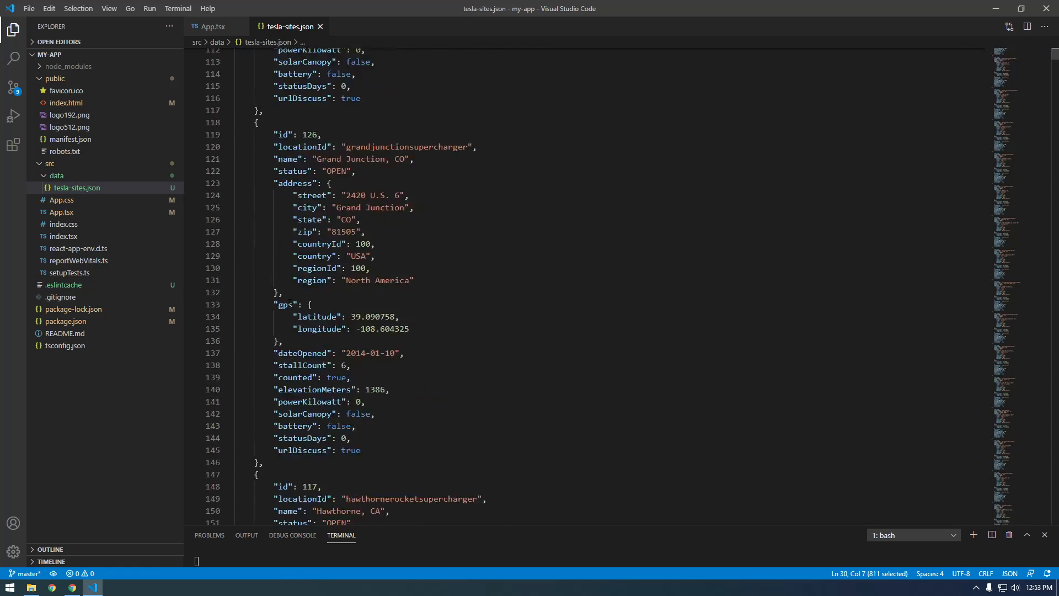
scroll("down", 3)
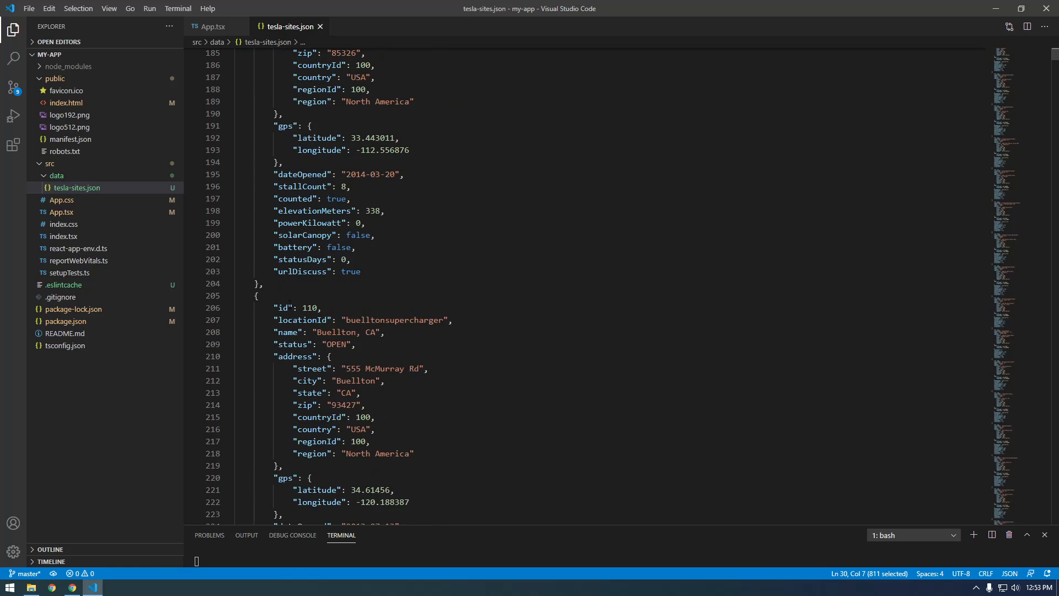
scroll("down", 3)
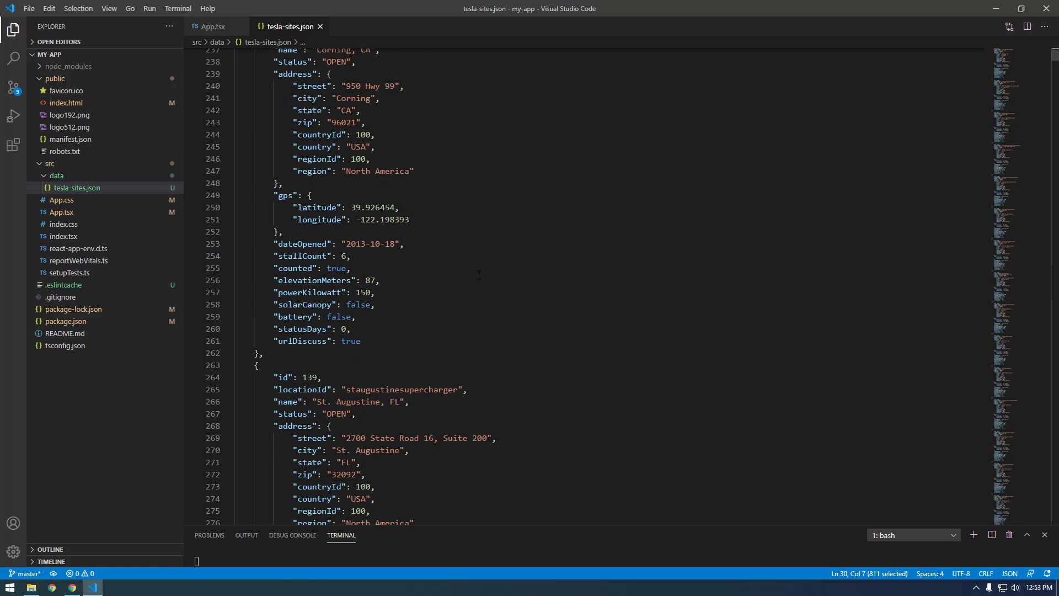
scroll("up", 3)
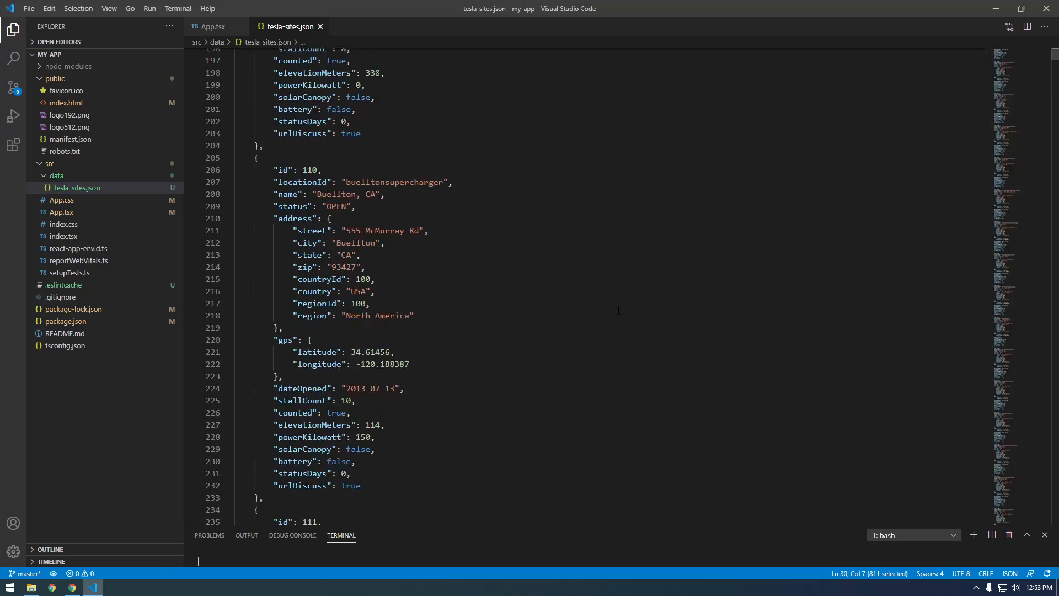
scroll("up", 3)
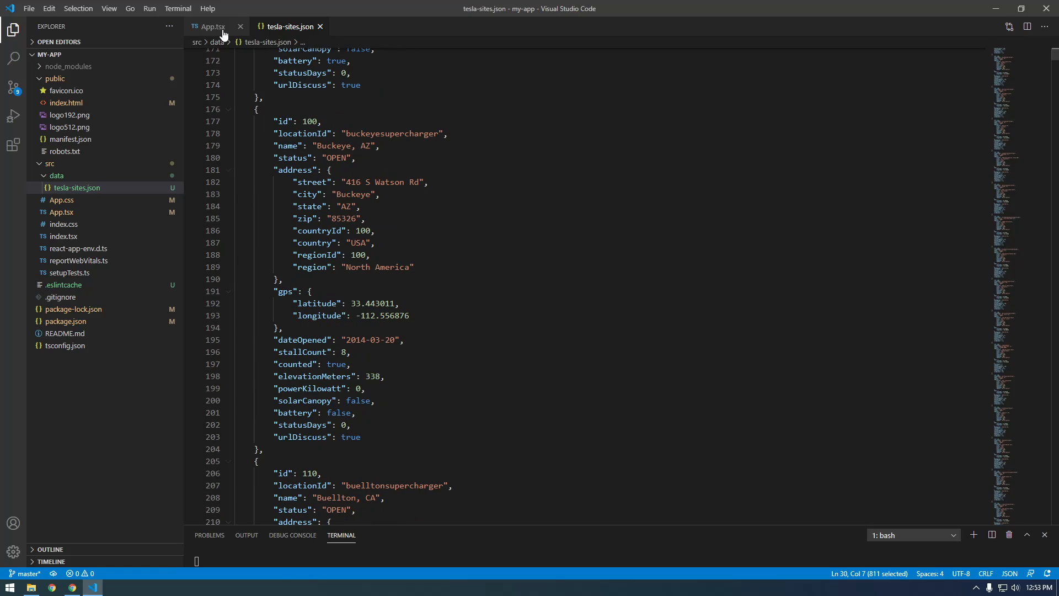
- Add import teslaData from "./data/tesla-sites.json" below the existing imports and save
left_click(212, 26)
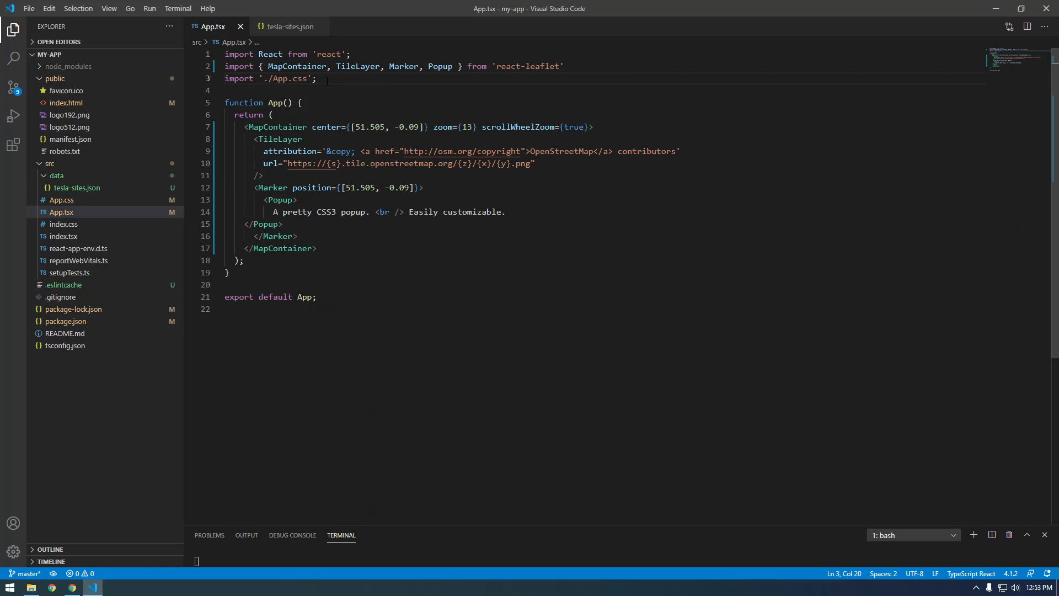
key("Enter")
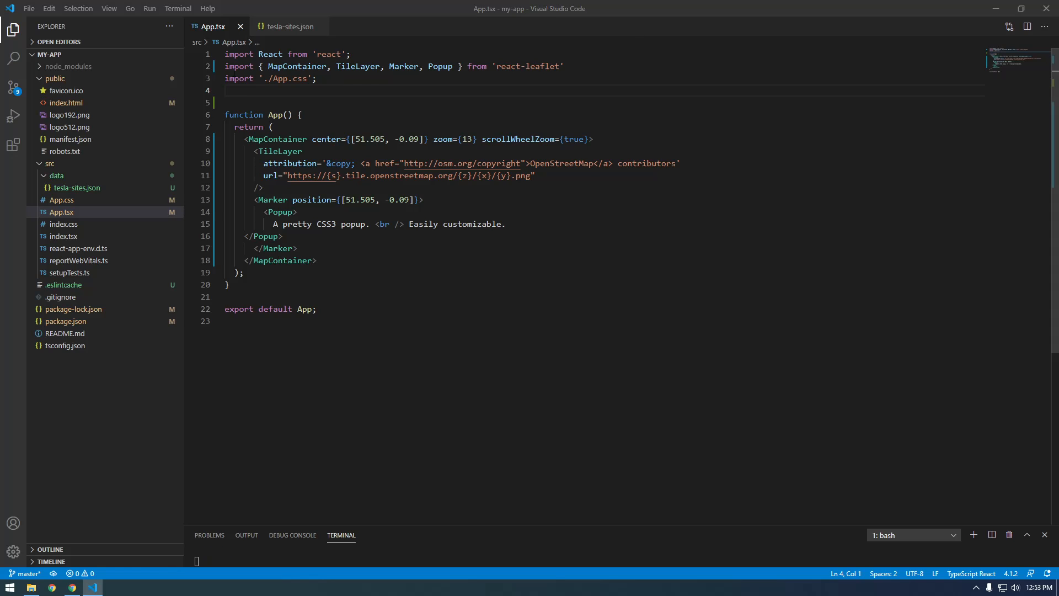
left_click(233, 89)
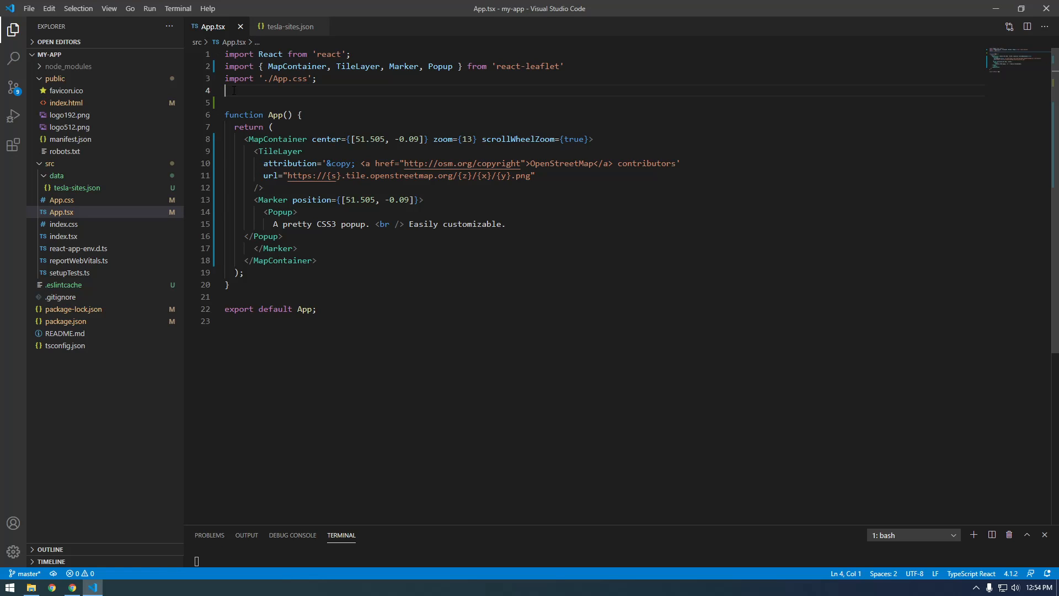
type("impor")
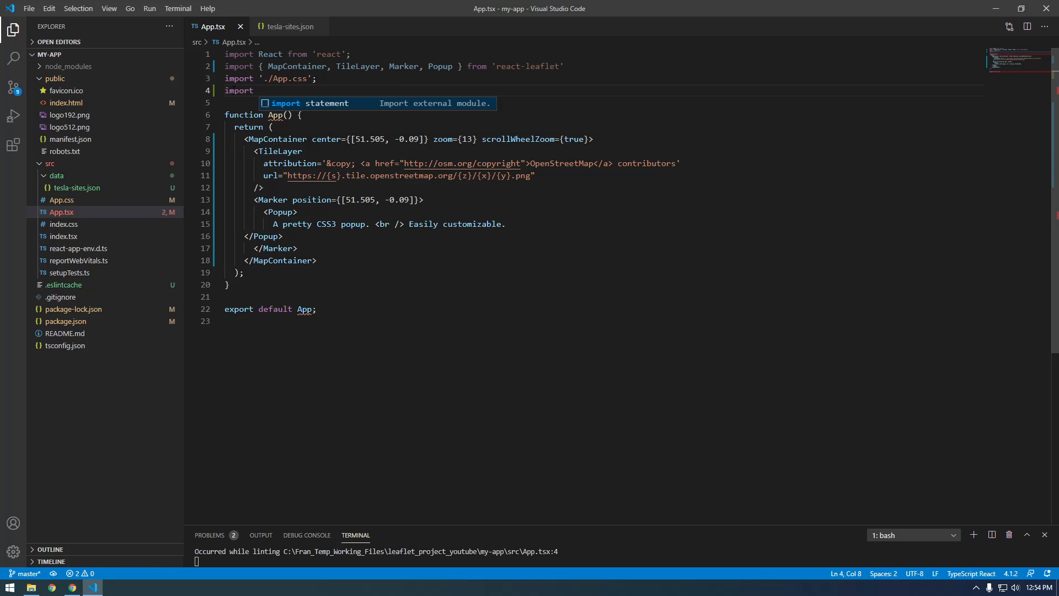
type("tes")
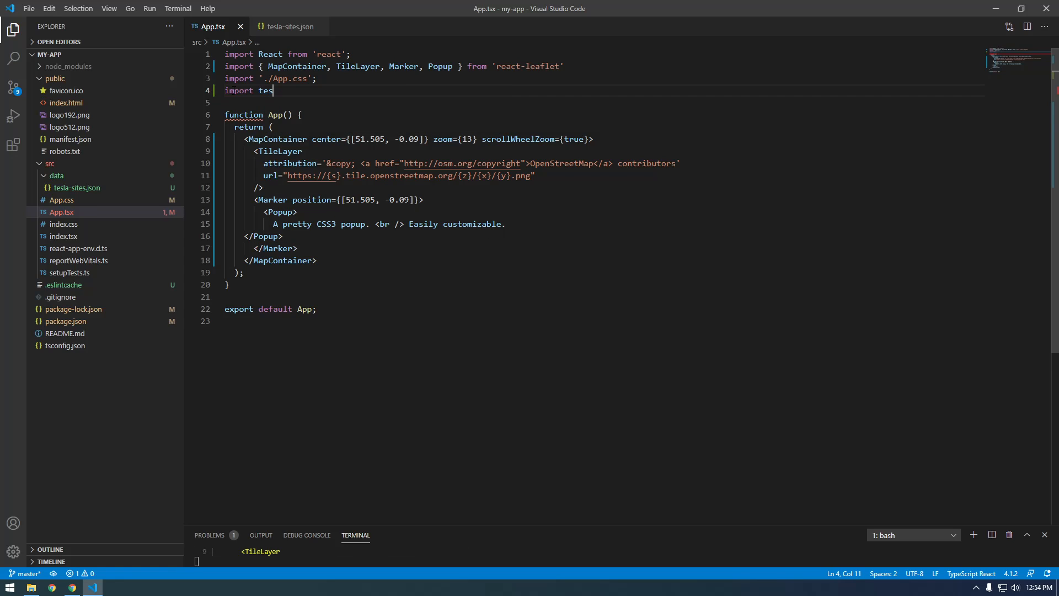
type("laData")
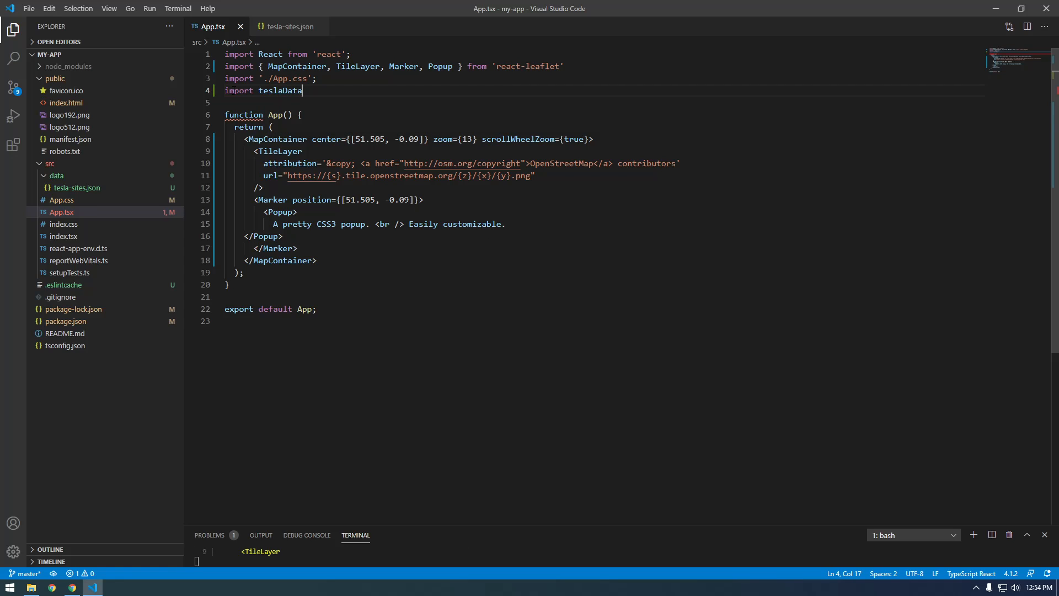
type("from")
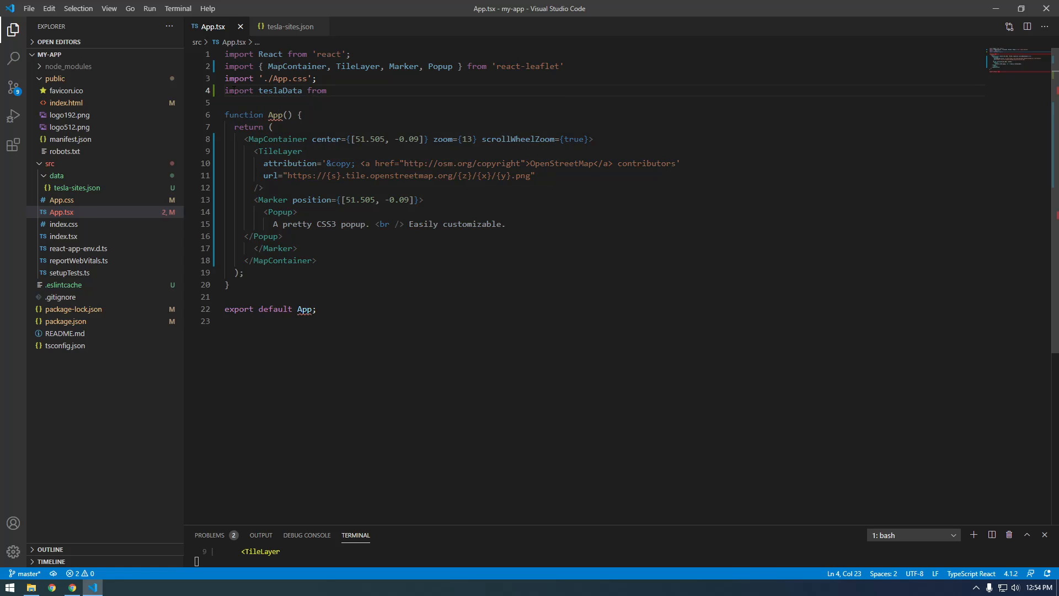
type("\"")
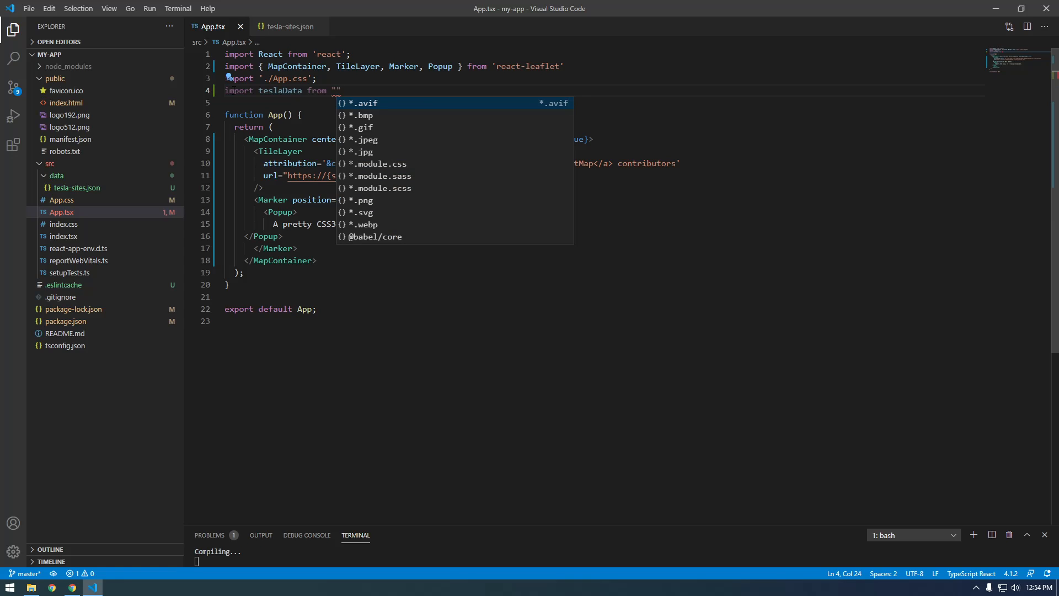
type("./")
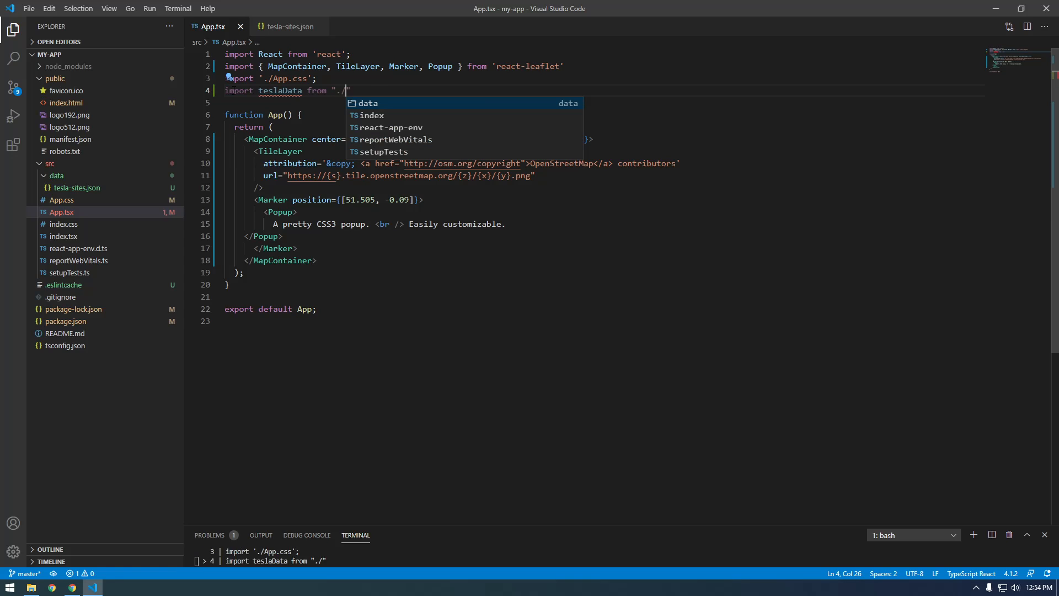
type("data/tesla-sites.json")
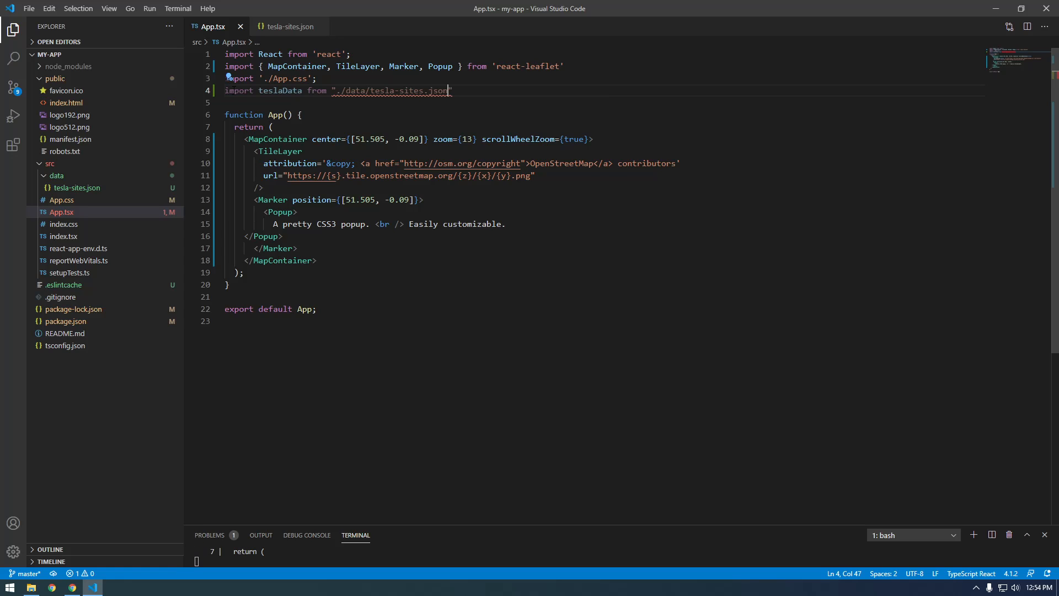
key("ctrl+s")
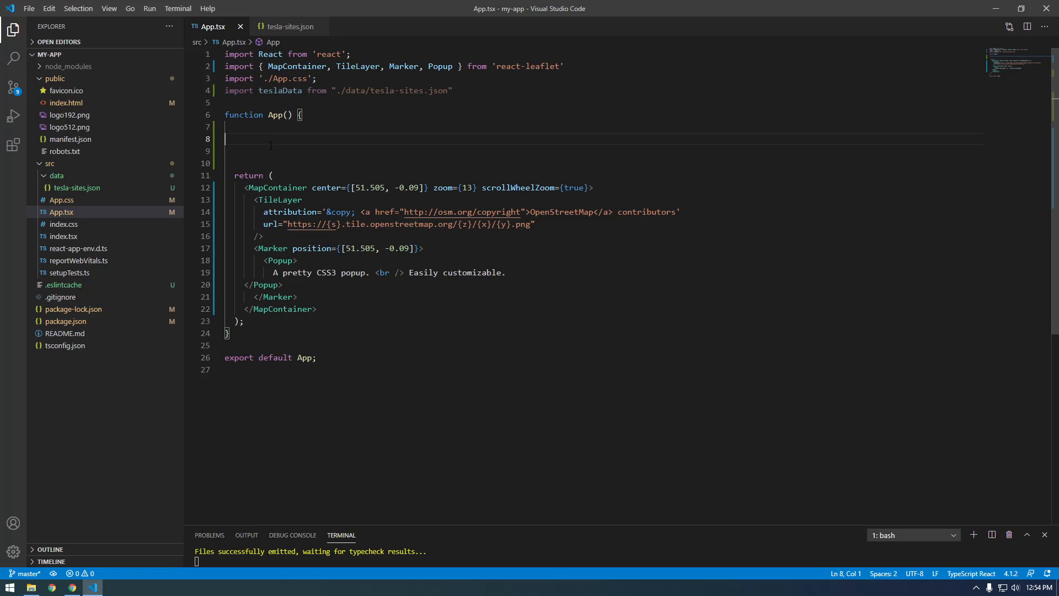
- Log teslaData with console.log inside the App function
type("console.log(")
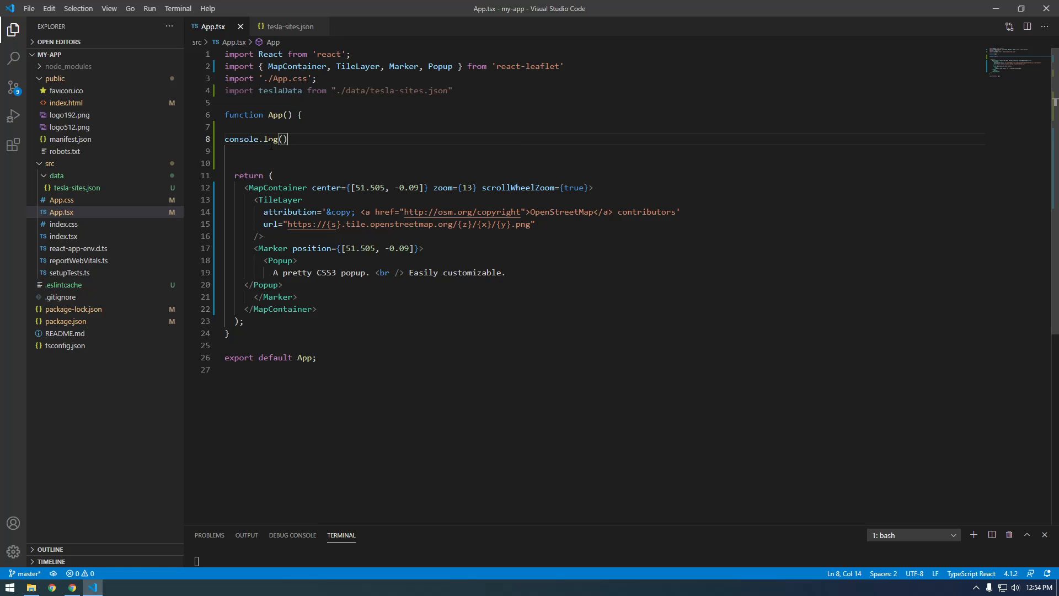
type("teslaData")
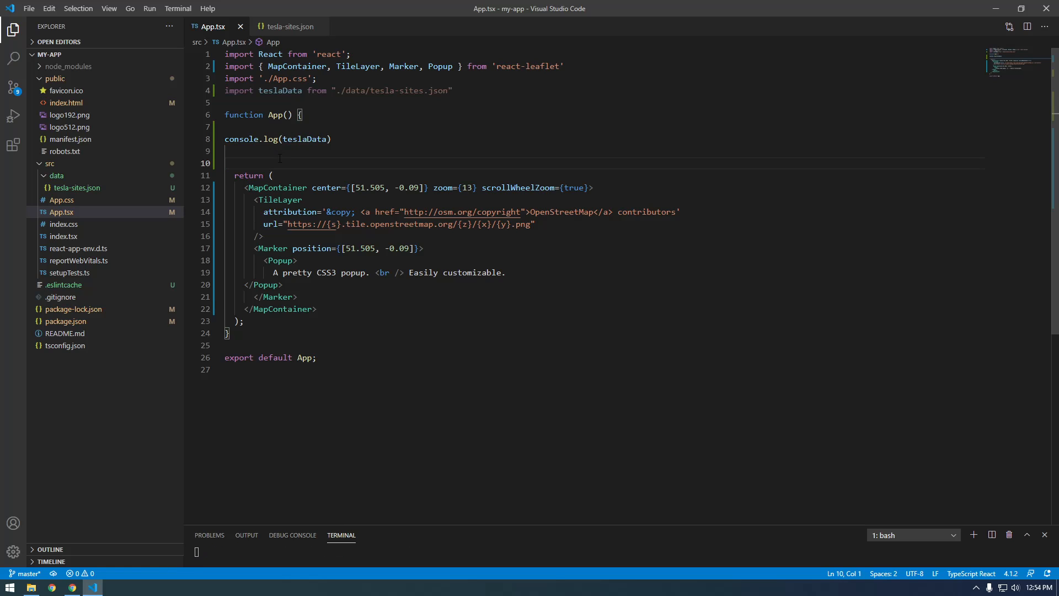
mouse_move(101, 566)
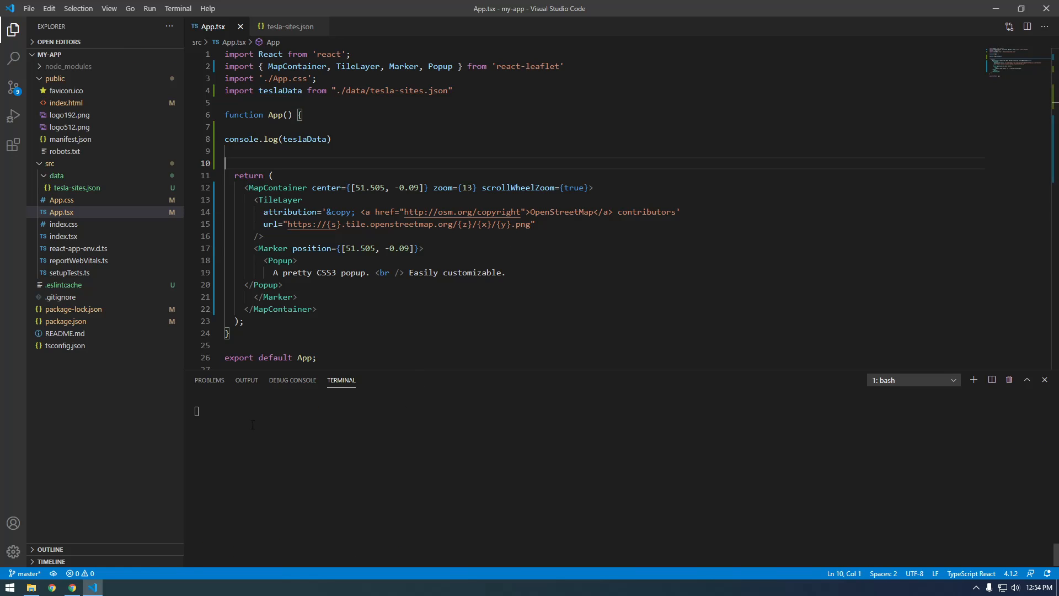
- Reload the React app in Chrome and expand the logged array of 2348 sites in the console
left_click(51, 587)
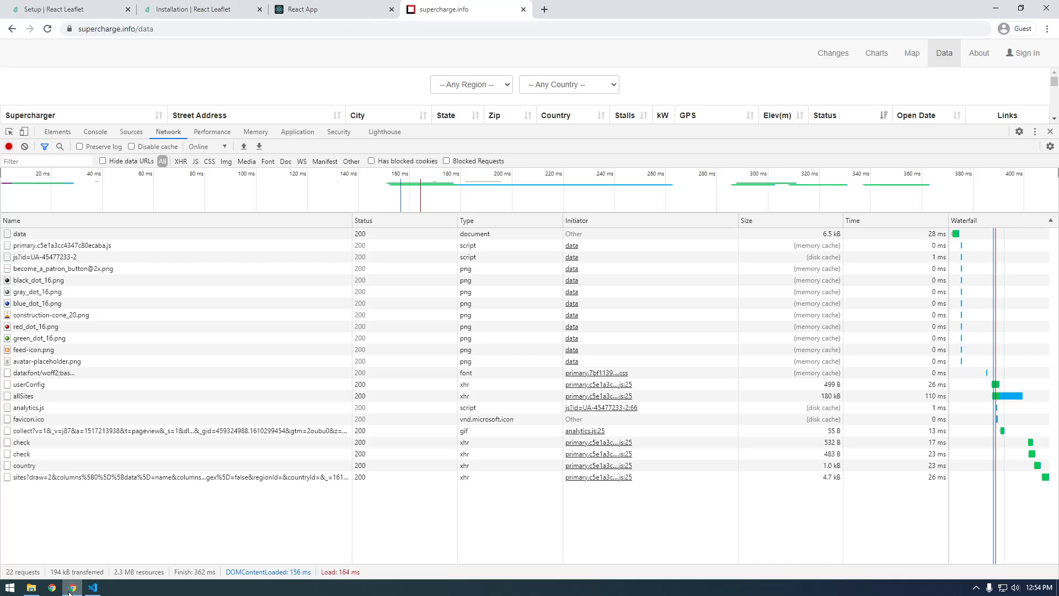
left_click(330, 9)
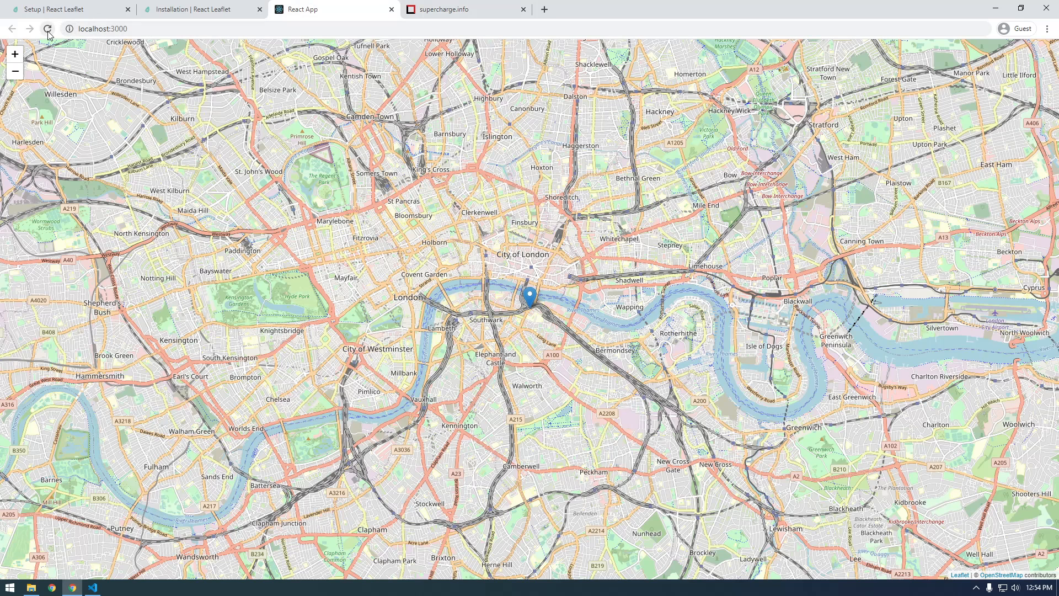
key("F12")
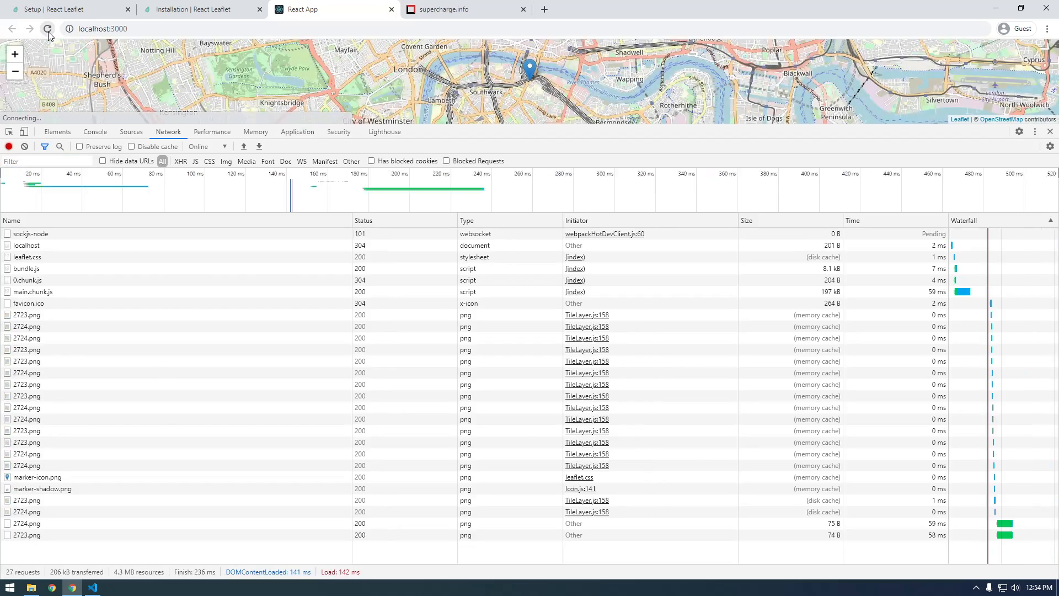
left_click(95, 131)
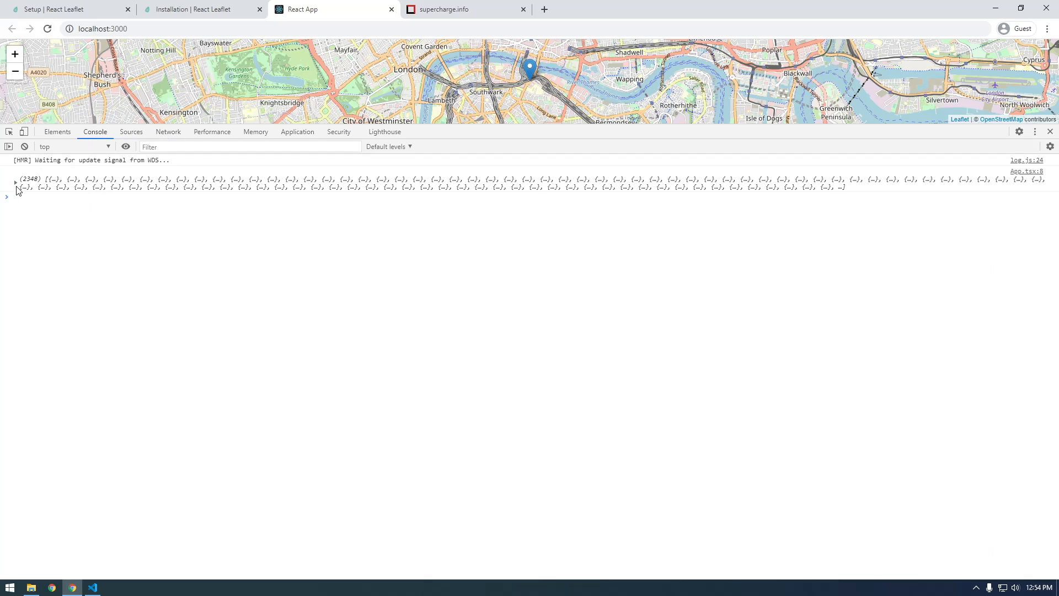
left_click(14, 180)
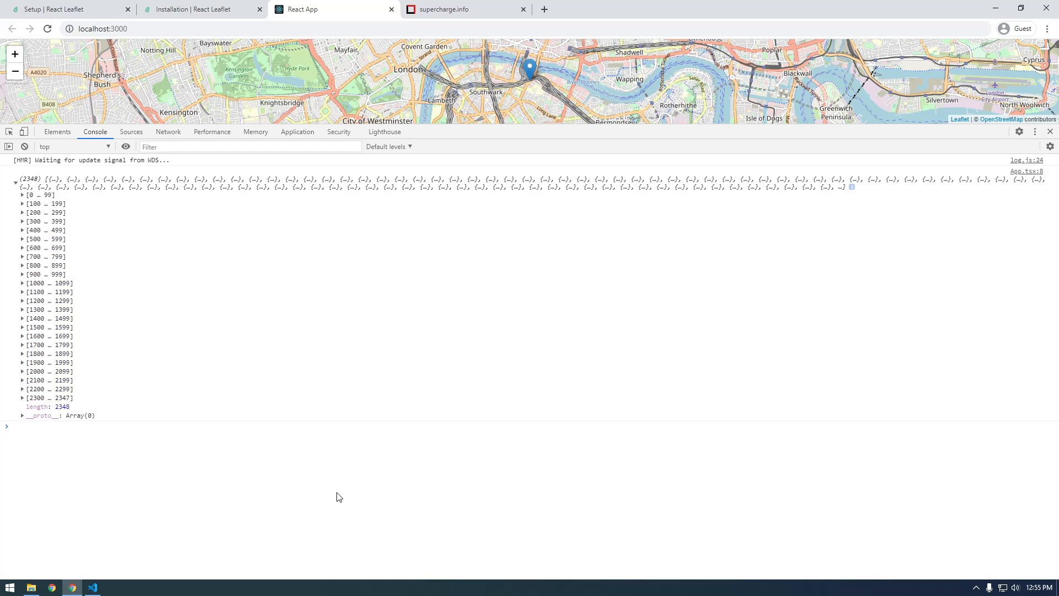
left_click(93, 587)
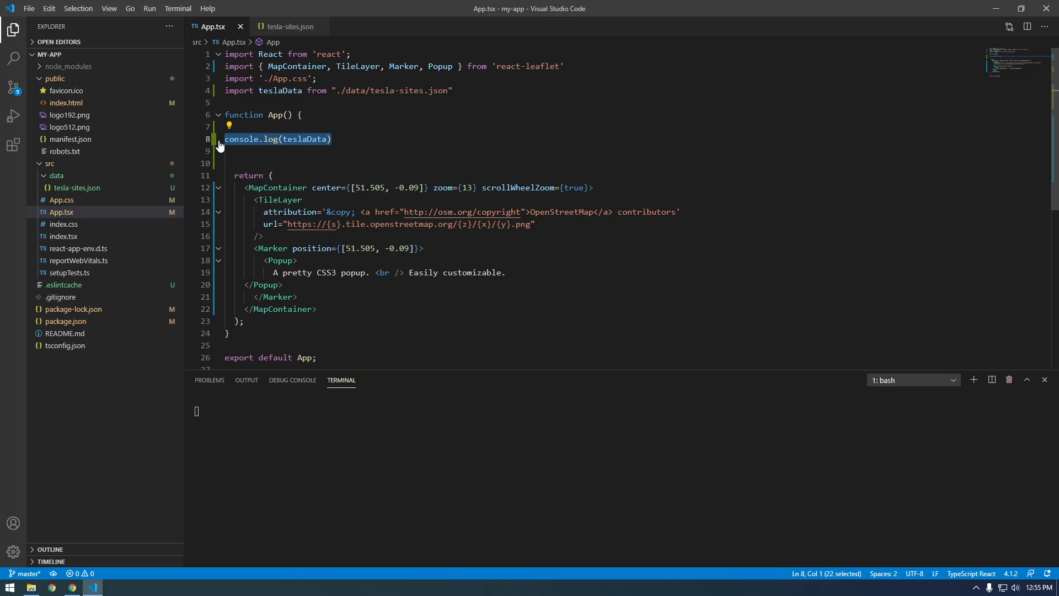
- Remove the console.log line and the Marker's Popup, leaving an empty Marker with blank lines around it
key("Delete")
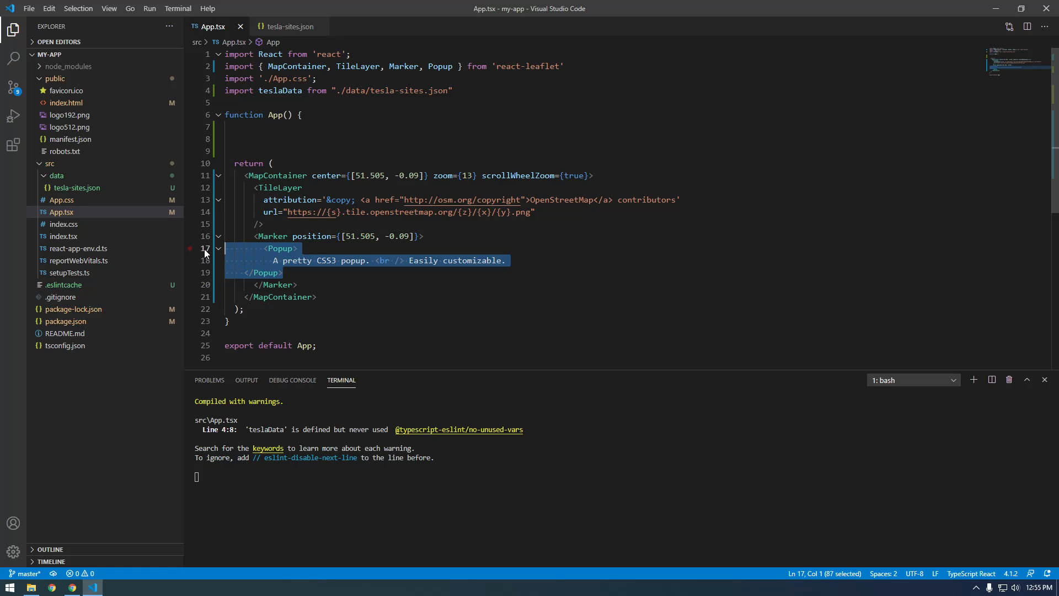
key("Delete")
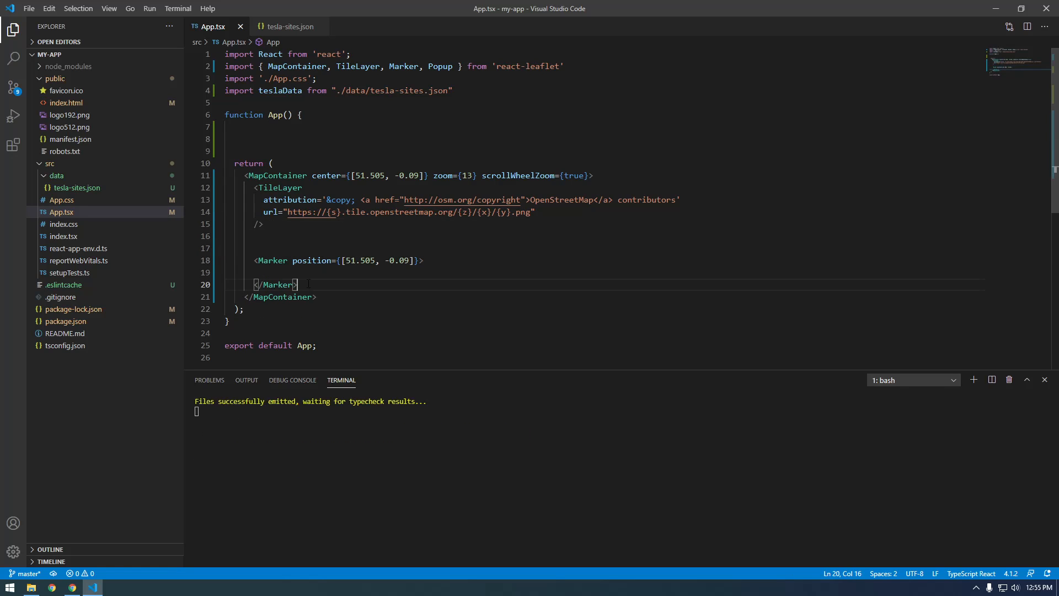
key("Enter")
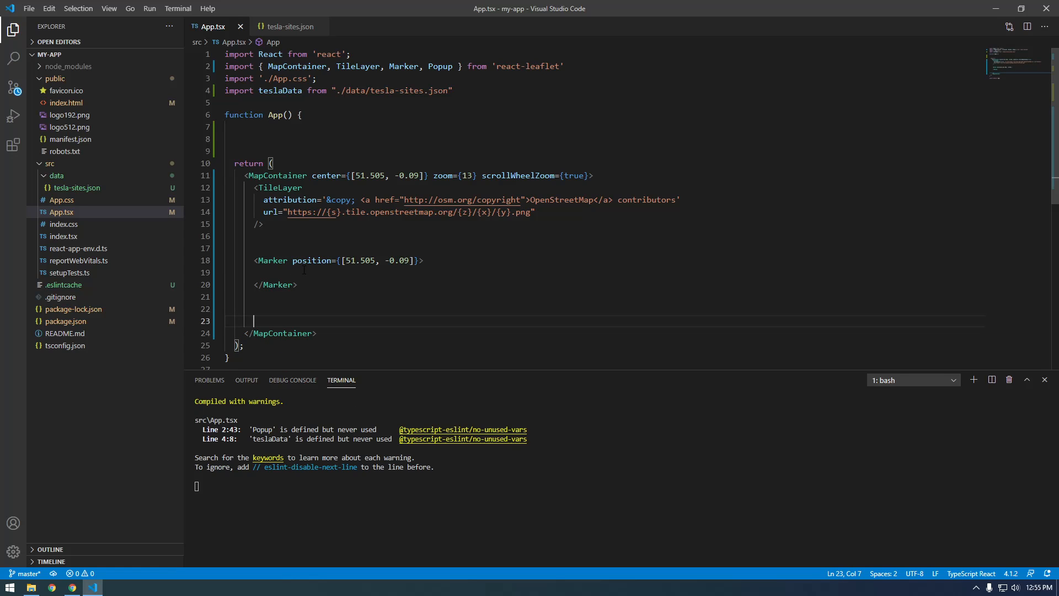
scroll("down", 3)
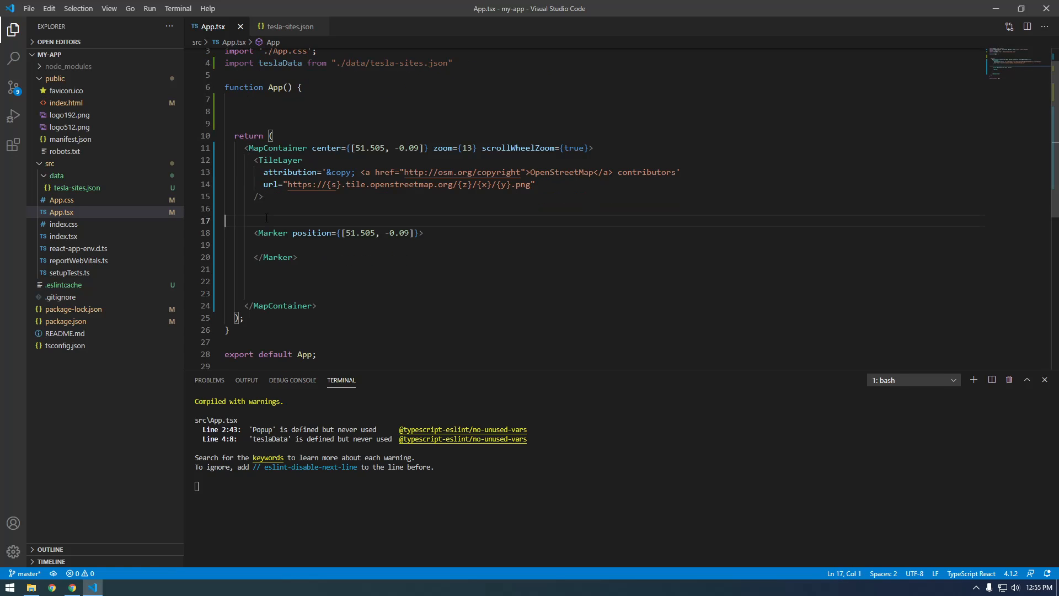
key("Enter")
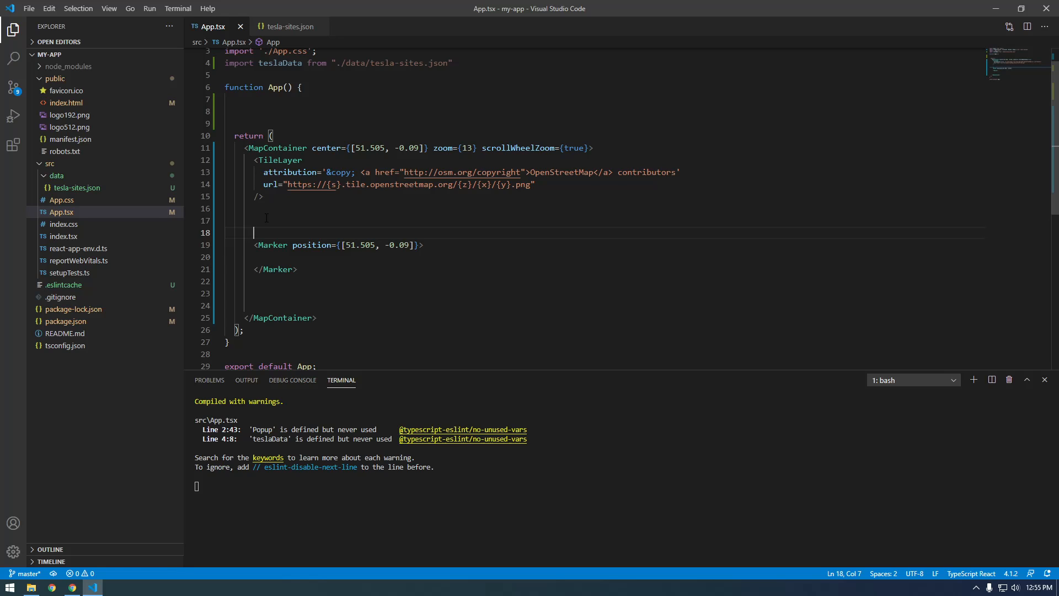
- Write {teslaData.map(tsla => ( ))} inside MapContainer with the callback body on new lines
type("te")
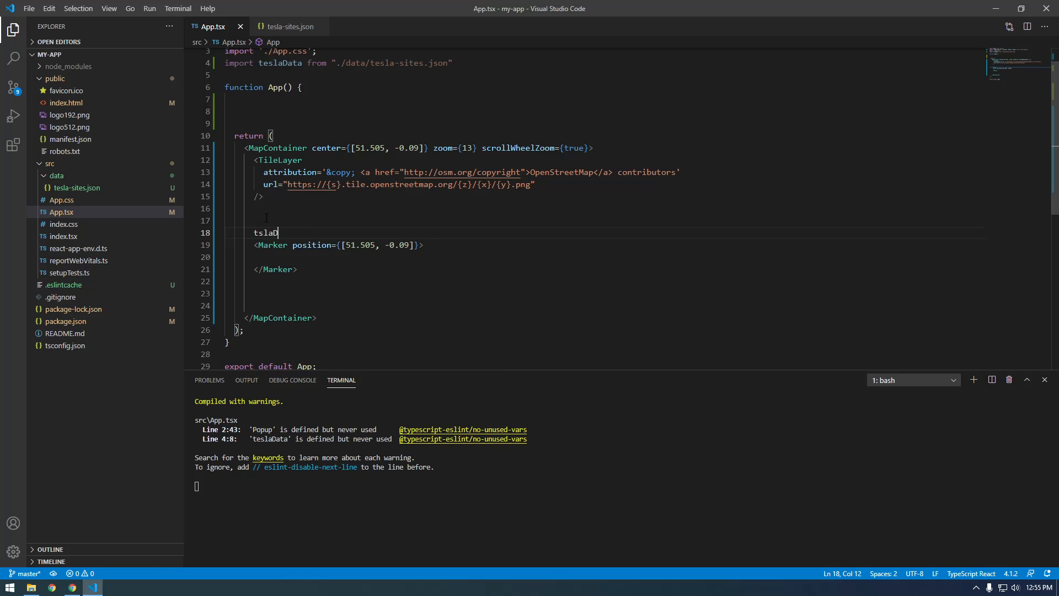
key("Backspace")
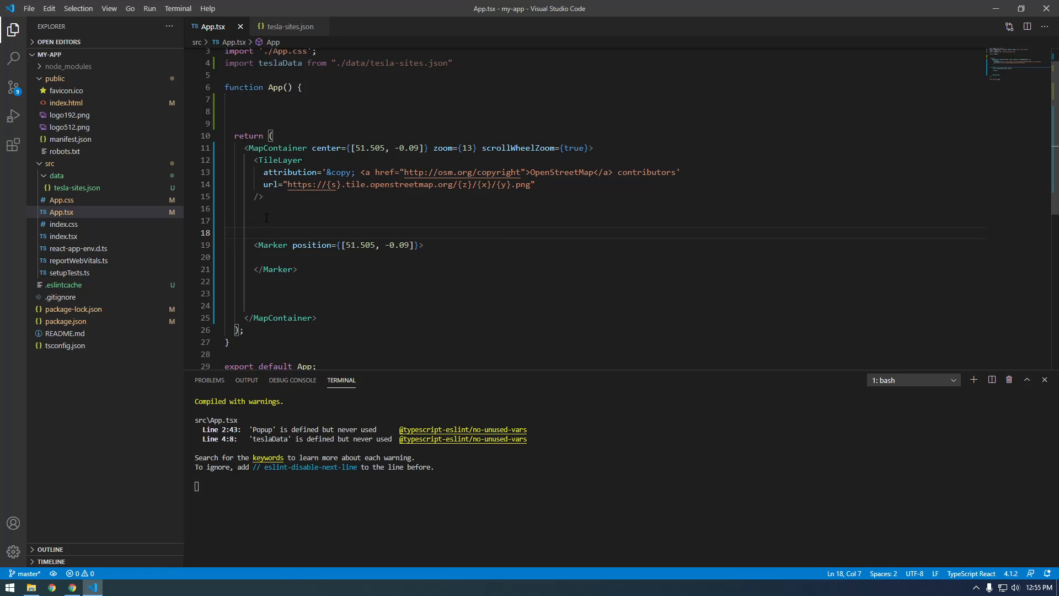
type("{}")
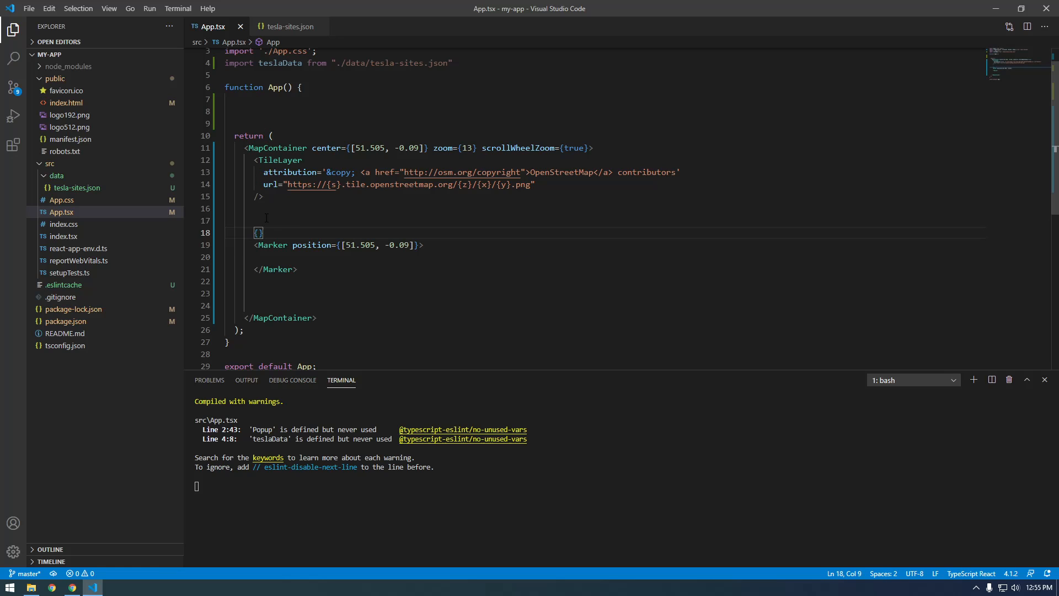
type("teslaDa")
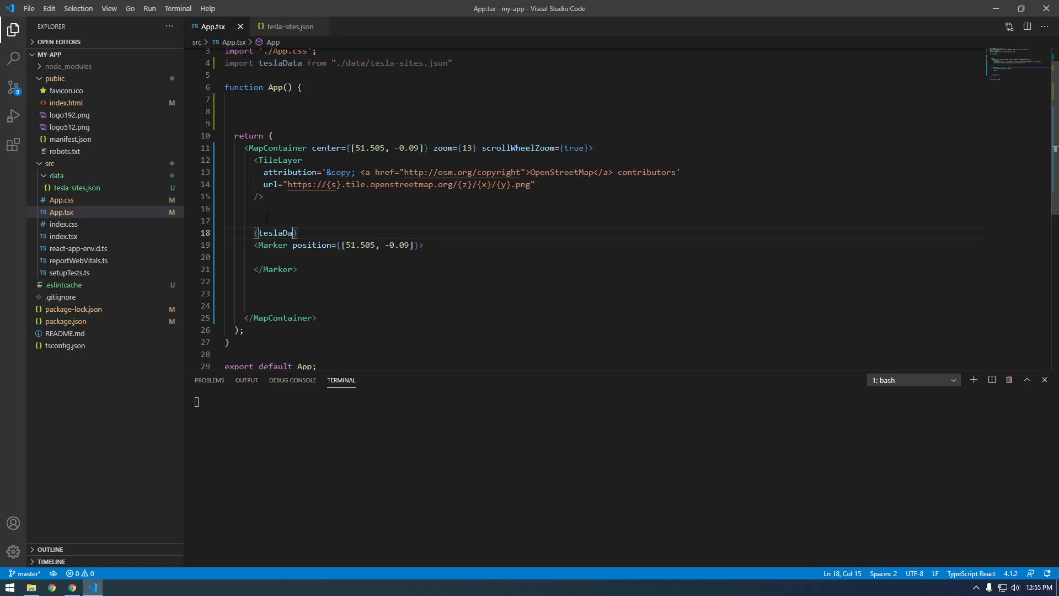
type(".")
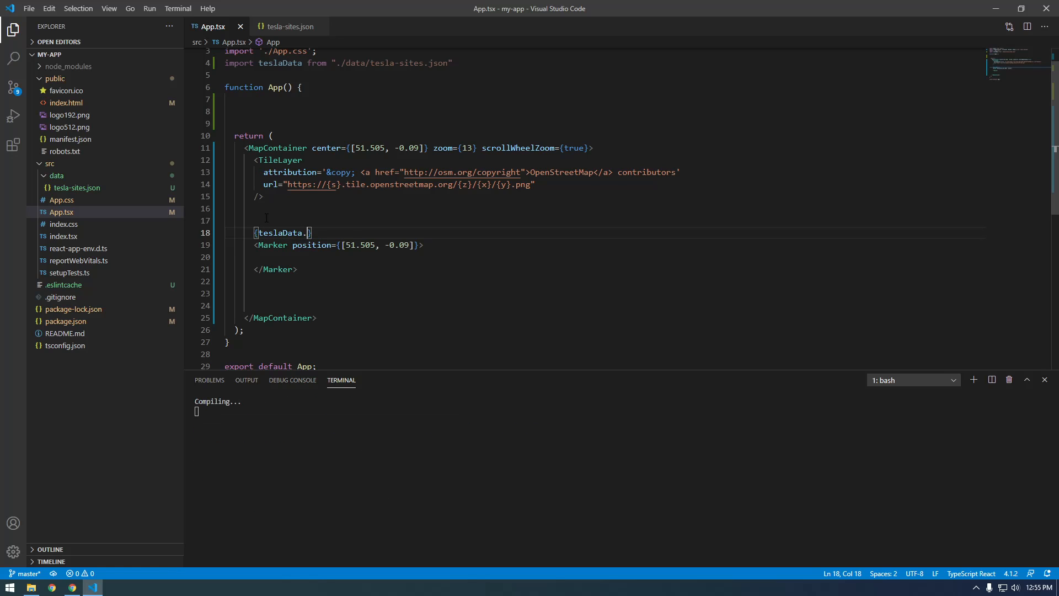
type("map(tsla =")
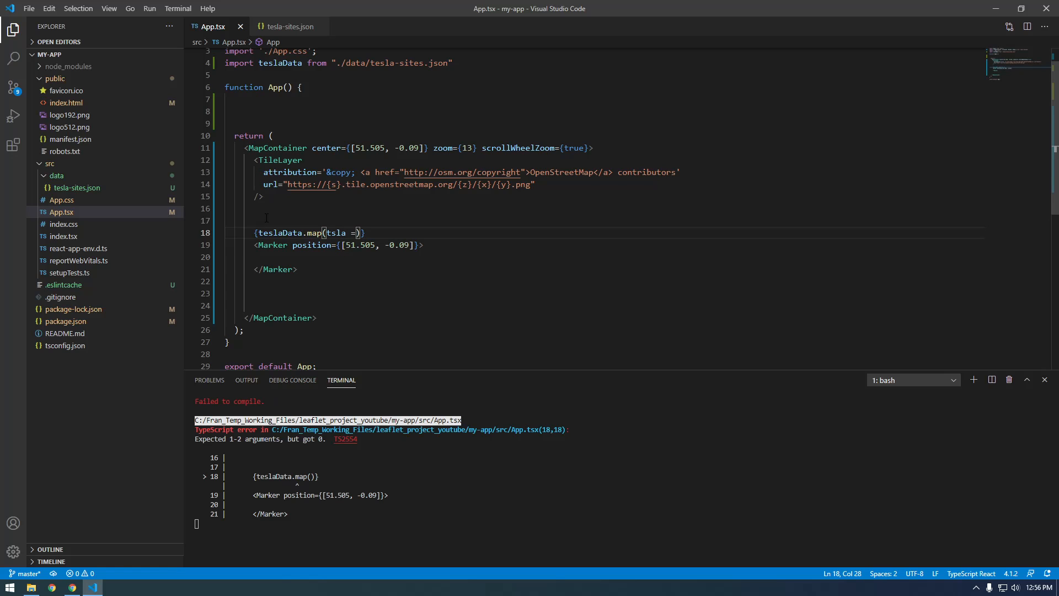
type("=>")
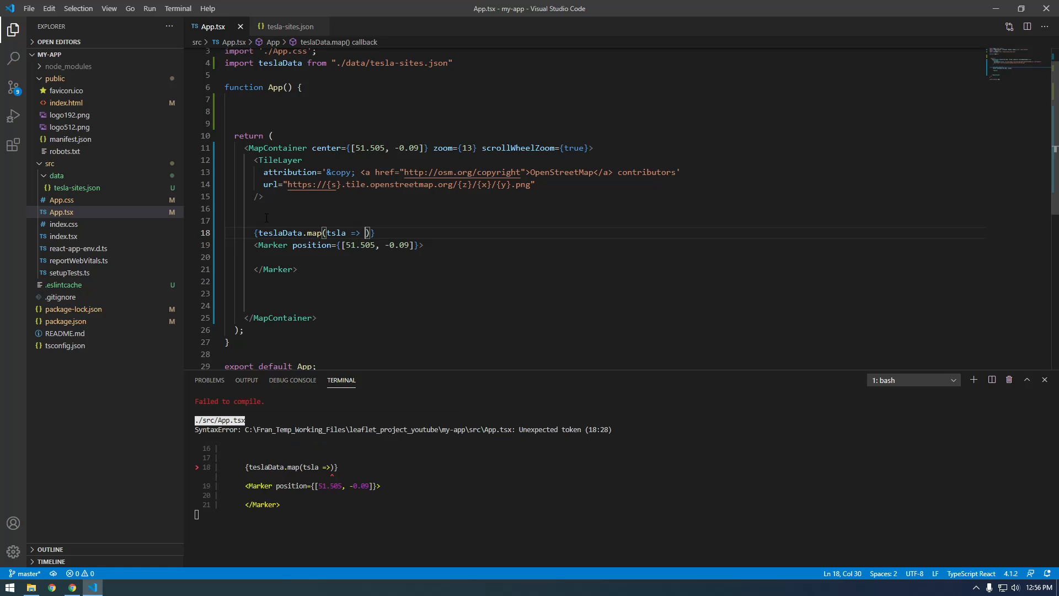
type("()")
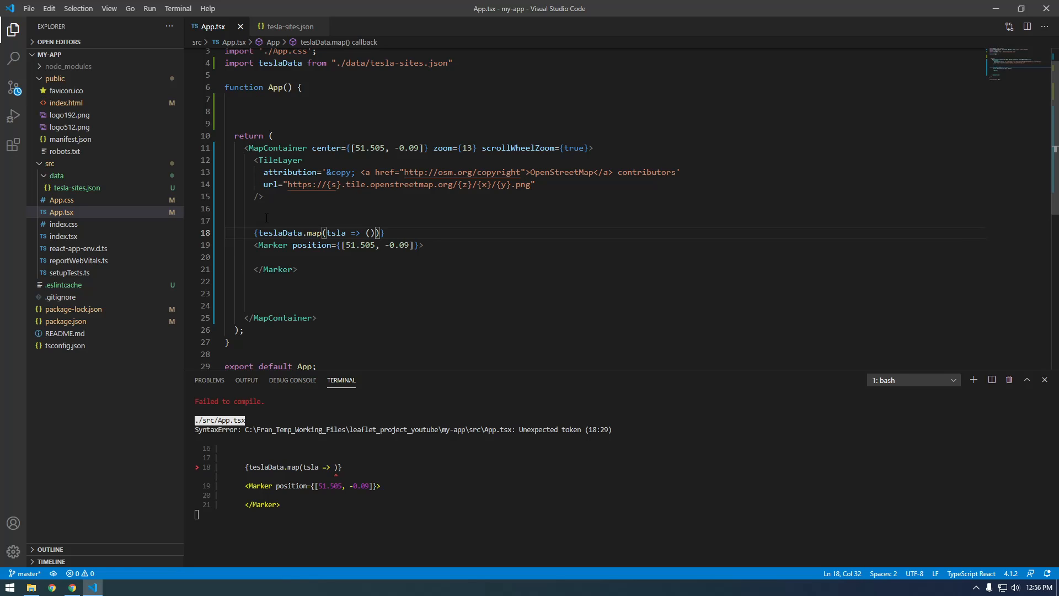
key("Enter")
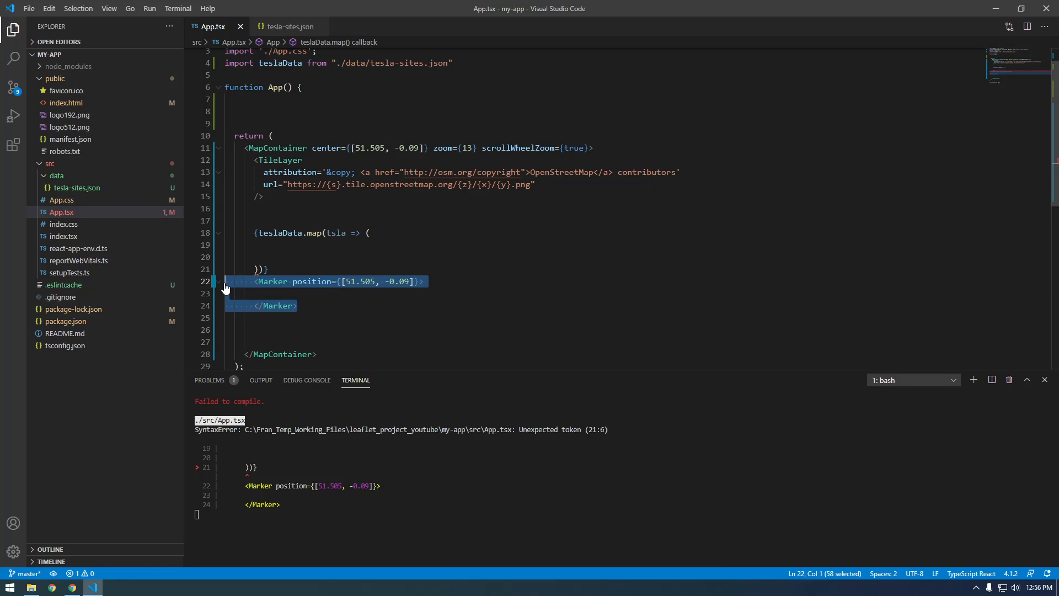
- Move the Marker element inside the map callback
key("Delete")
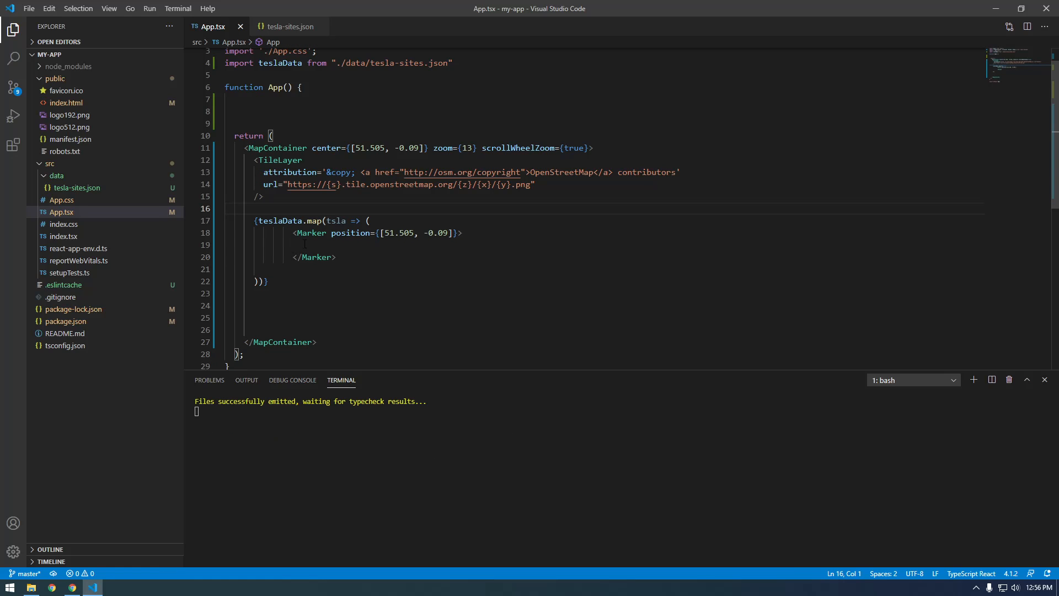
- Format the document to re-indent the Marker block, then select the Marker's position attribute
right_click(315, 257)
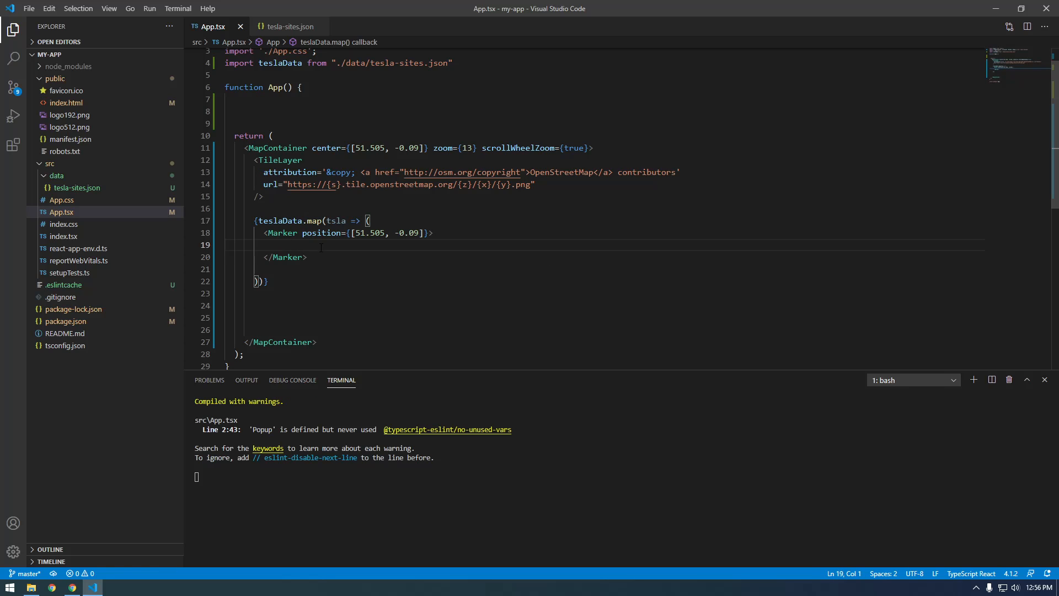
mouse_move(324, 233)
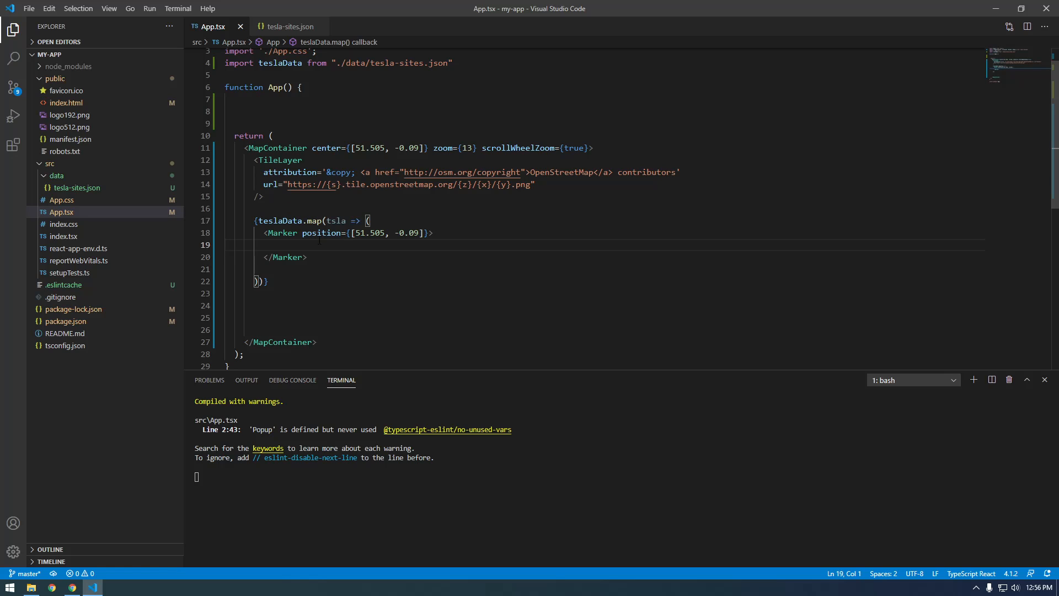
mouse_move(314, 220)
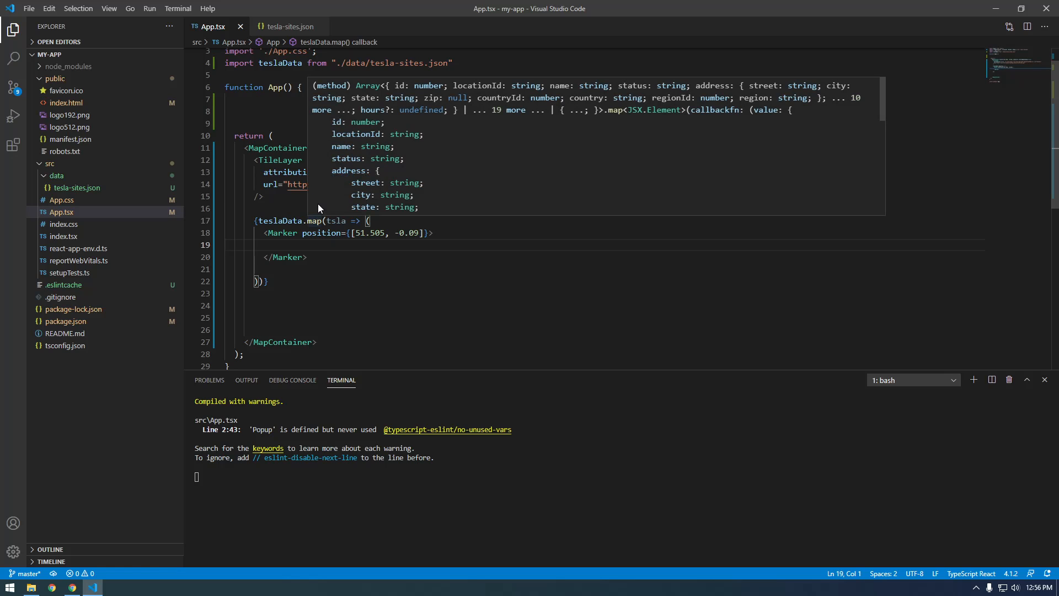
left_click(311, 208)
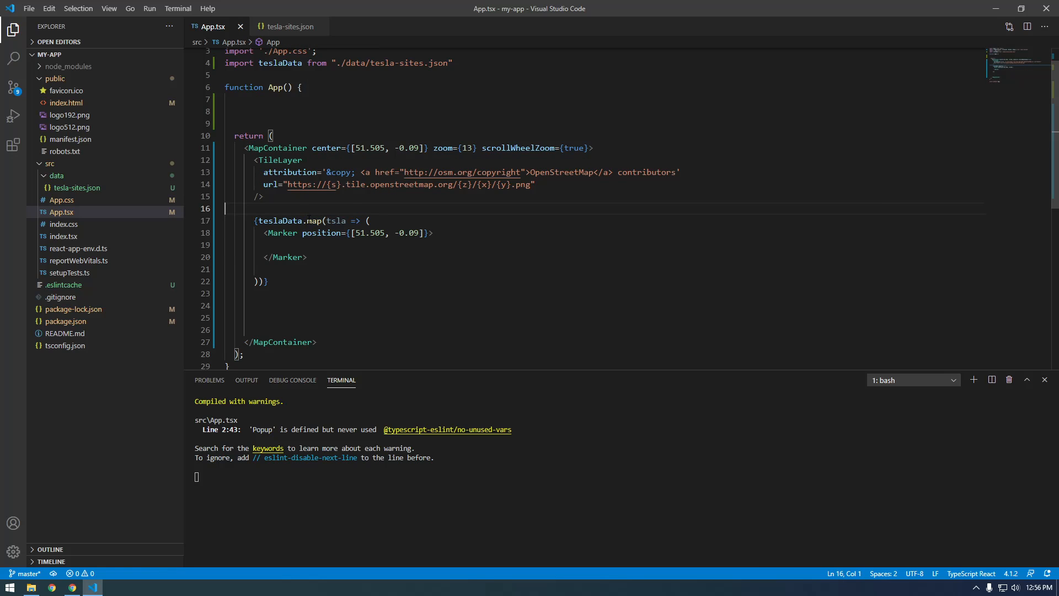
double_click(315, 221)
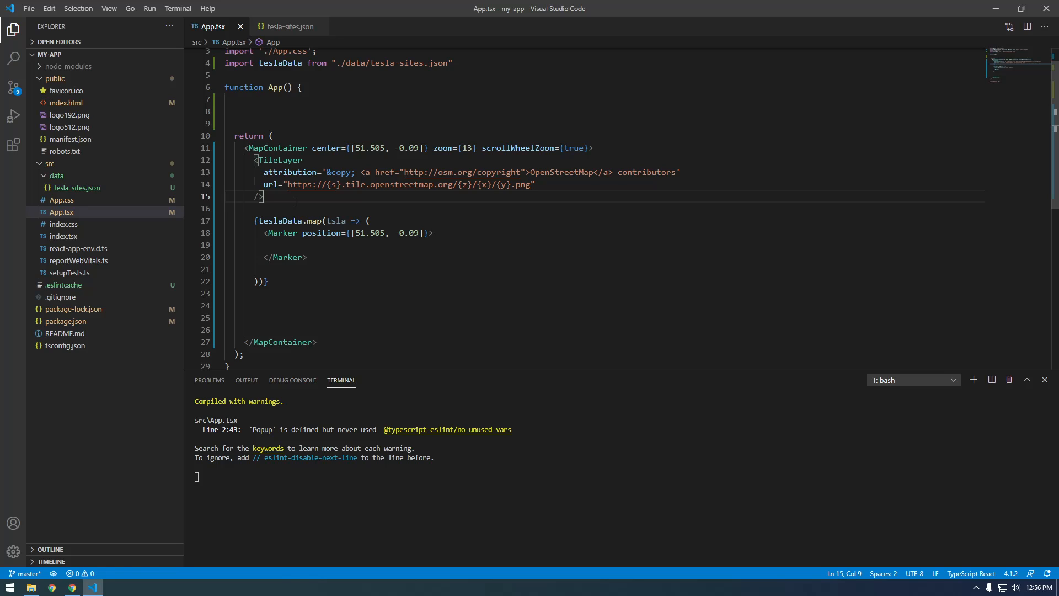
double_click(281, 221)
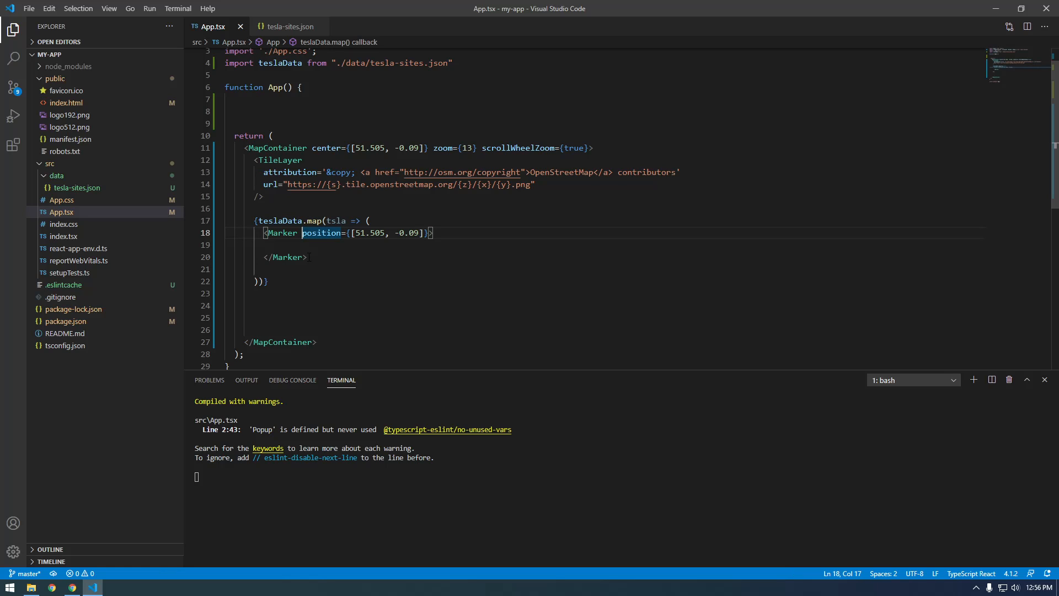
- Give each mapped Marker key={tsla.id}, checking the field name in tesla-sites.json
key("Enter")
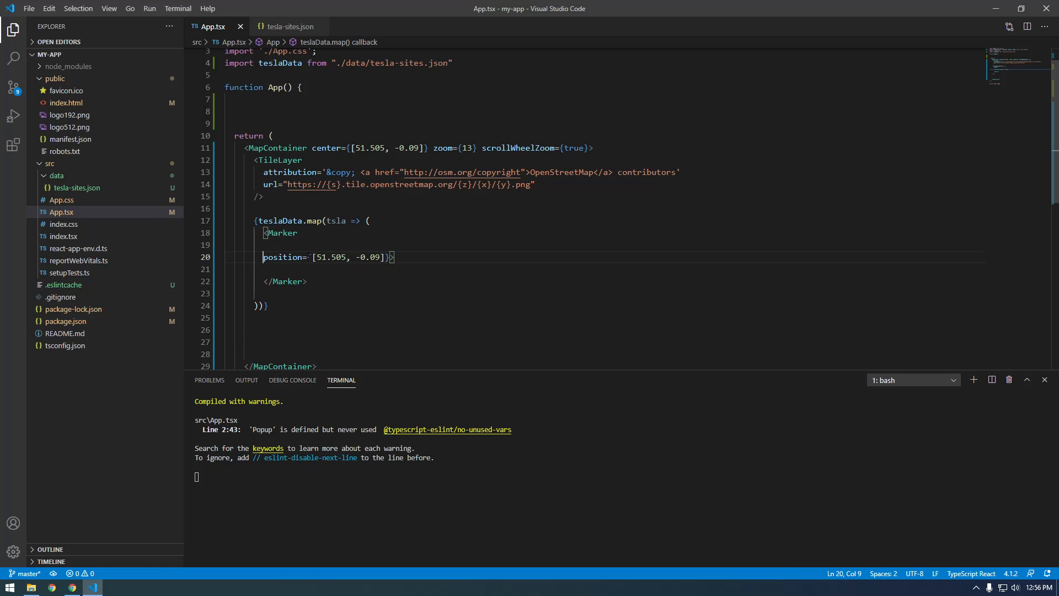
type("key")
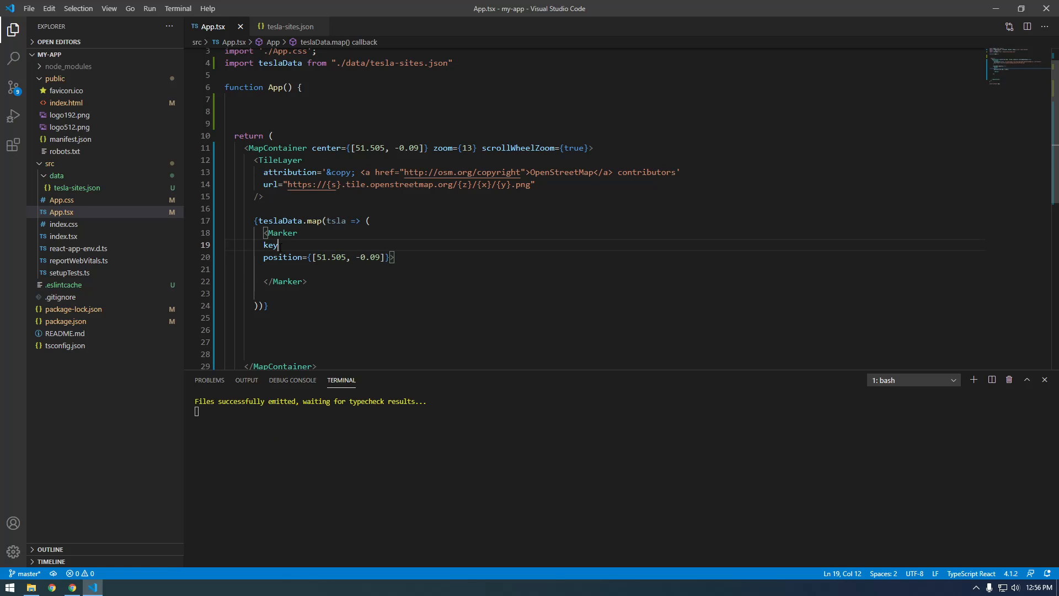
type("= {}")
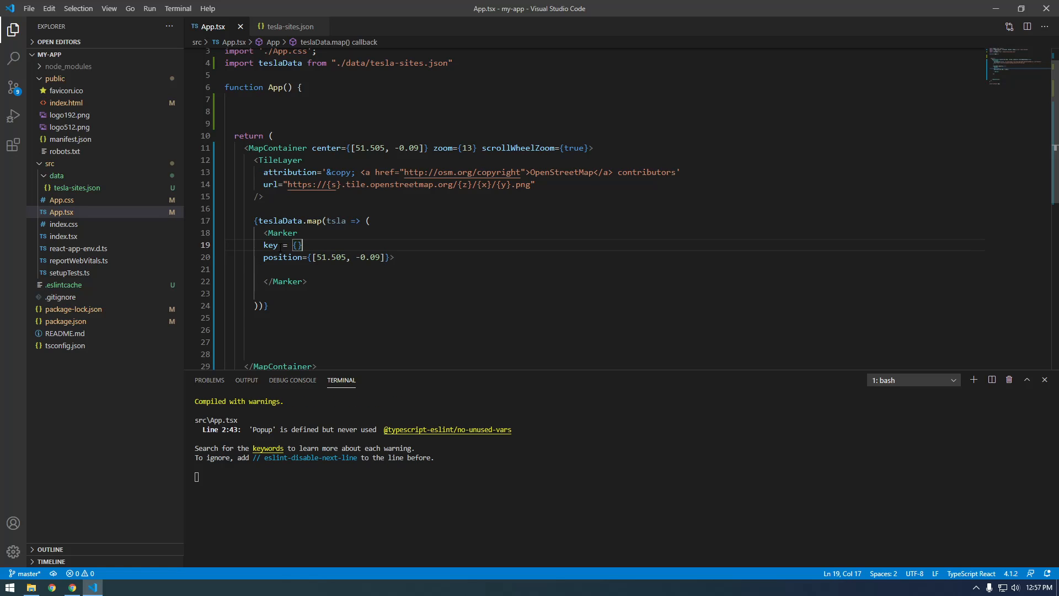
type("tsla.id")
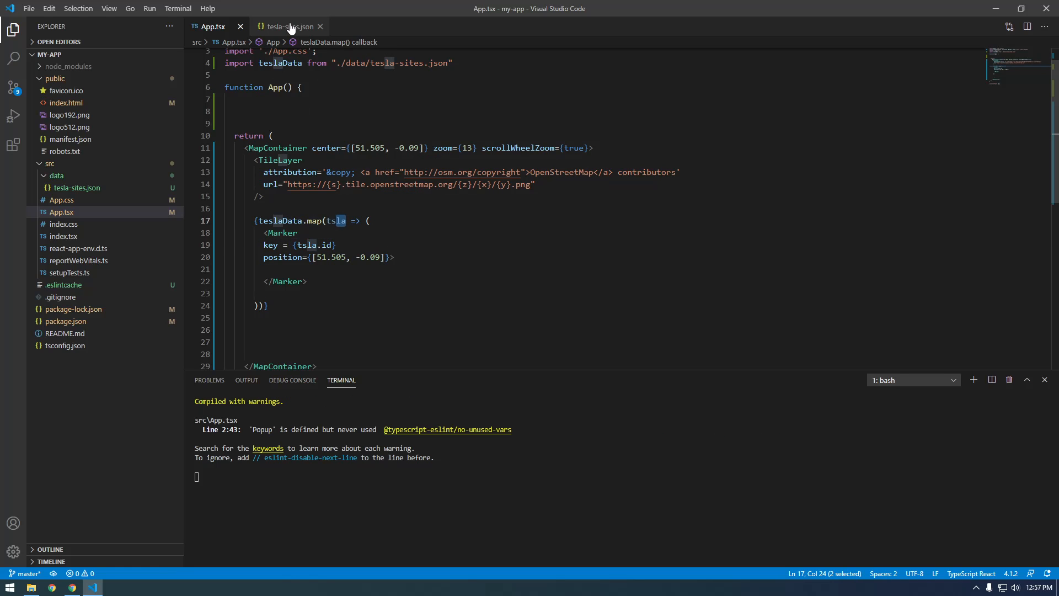
left_click(289, 26)
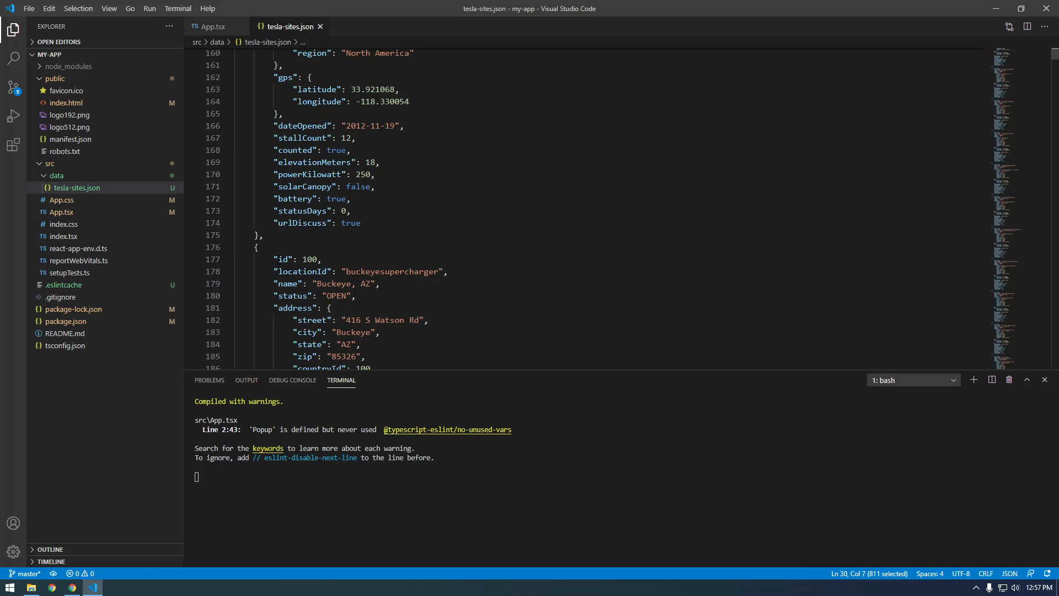
left_click(211, 27)
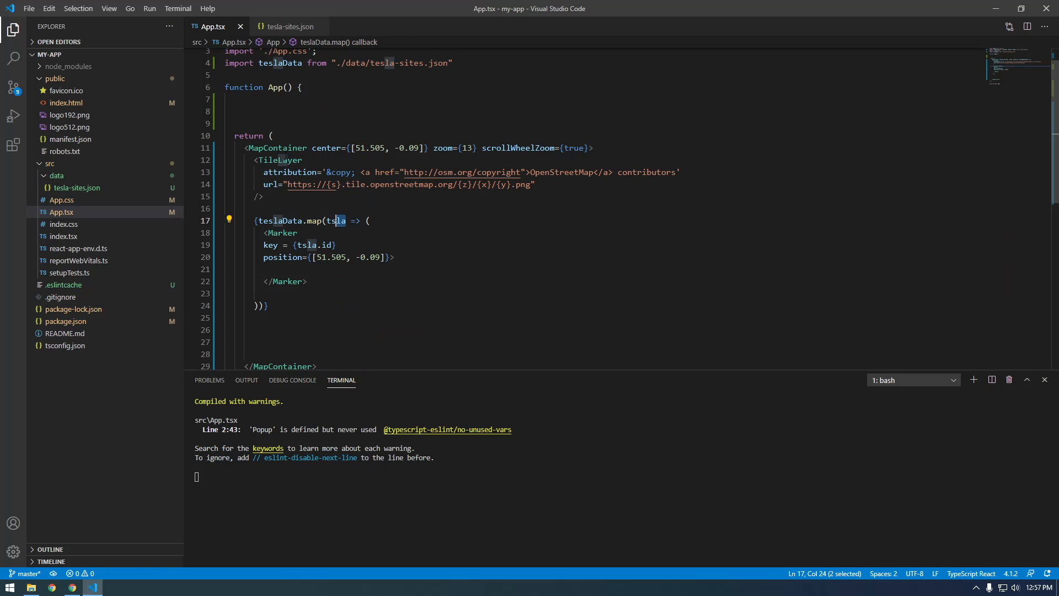
left_click(265, 232)
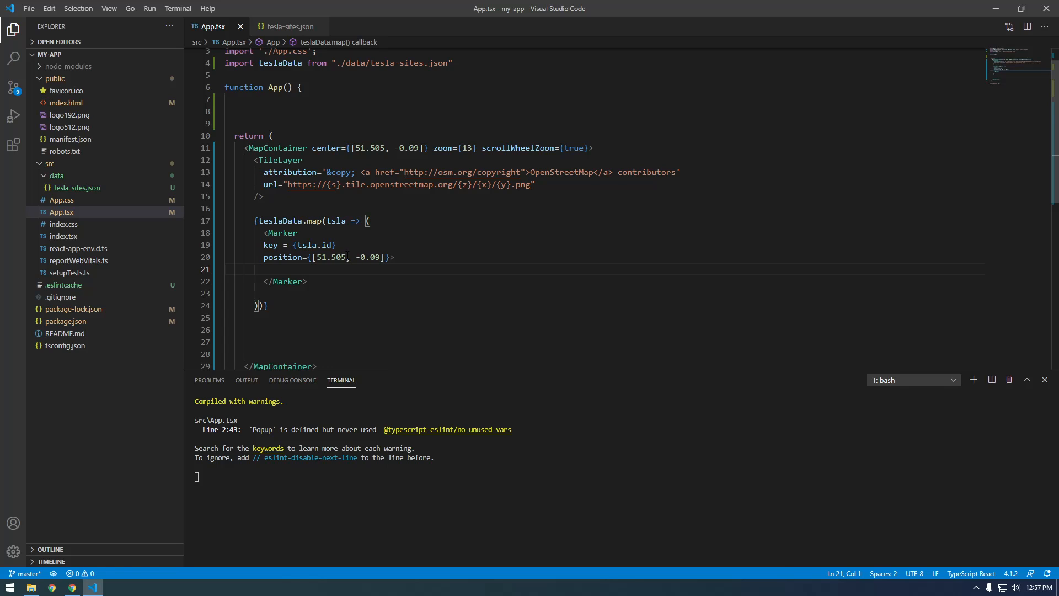
- Replace the fixed coordinates with position {[tsla.gps.latitude, tsla.gps.longitude]}
double_click(327, 257)
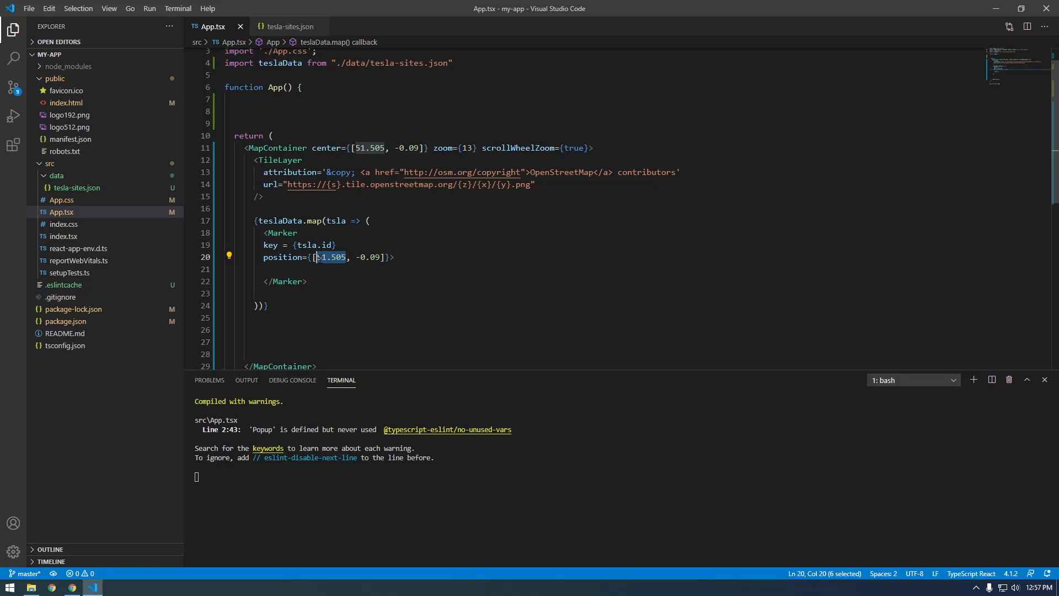
left_click(290, 27)
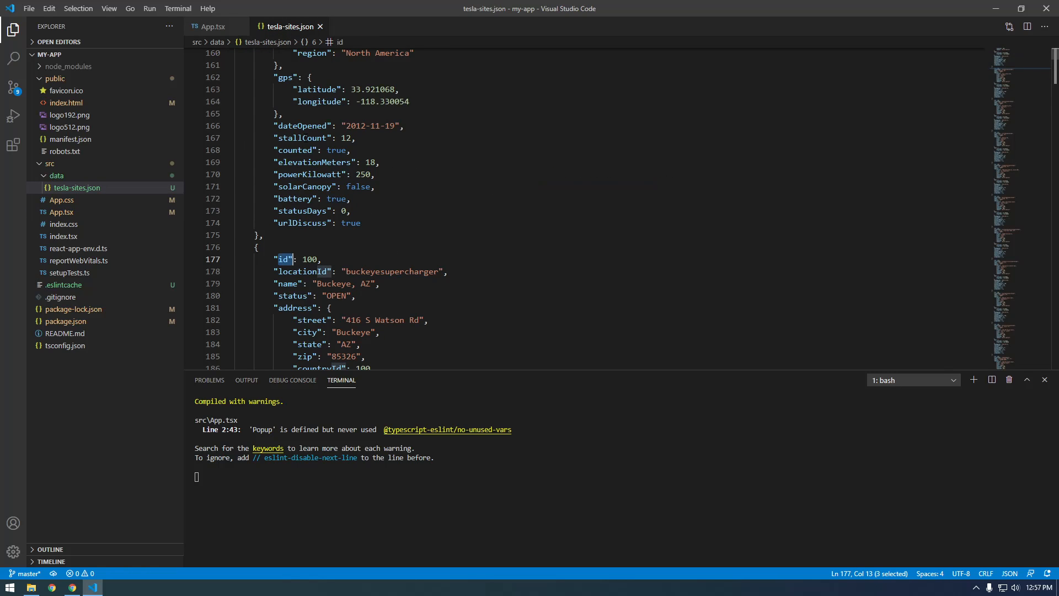
scroll("up", 3)
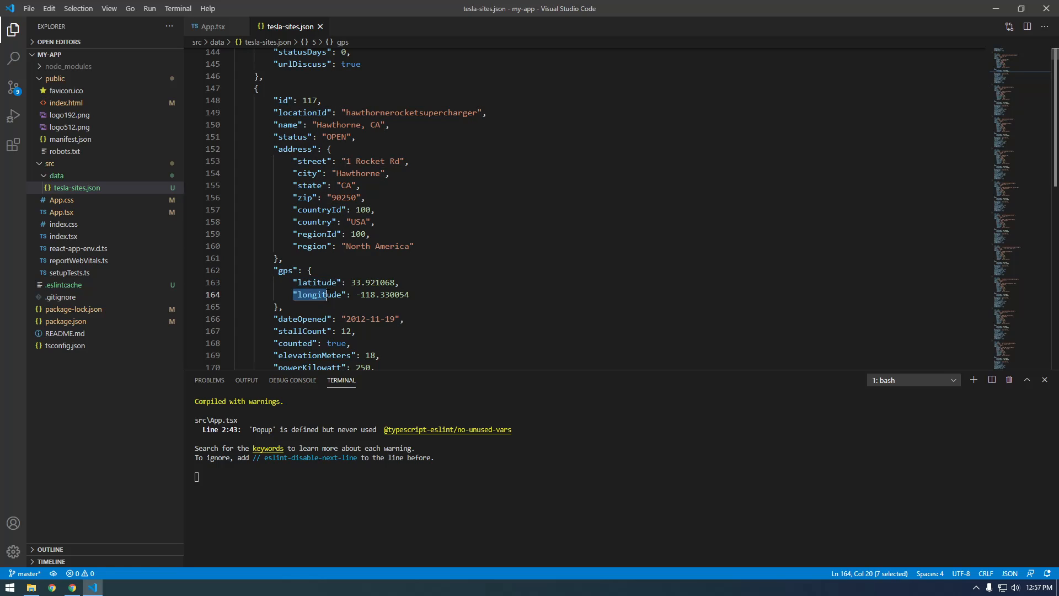
left_click(212, 26)
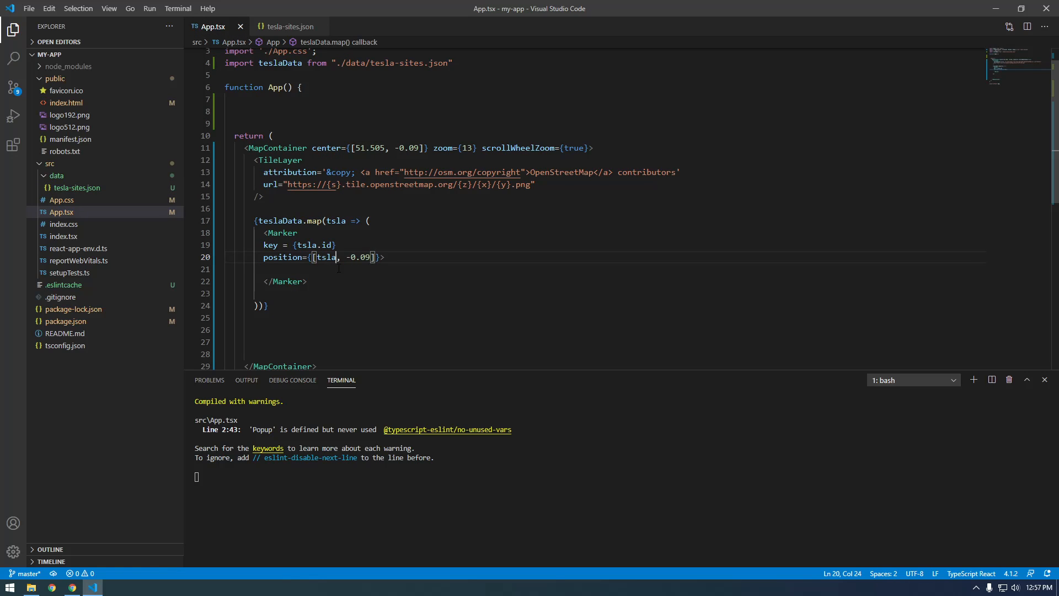
type(".")
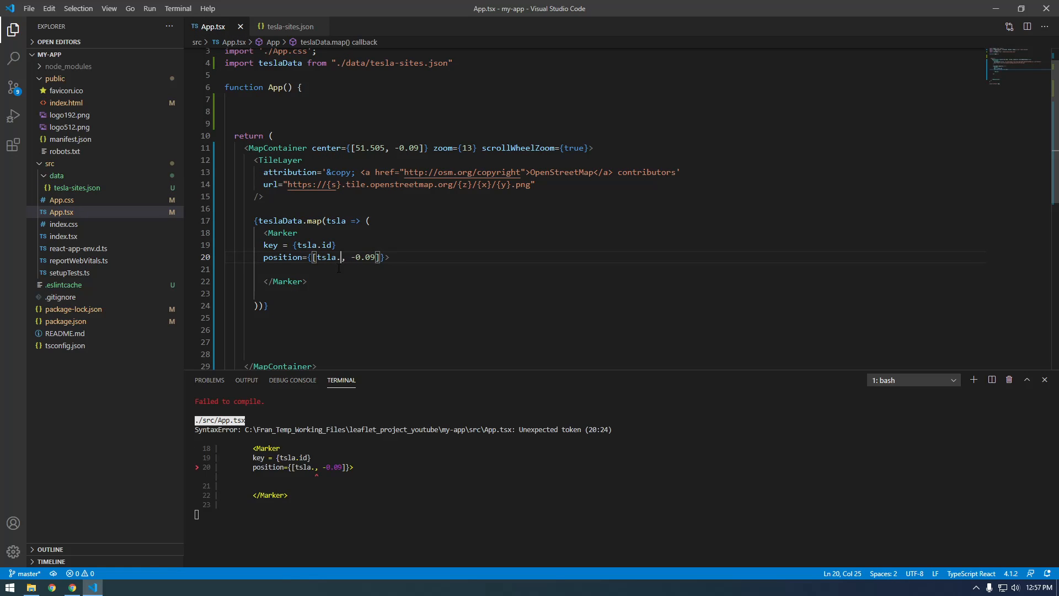
type("gps.la")
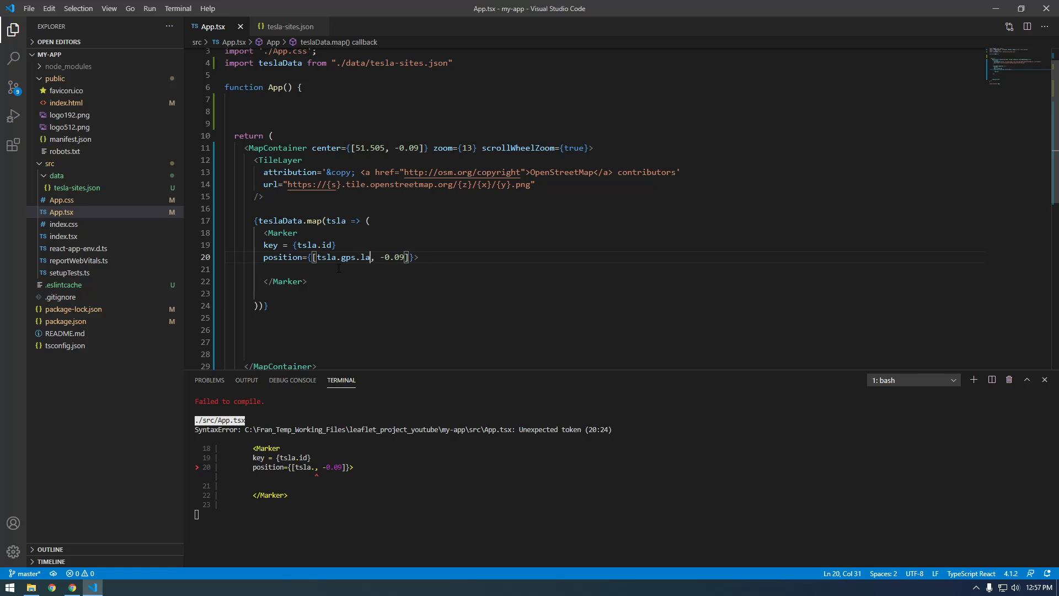
type("titude")
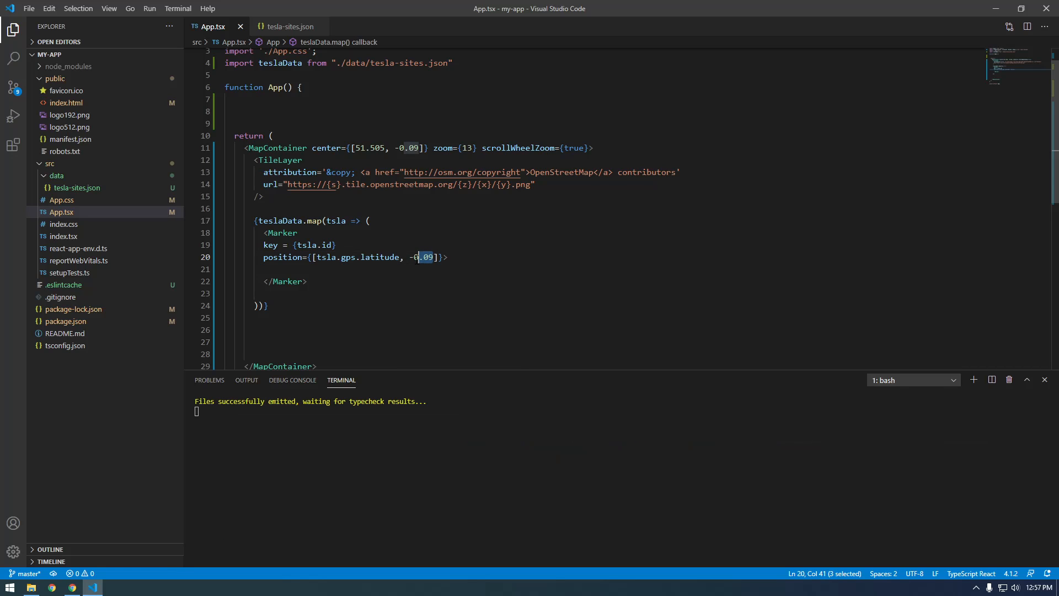
type("tsla")
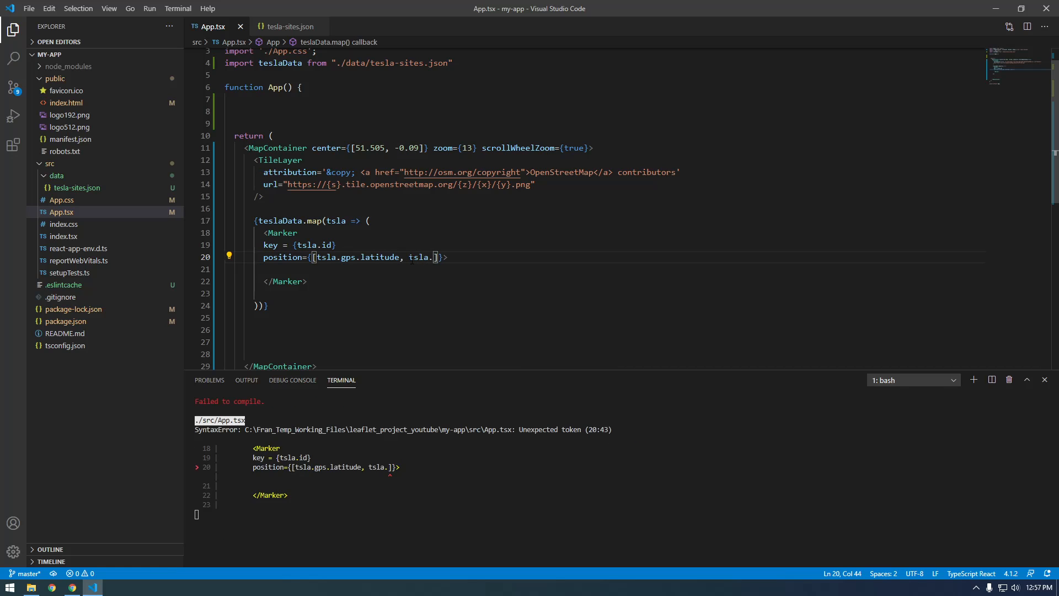
type("gps.lon")
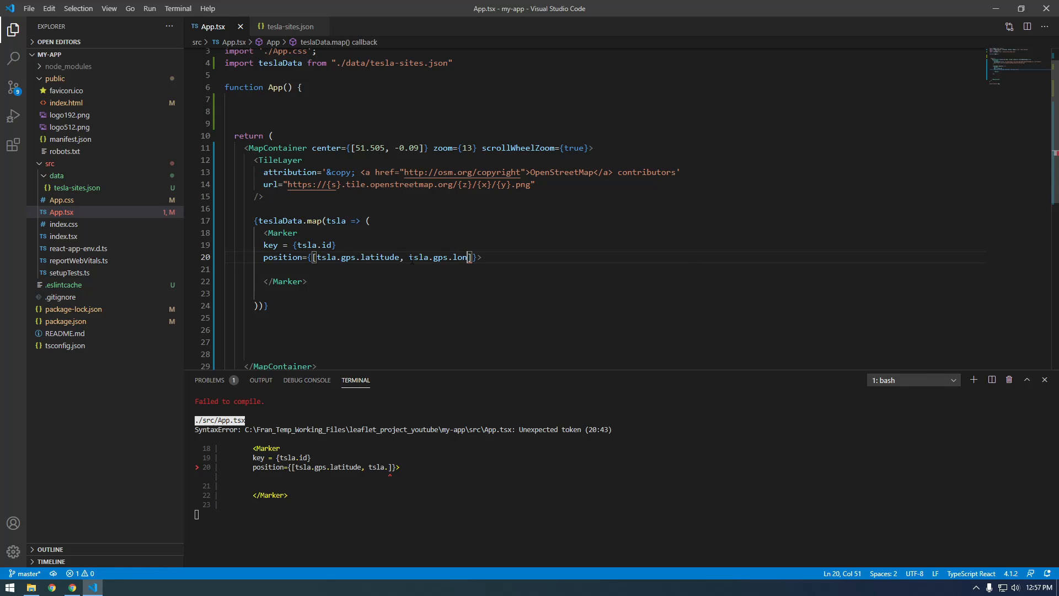
type("gitude")
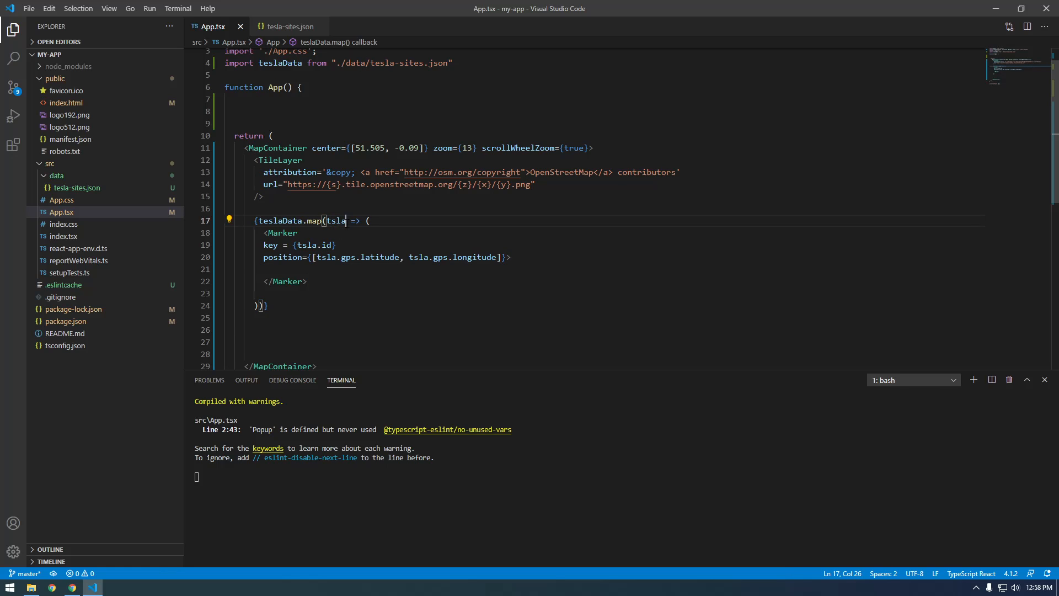
double_click(336, 221)
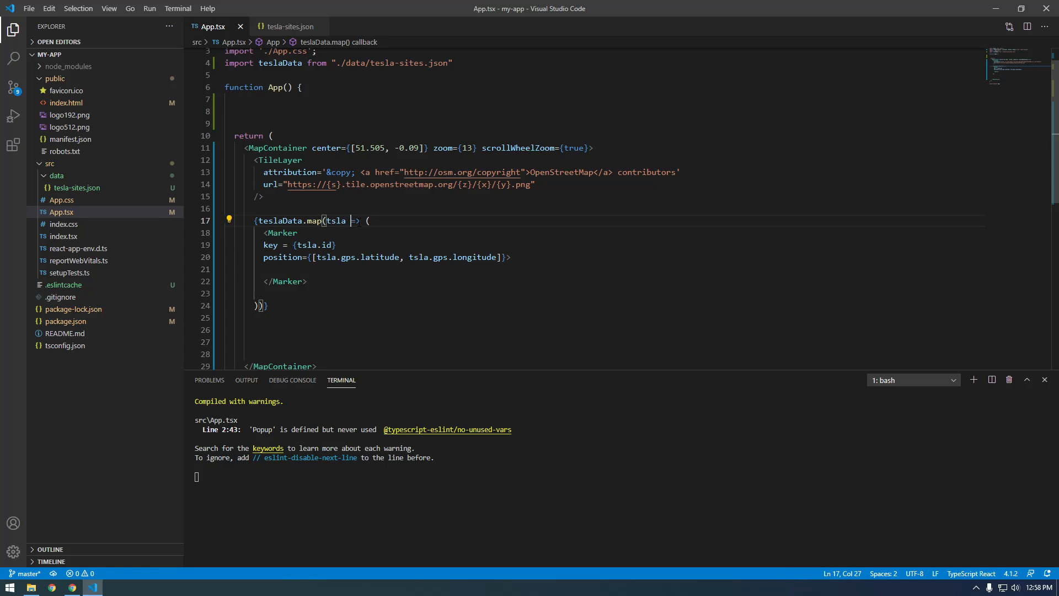
mouse_move(365, 236)
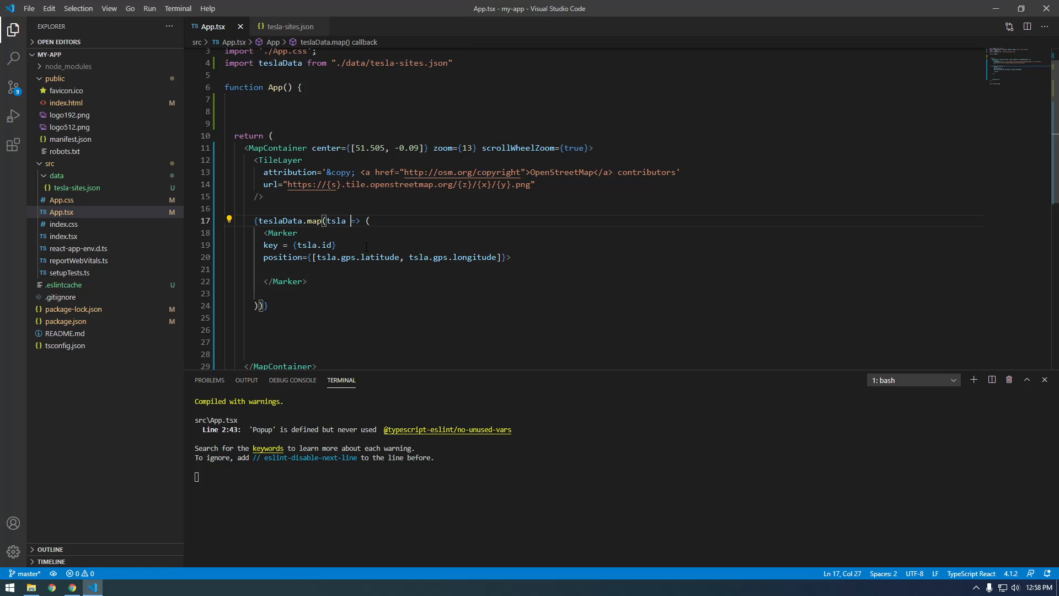
left_click(51, 586)
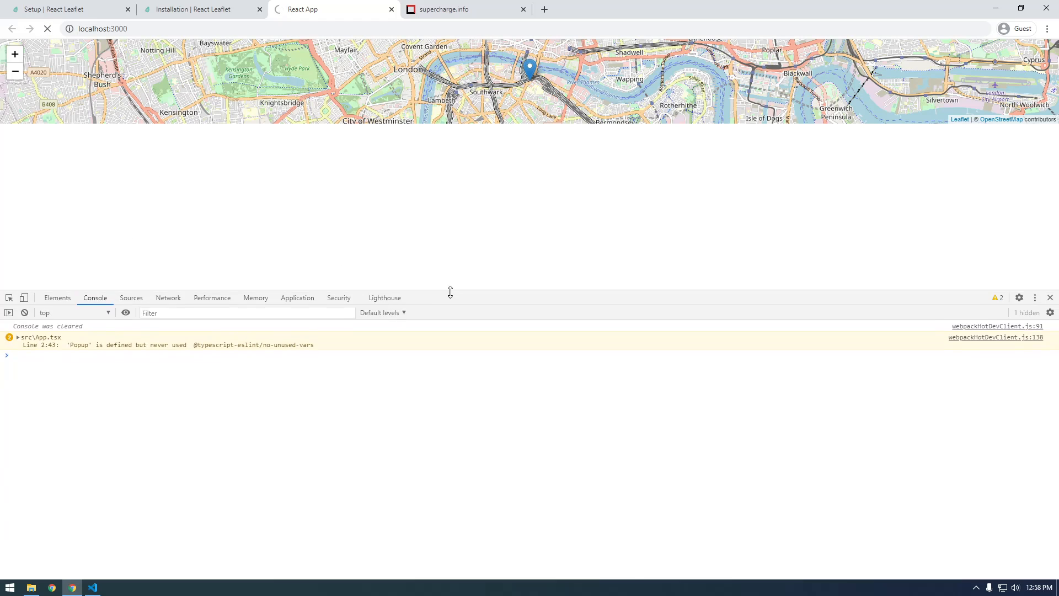
mouse_move(121, 574)
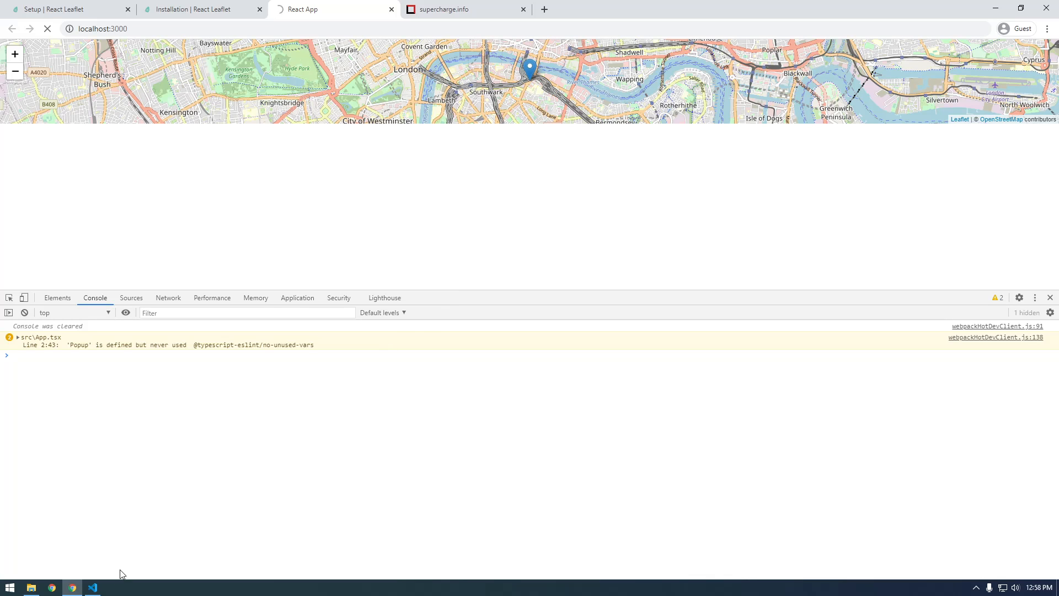
- Reload localhost:3000 in Chrome, glance at supercharge.info, then return to the editor
left_click(92, 586)
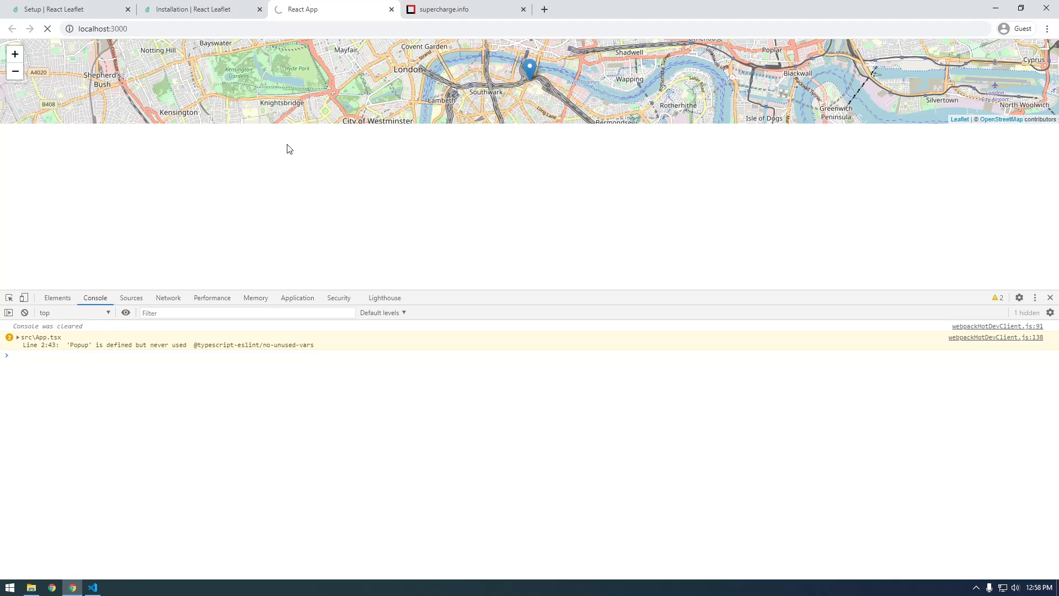
left_click(48, 28)
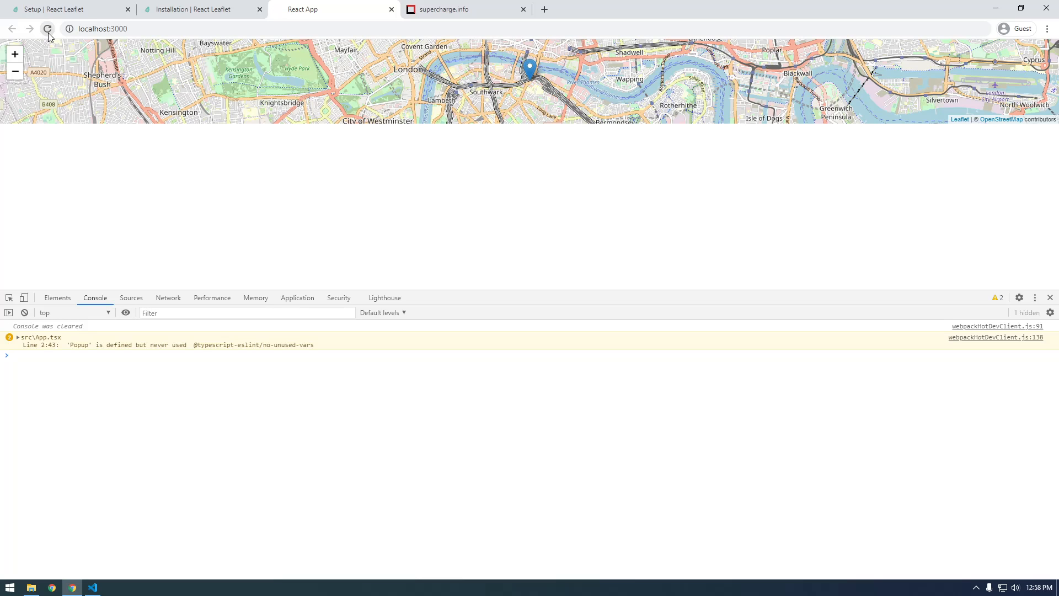
left_click(47, 29)
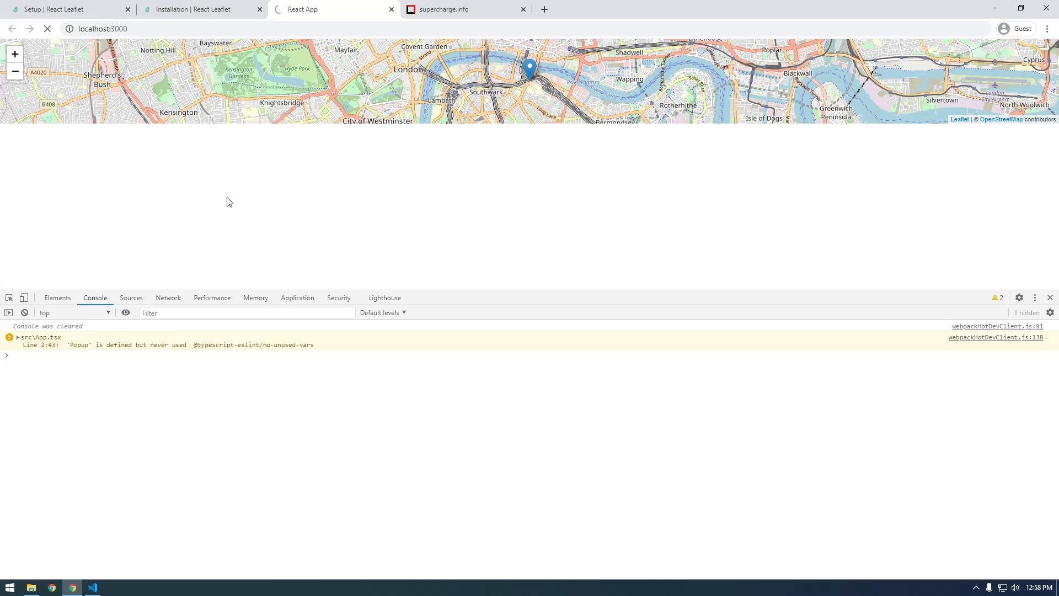
left_click(446, 9)
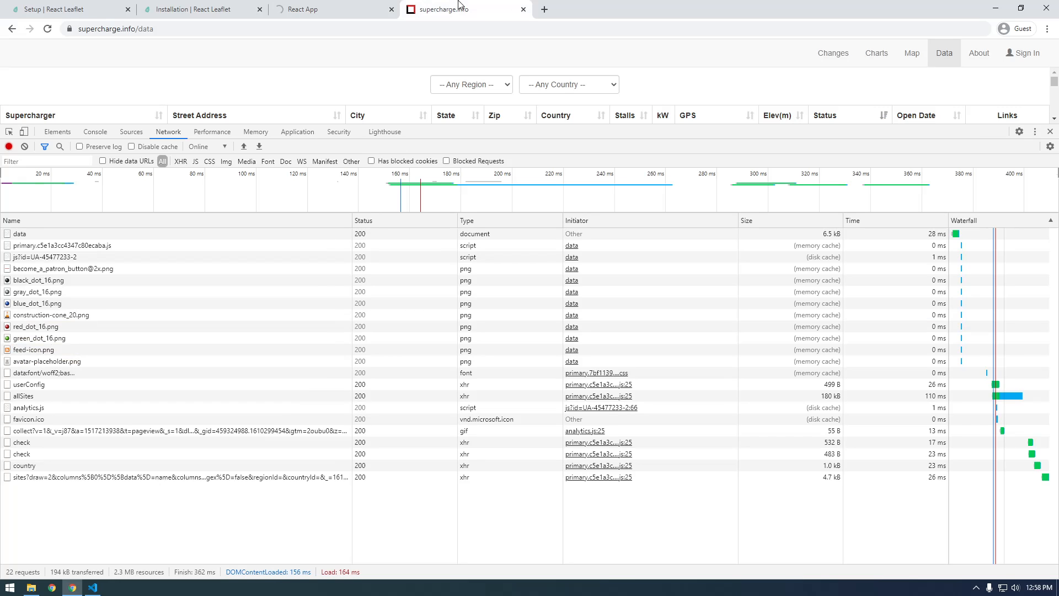
left_click(331, 9)
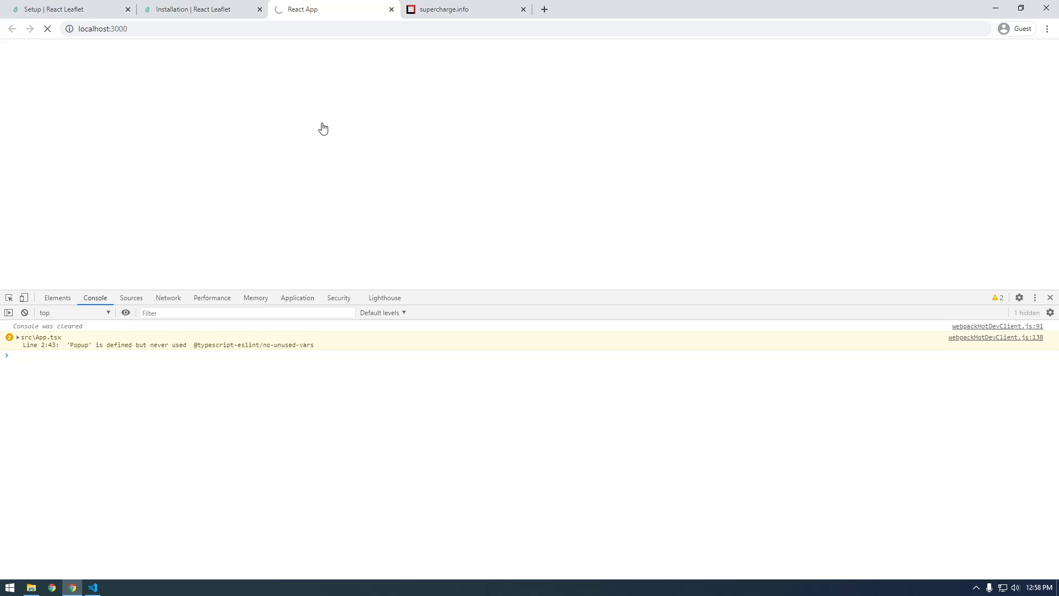
left_click(92, 587)
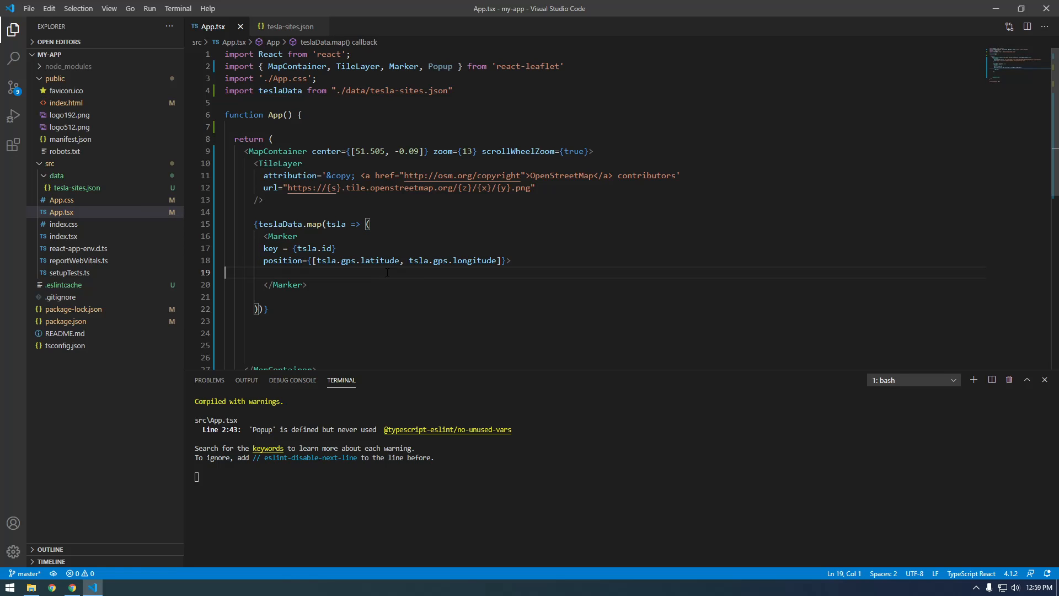
- End the Marker opening tag with > and close each mapped Marker with </Marker>
left_click(71, 586)
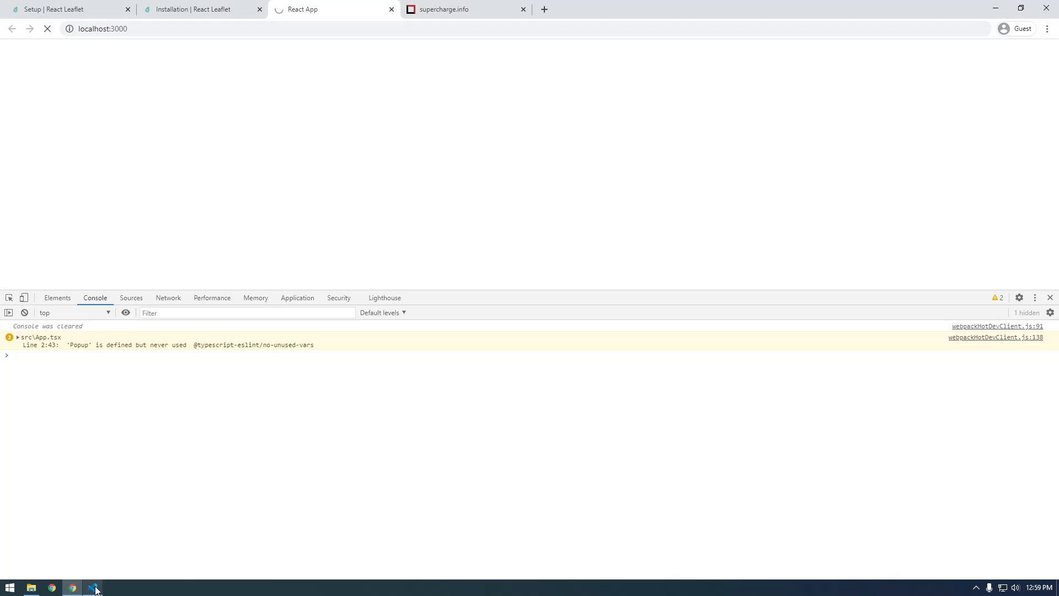
left_click(93, 587)
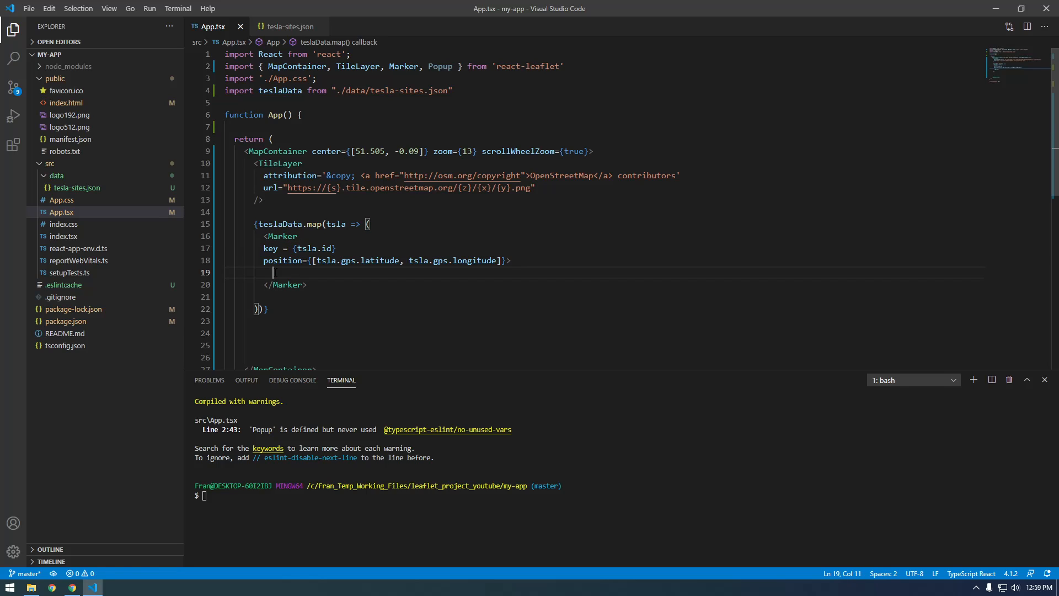
type(">")
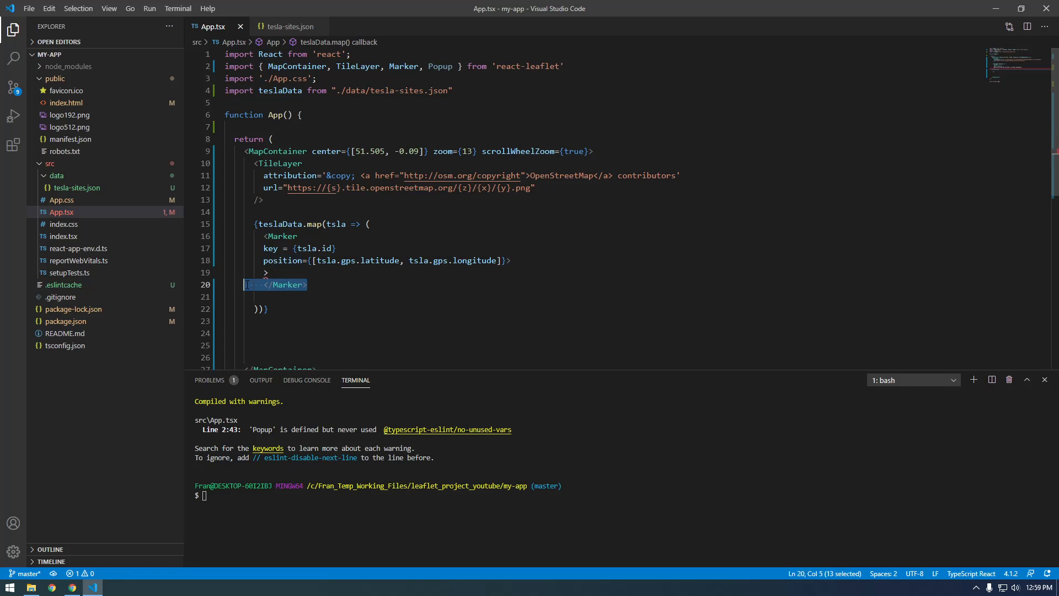
key("Delete")
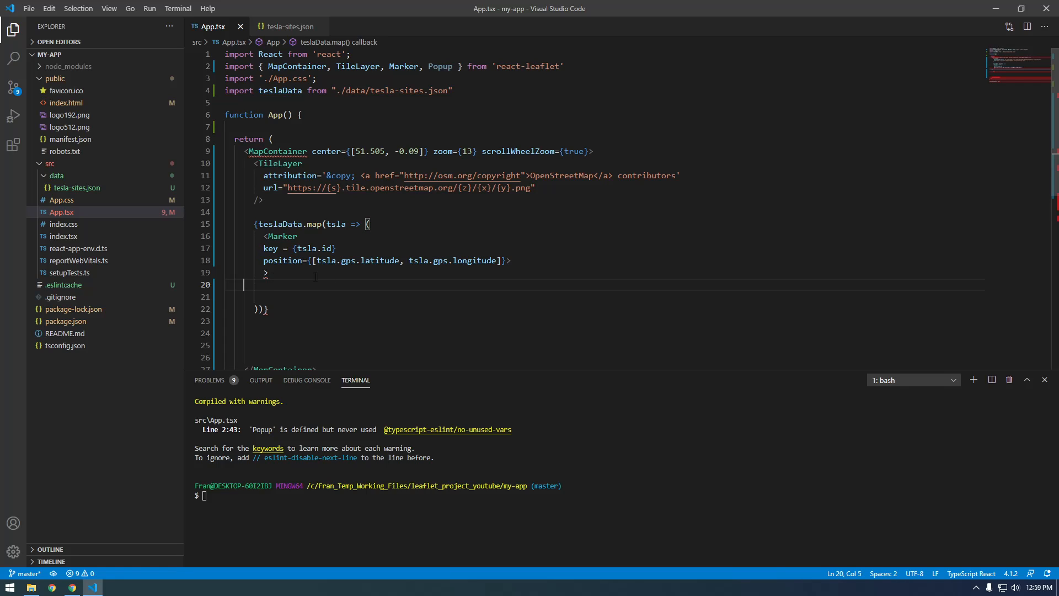
left_click(266, 272)
type("</Marker>")
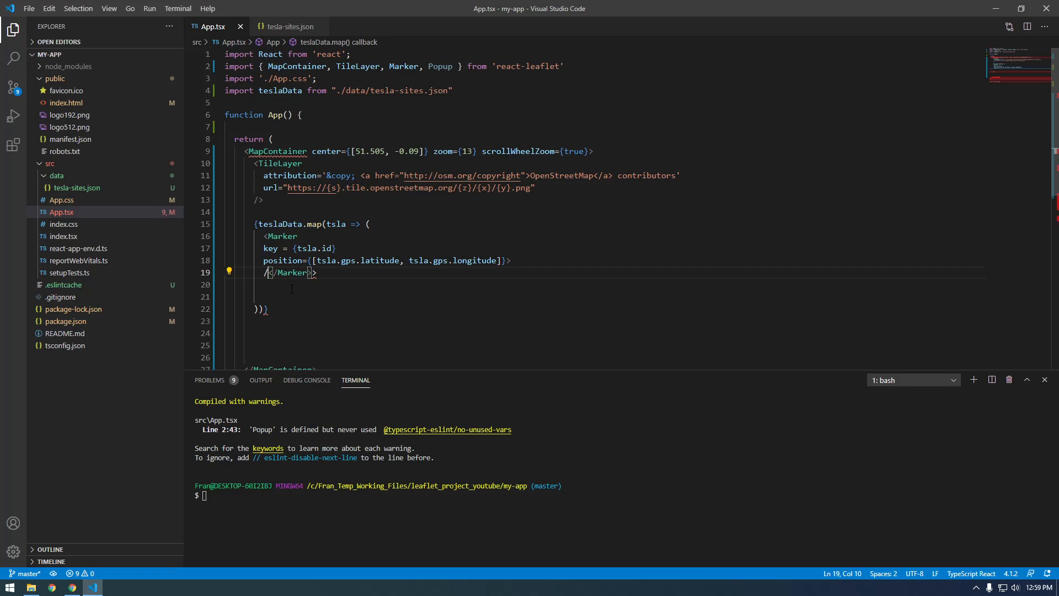
key("Backspace")
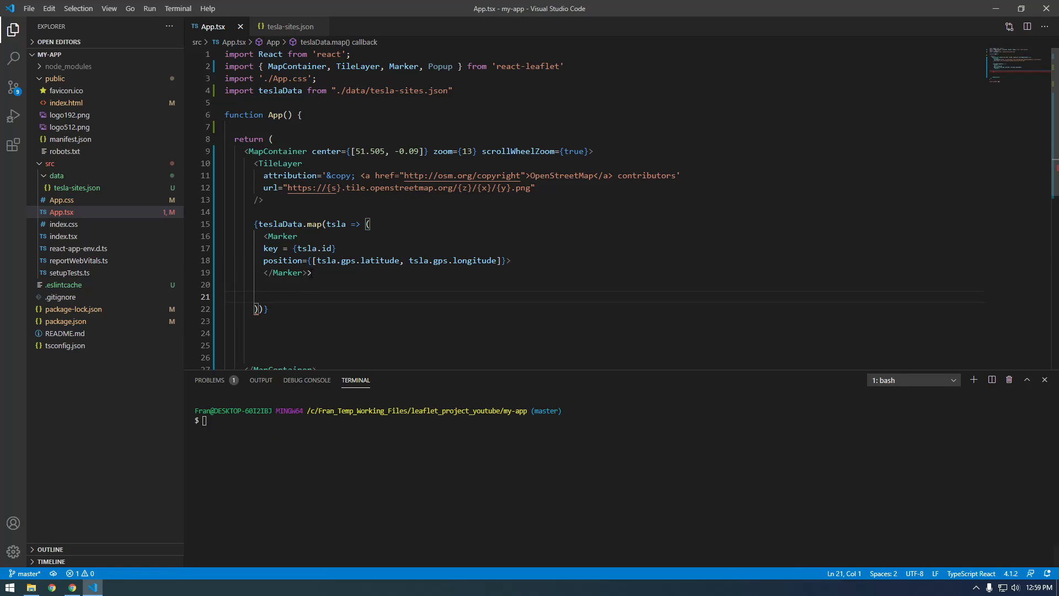
left_click(312, 272)
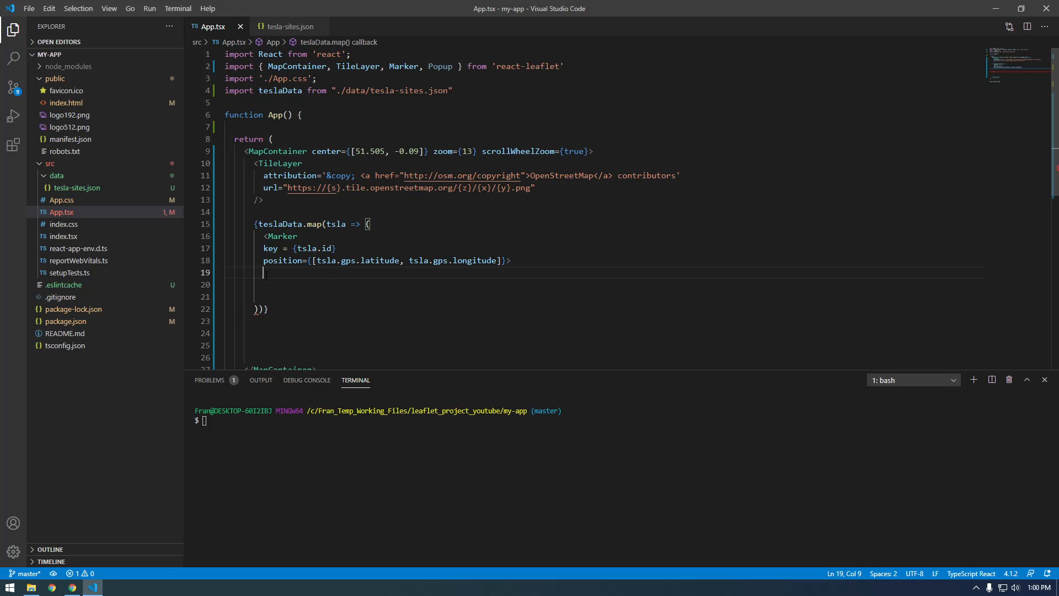
type("<")
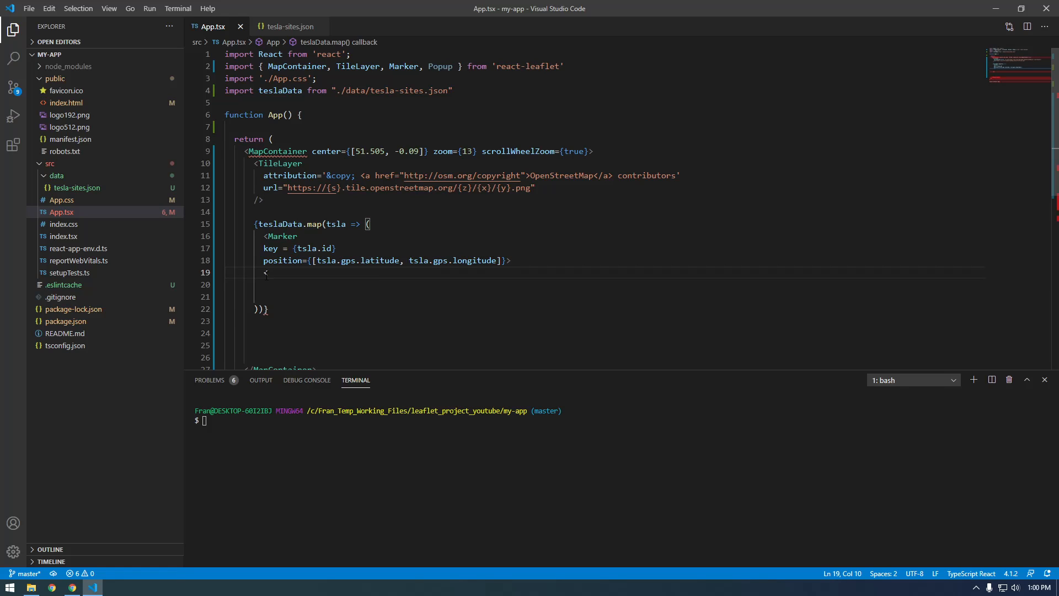
type("Mark")
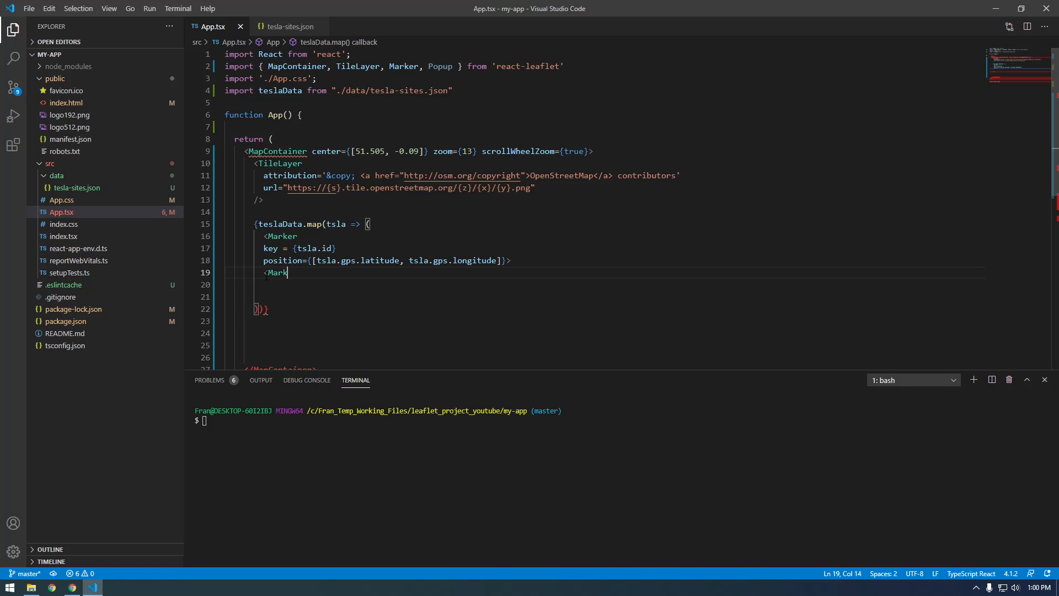
type("er?")
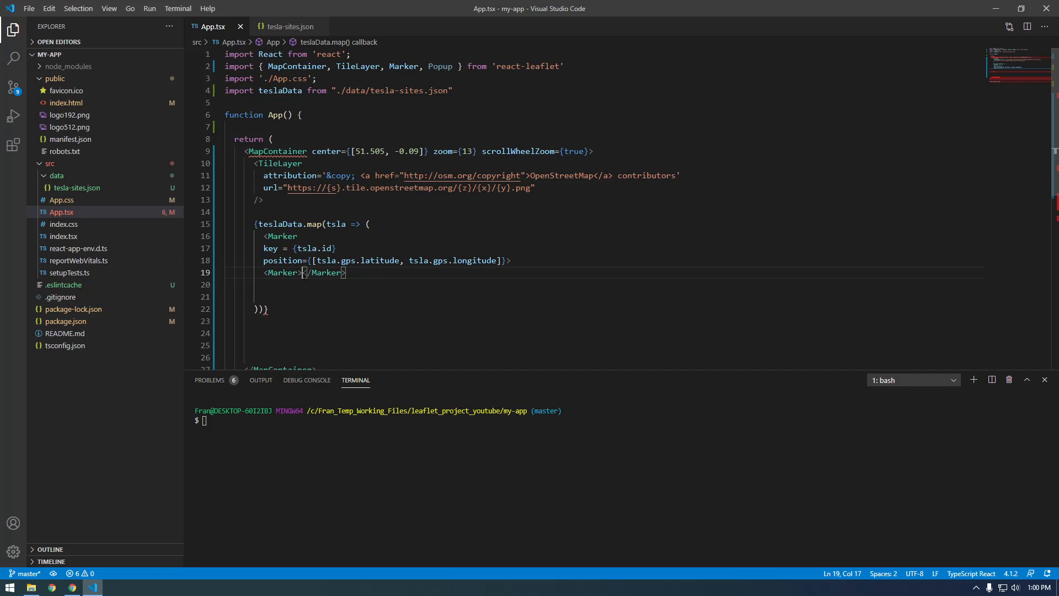
key("BackSpace")
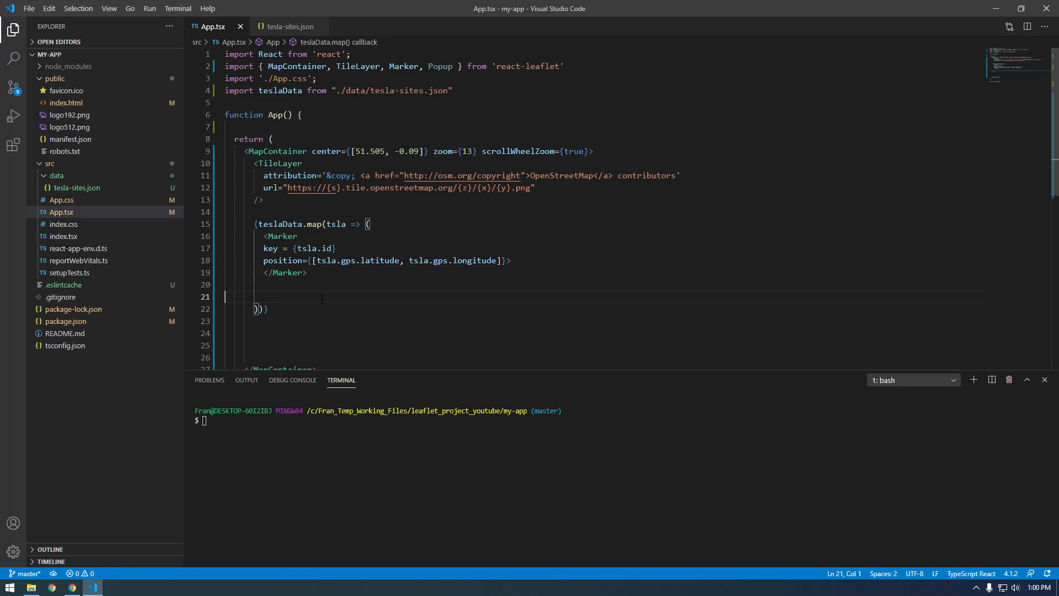
key("Backspace")
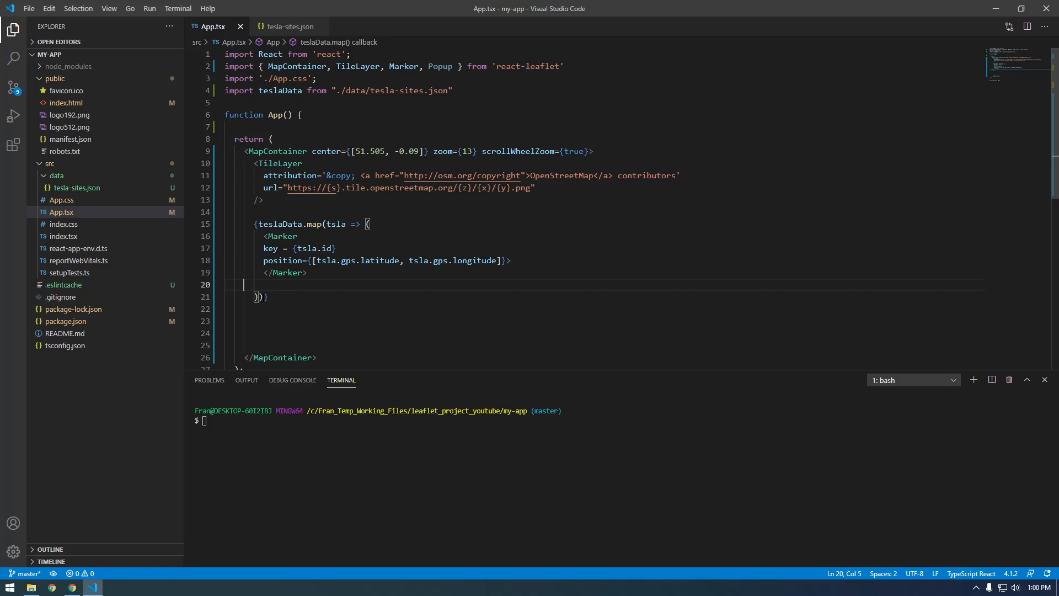
- Run npm start in the terminal to restart the development server
type("npm st")
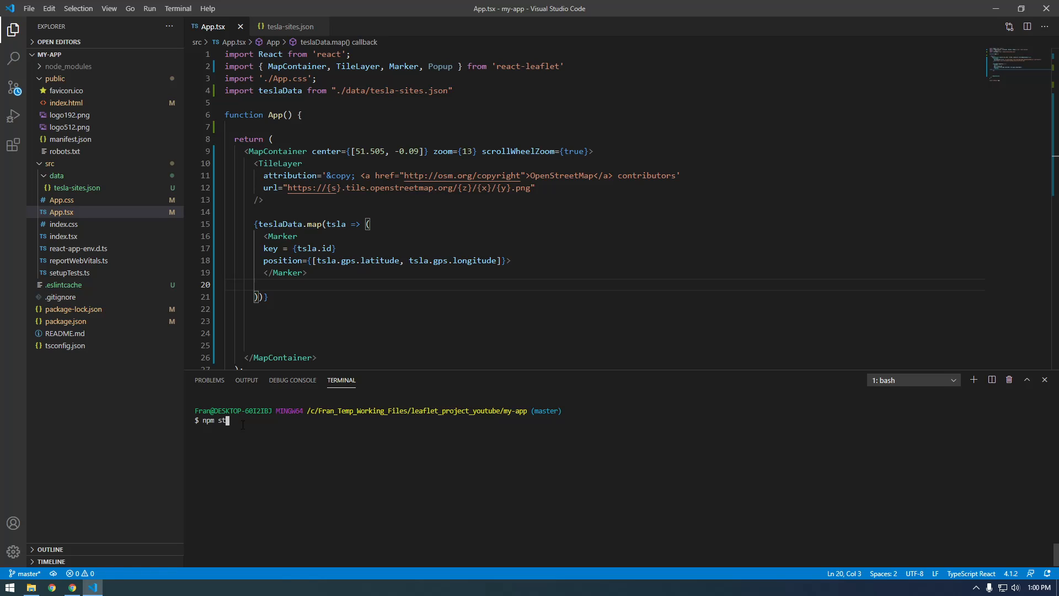
key("Return")
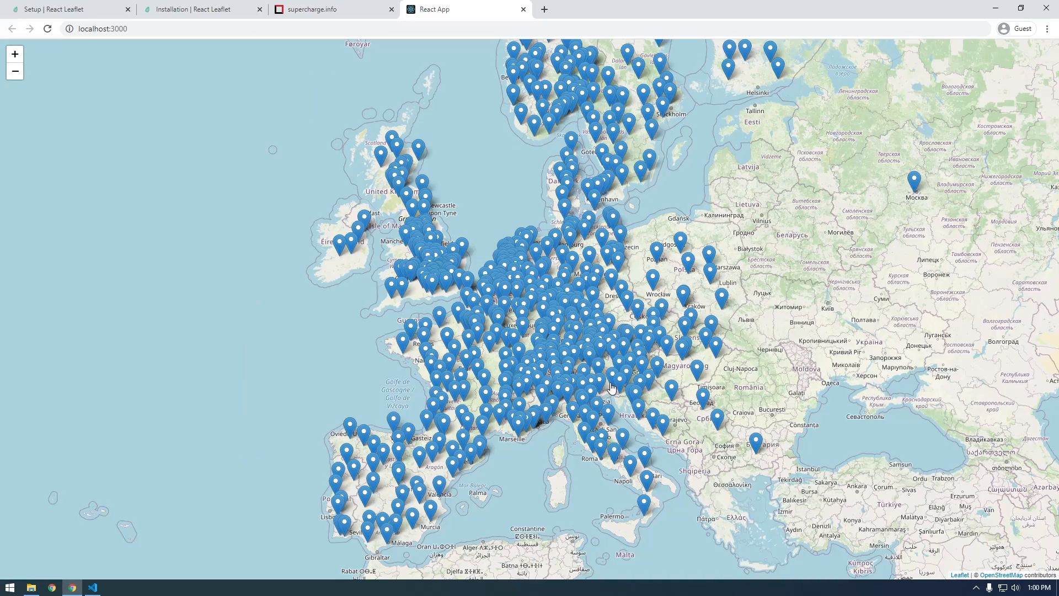
mouse_move(470, 362)
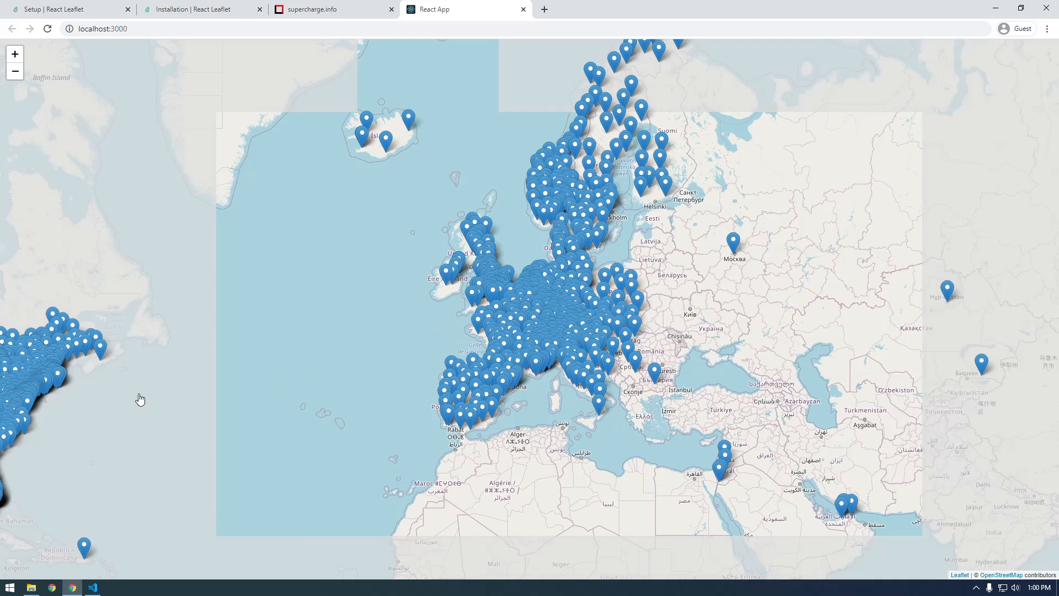
mouse_move(43, 375)
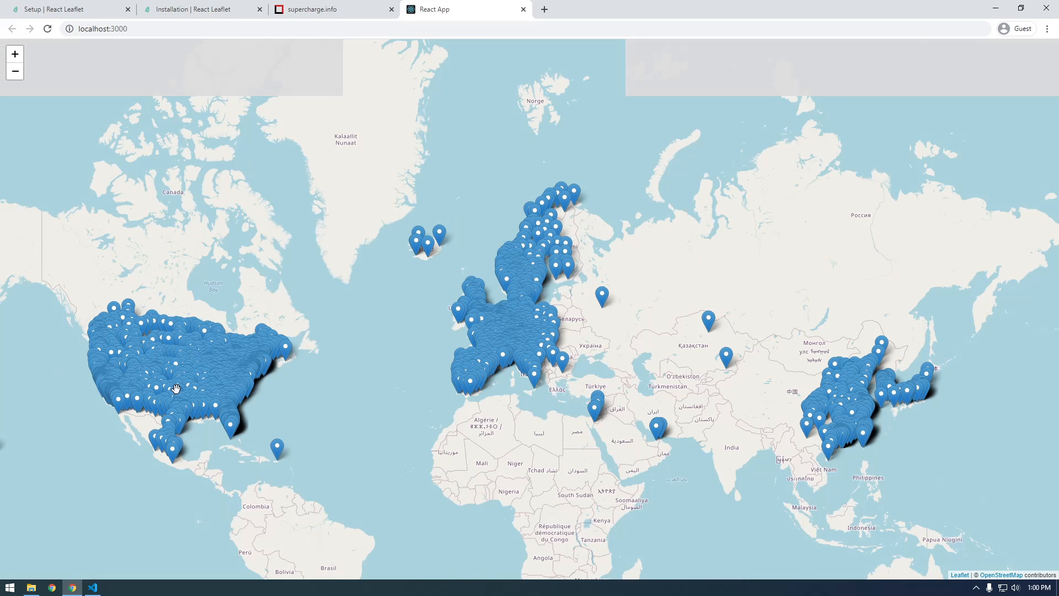
mouse_move(537, 363)
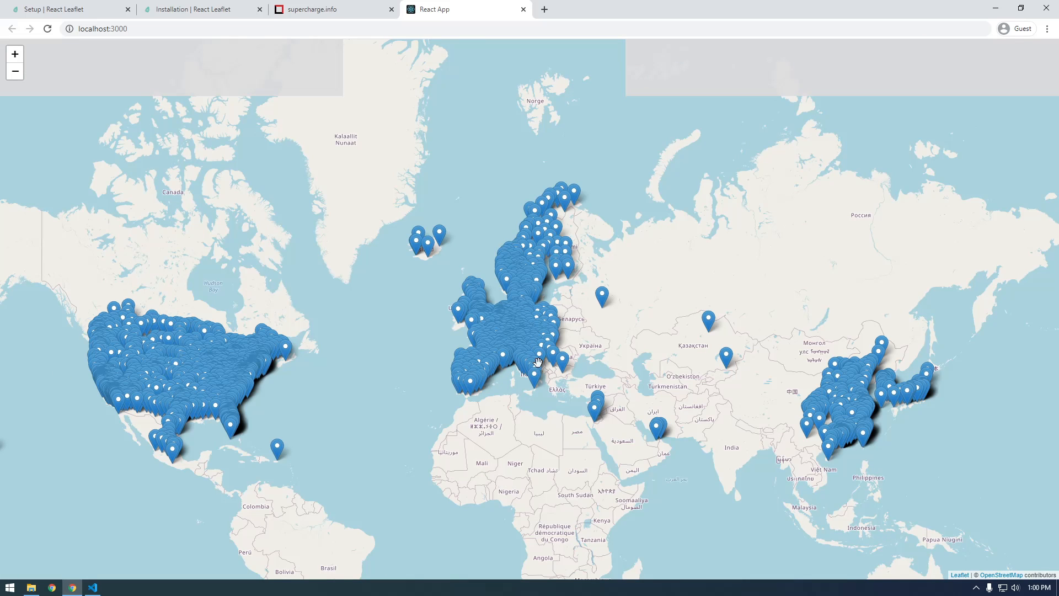
mouse_move(561, 366)
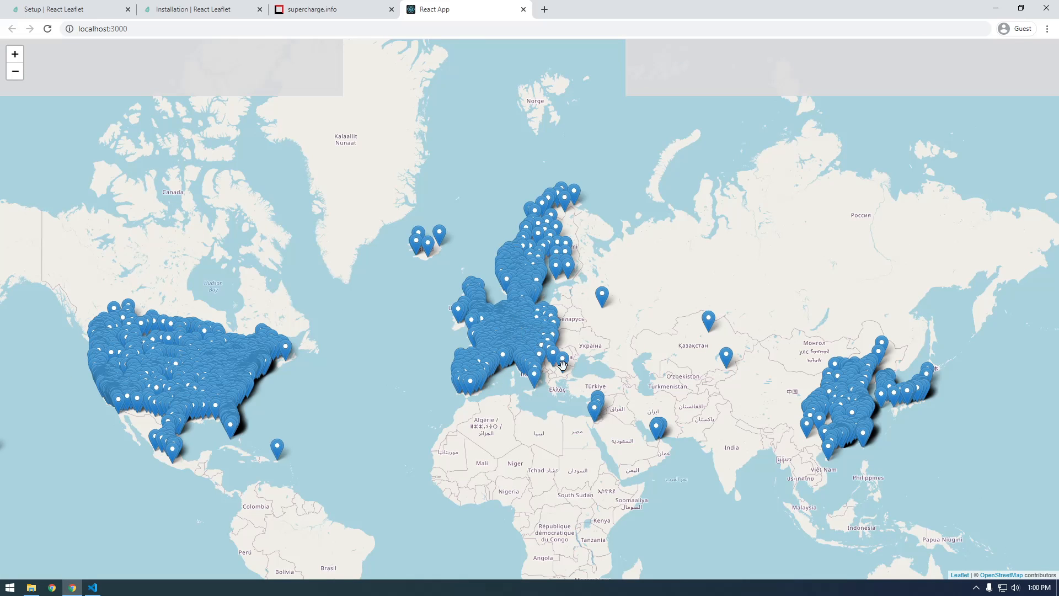
- Zoom the Chrome map to see markers worldwide, then return to App.tsx in the editor
scroll("up", 3)
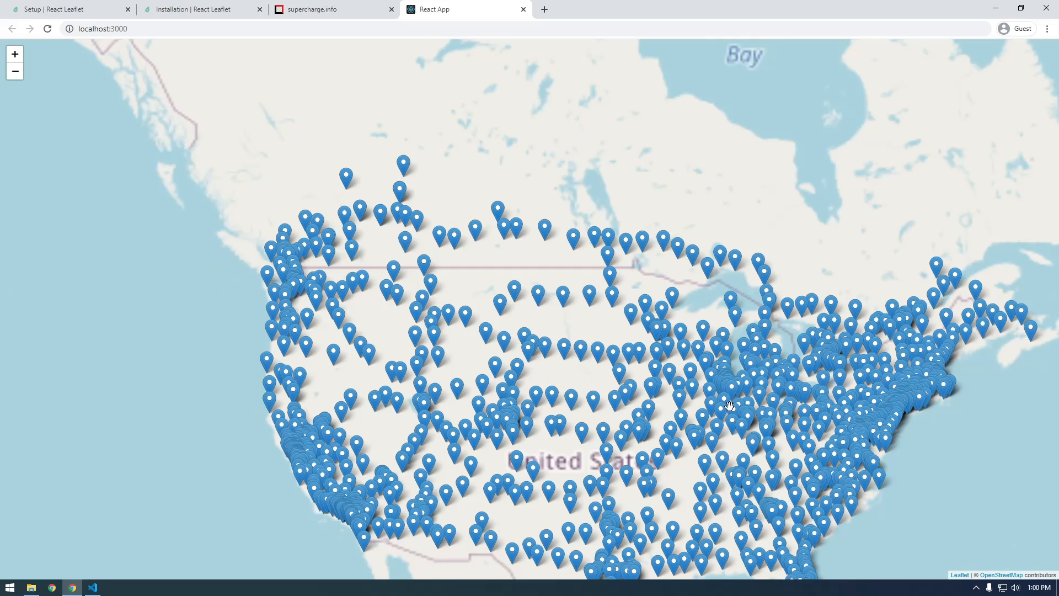
mouse_move(787, 375)
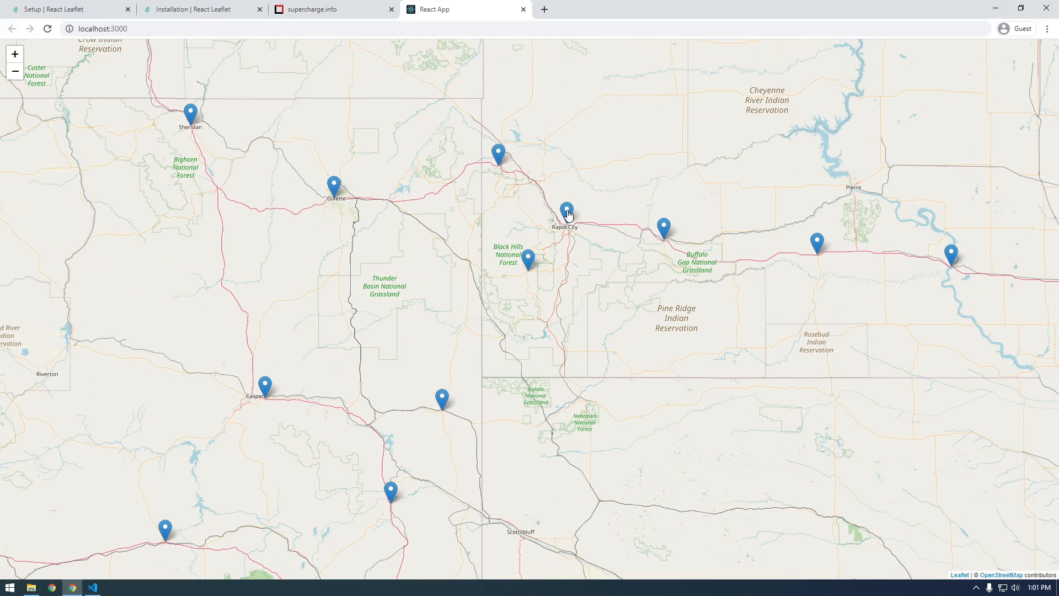
mouse_move(567, 215)
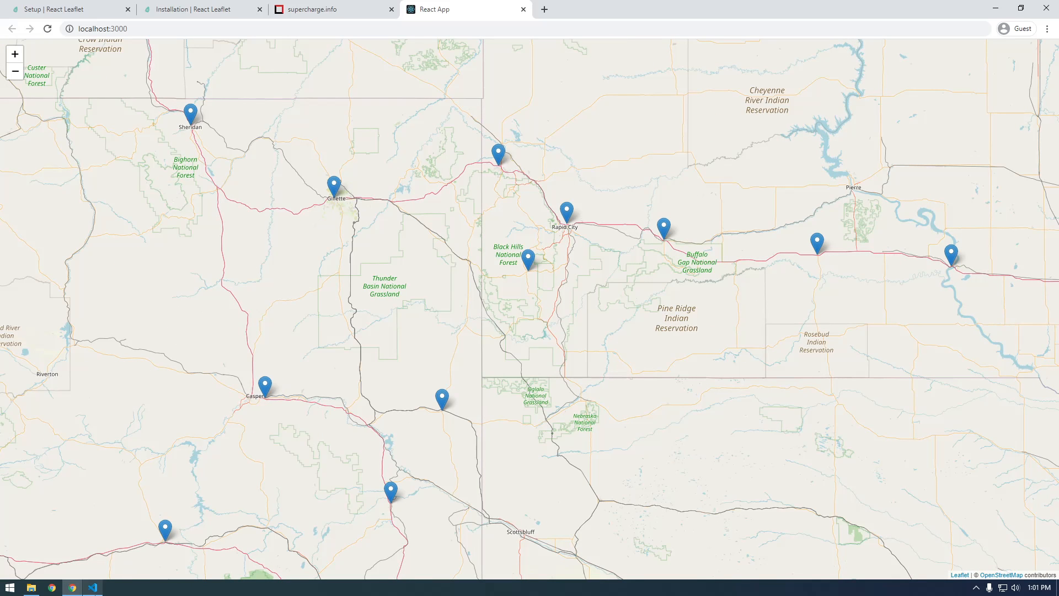
left_click(92, 585)
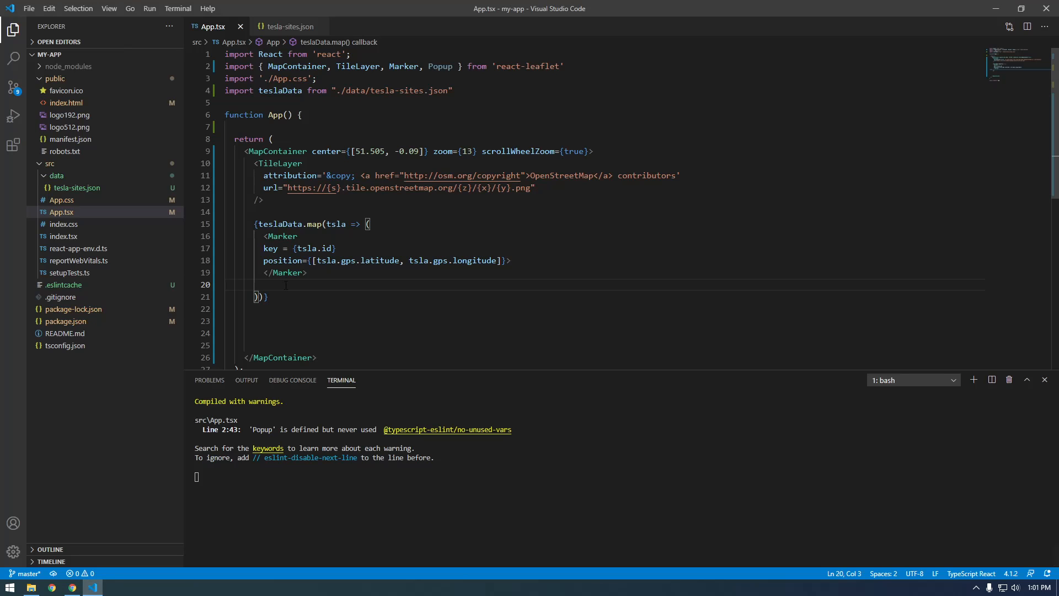